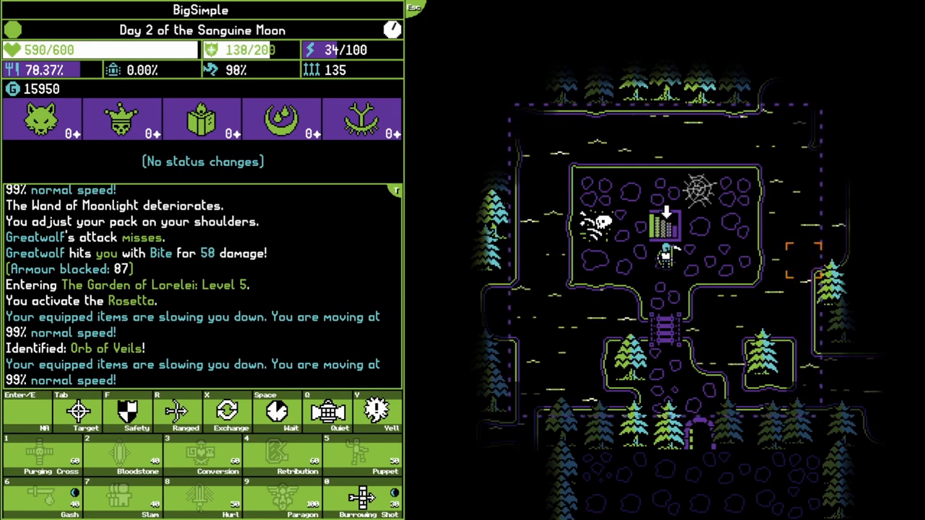
Move down the carried devices list to the Orb of Veils and read its description
key("Down")
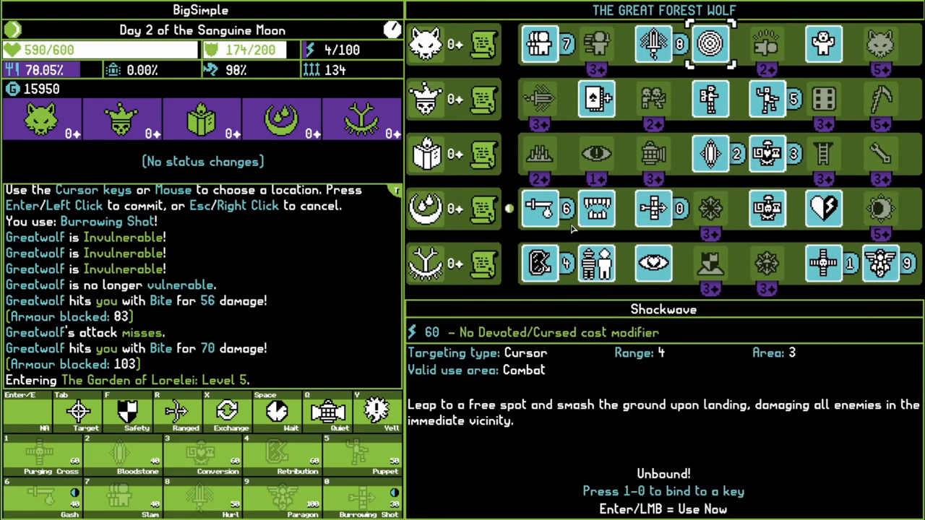
mouse_move(824, 263)
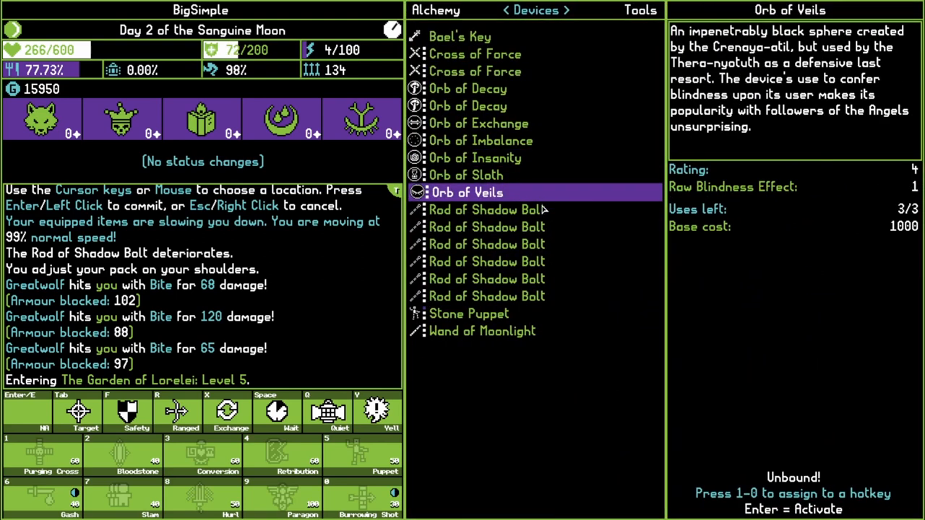
Browse the inventory, reading the Attuner and Arnaut's Panacea descriptions, then close it
left_click(474, 54)
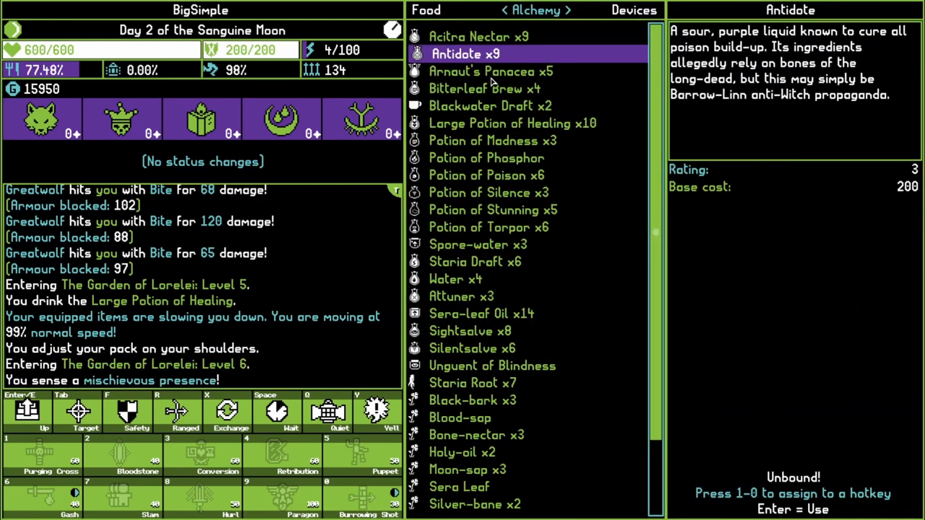
left_click(462, 297)
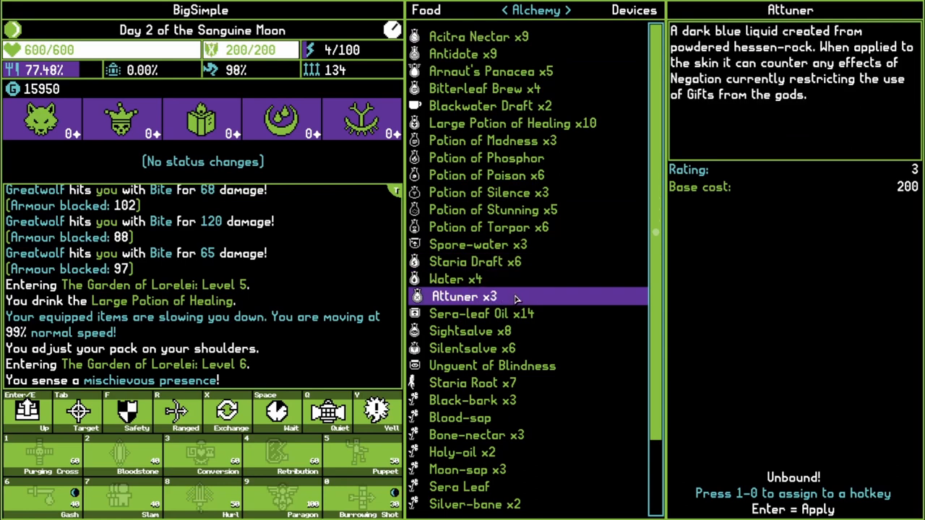
left_click(477, 36)
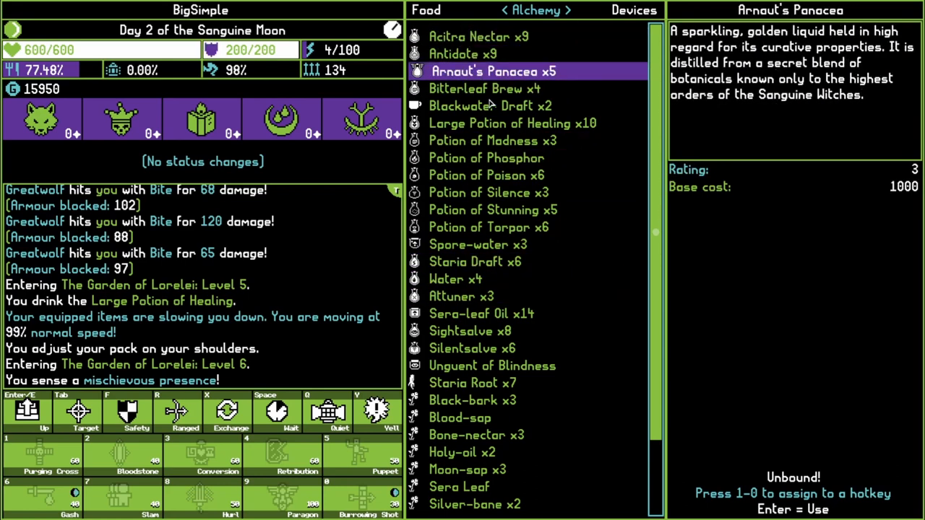
left_click(566, 9)
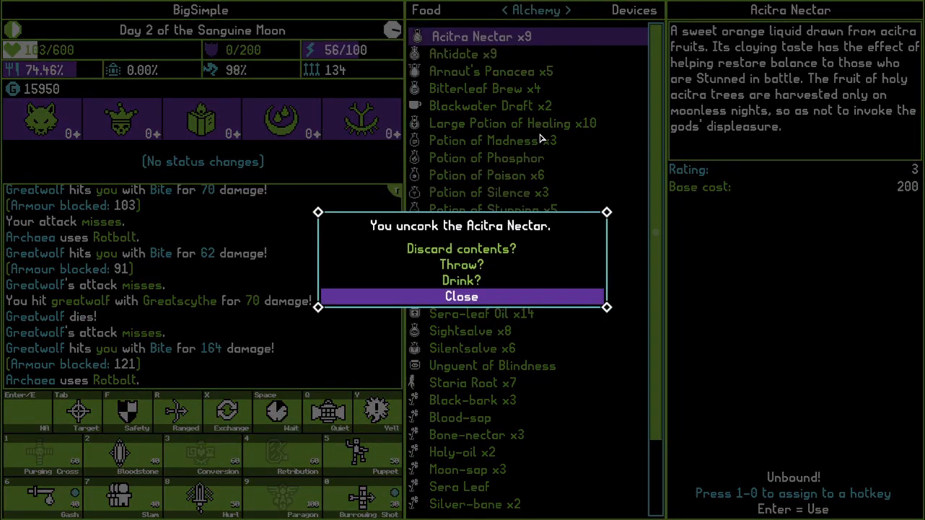
Back out of the Acitra Nectar, then uncork and drink a Large Potion of Healing from Alchemy
left_click(461, 296)
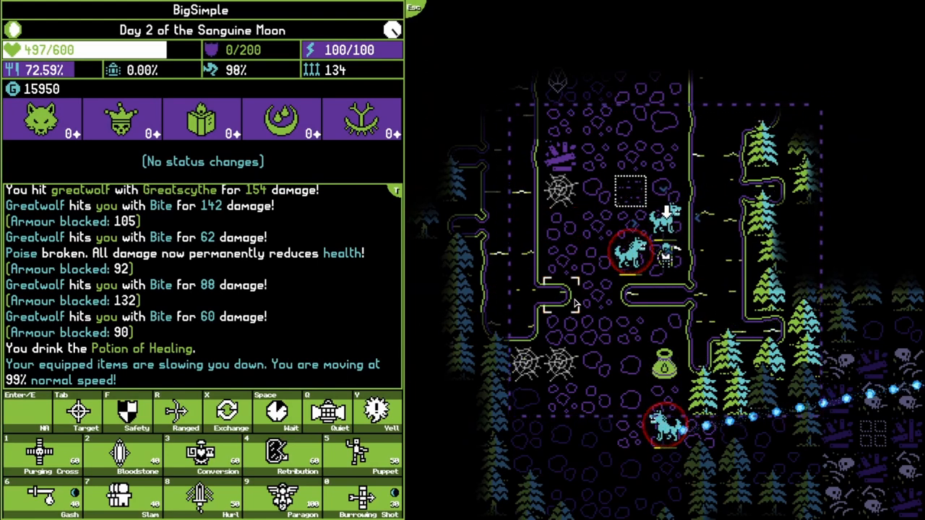
left_click(298, 454)
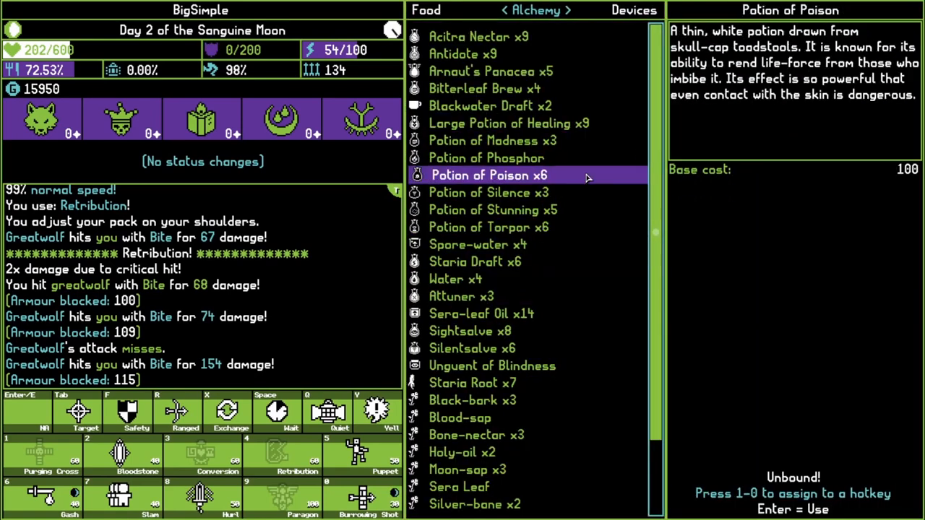
left_click(509, 123)
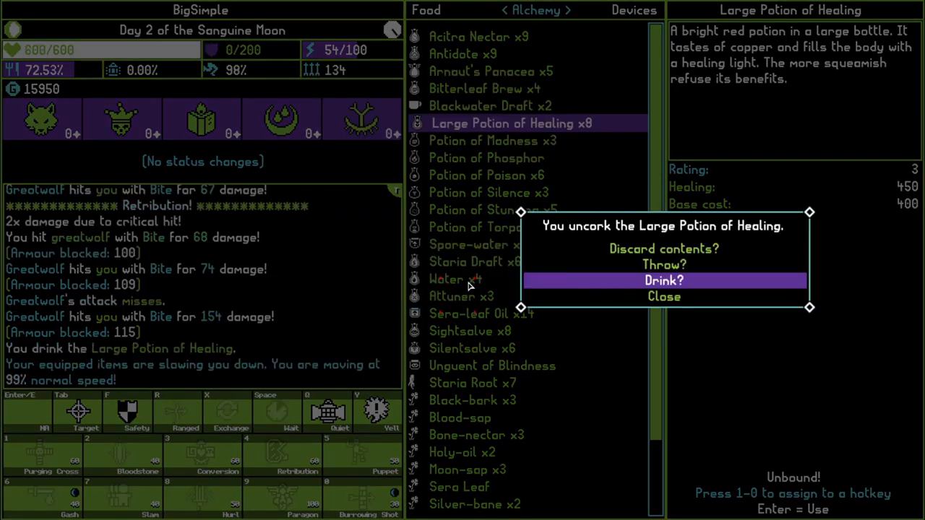
left_click(664, 280)
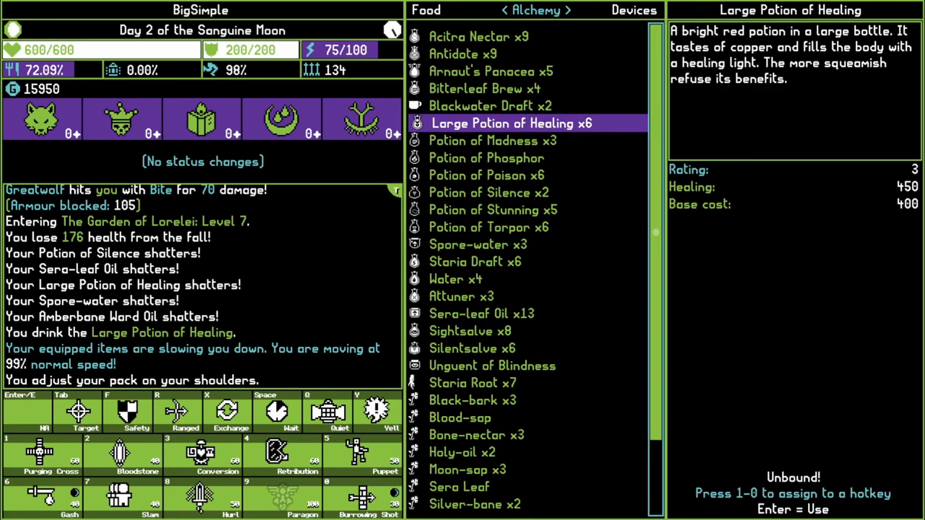
Read the Potion of Silence, Sera-leaf Oil and Staria Root descriptions, then the Havenstone in Tools
left_click(491, 192)
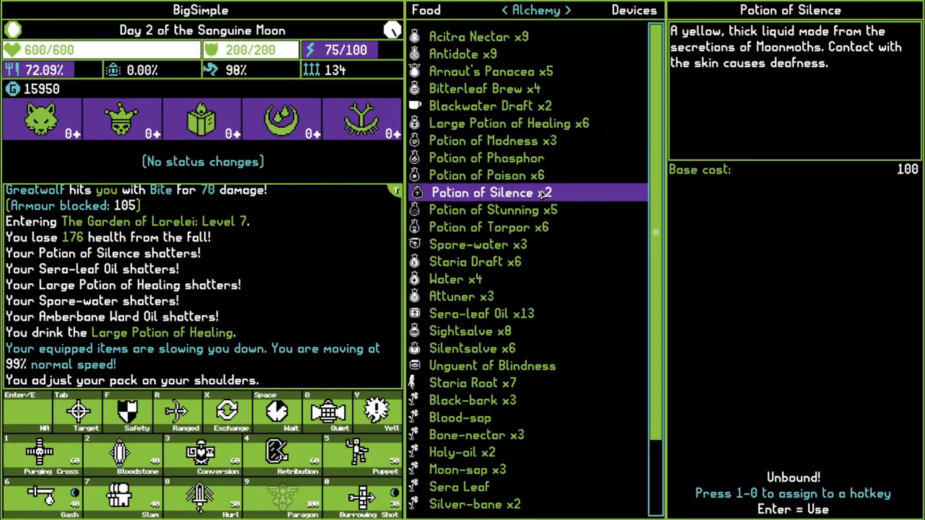
left_click(495, 210)
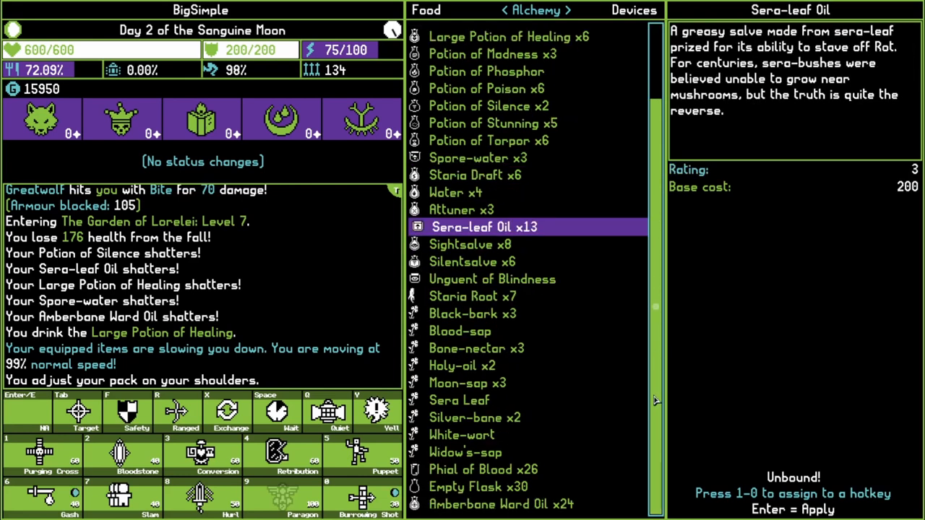
left_click(474, 297)
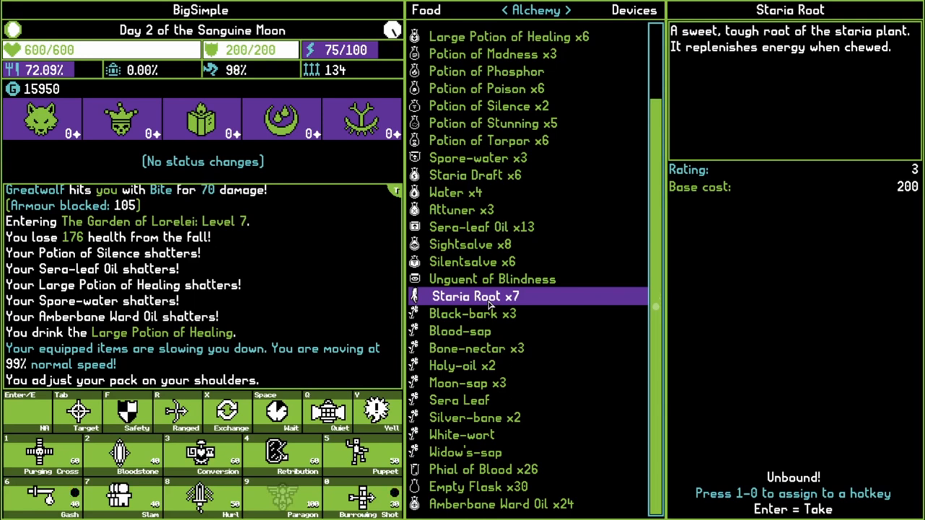
left_click(474, 314)
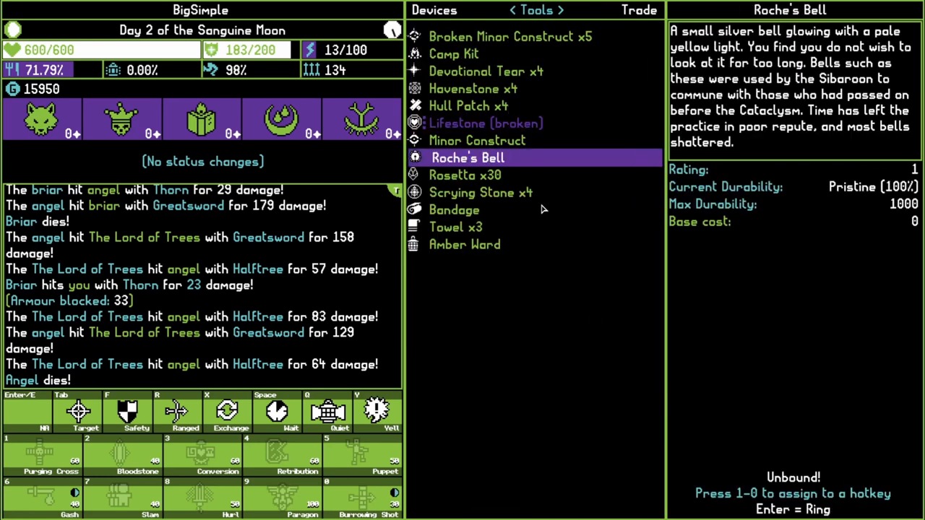
left_click(473, 88)
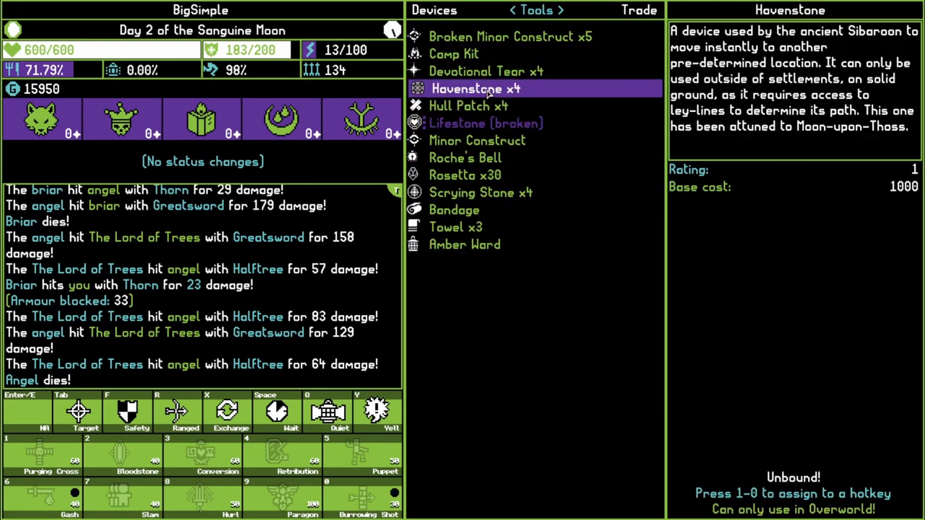
Close the inventory and attack the spider construct on the forest map
left_click(509, 36)
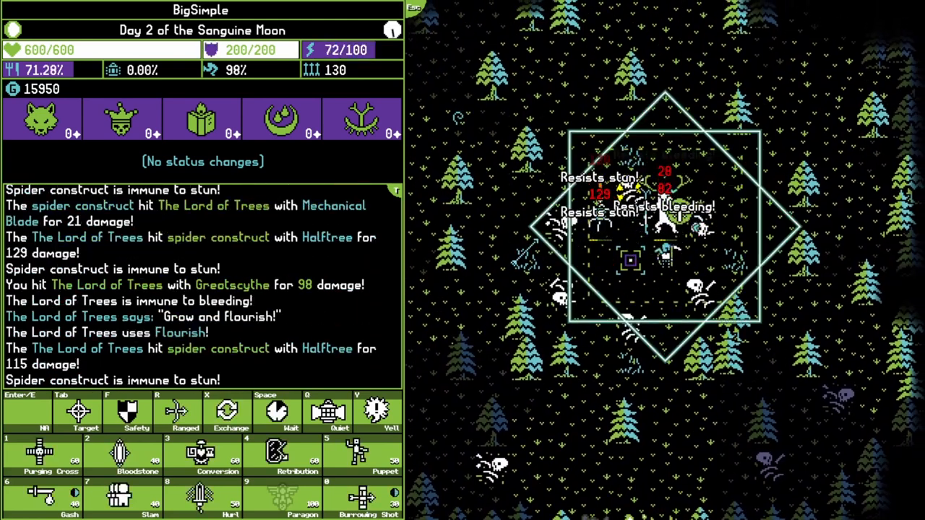
left_click(120, 453)
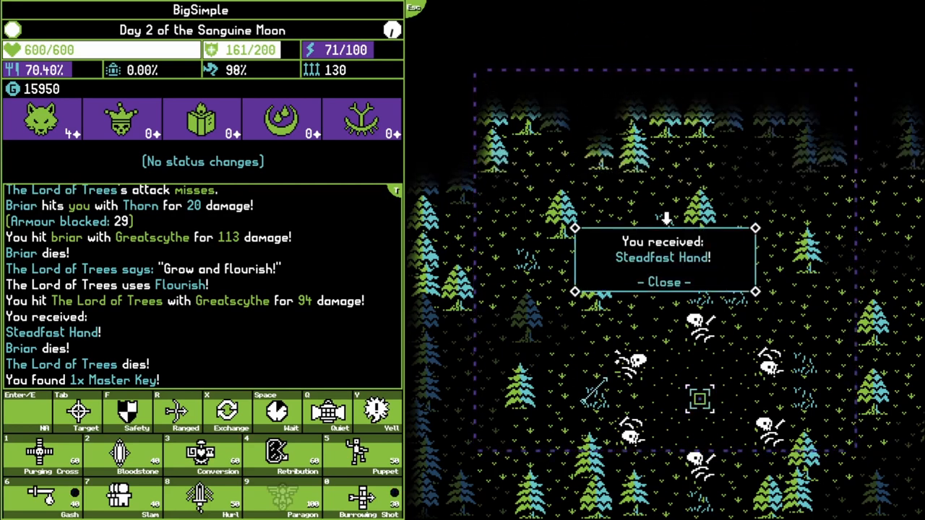
mouse_move(752, 346)
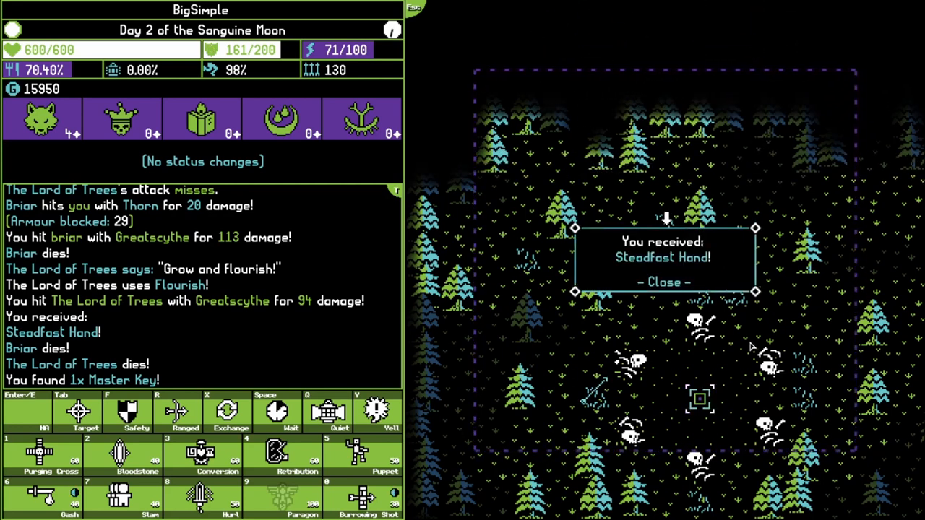
Dismiss the Steadfast Hand notice and both Devotional Task reward popups
left_click(662, 282)
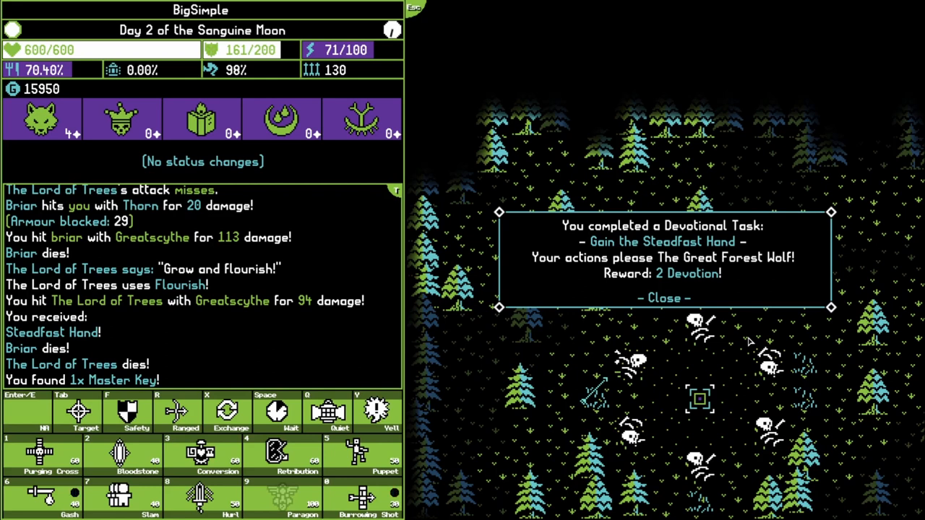
left_click(662, 298)
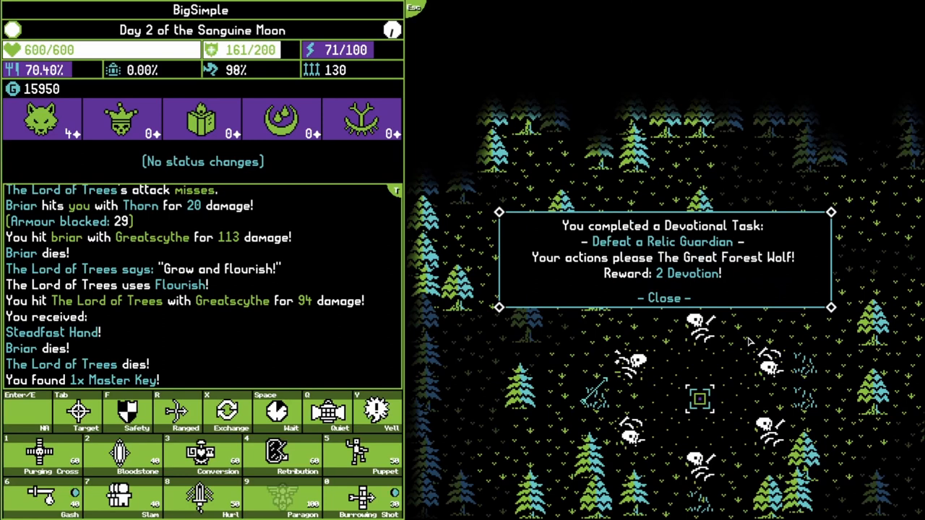
mouse_move(710, 307)
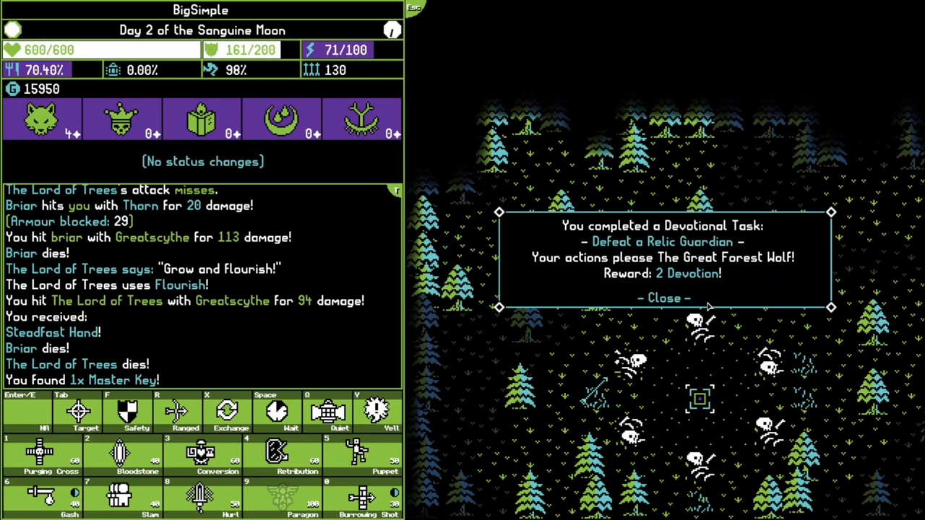
left_click(660, 298)
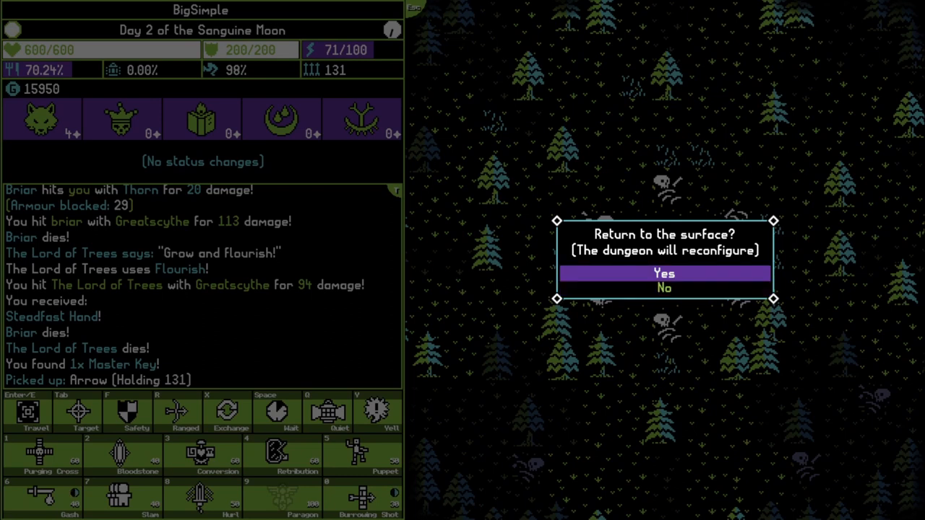
Return to the surface, dismiss the ancient-keys notice, and confirm leaving the cleared area
left_click(664, 275)
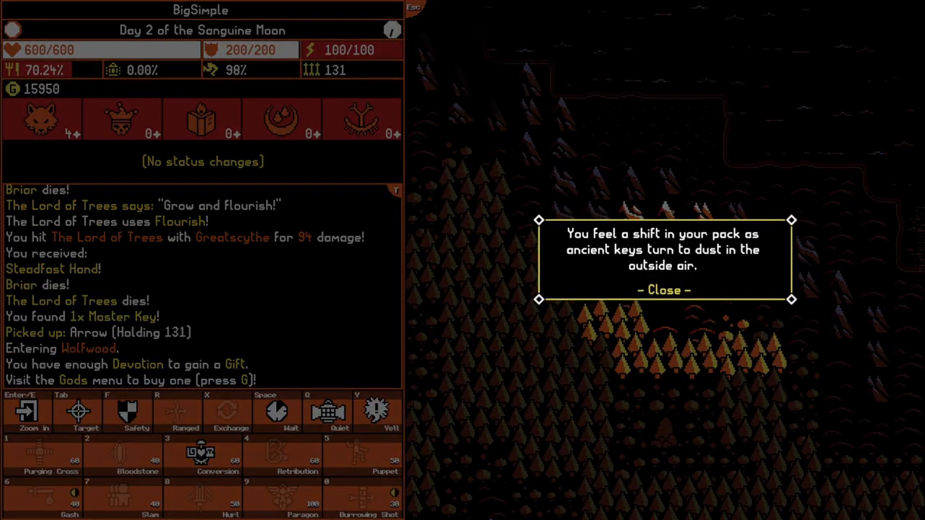
left_click(662, 289)
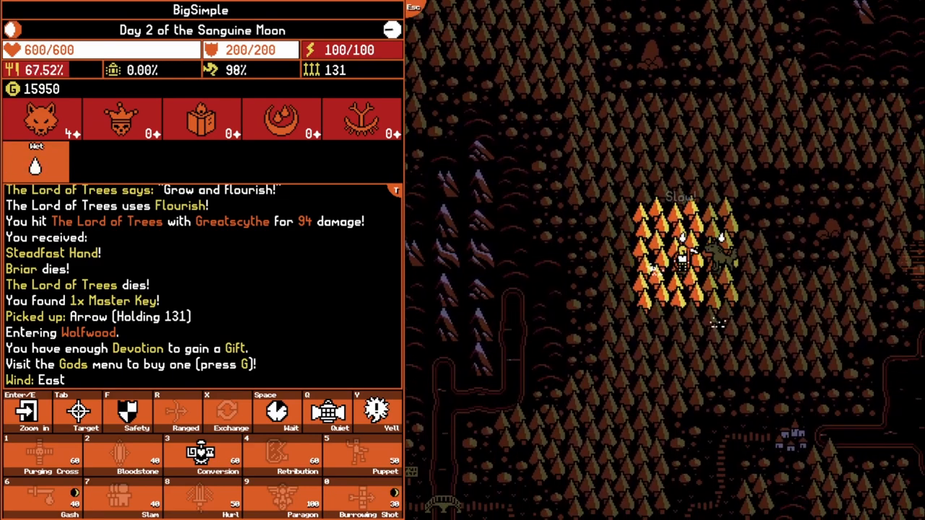
key("enter")
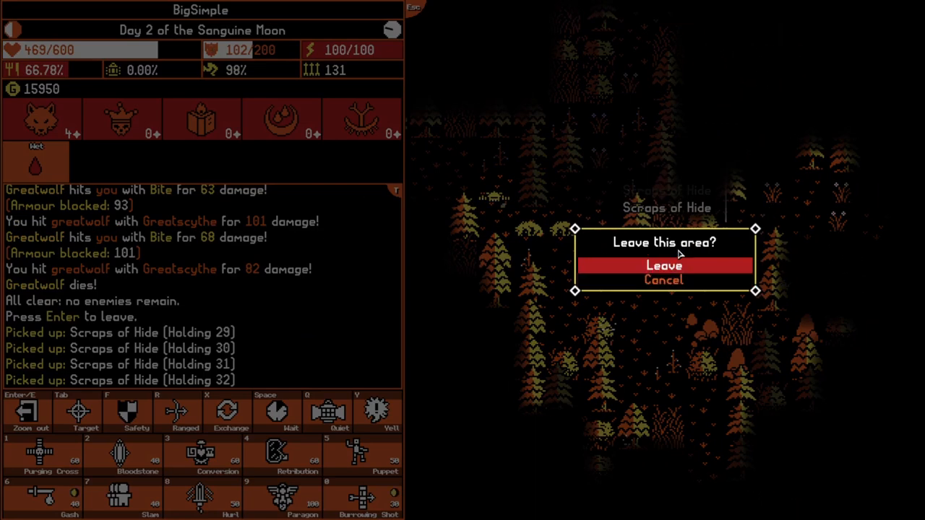
left_click(663, 266)
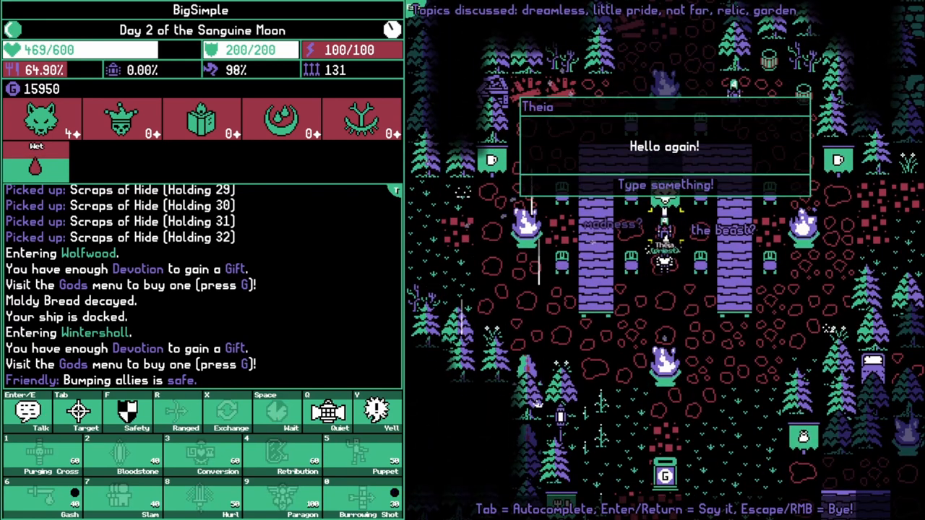
Say bye to Theia to end the conversation in Wintersholl
key("Escape")
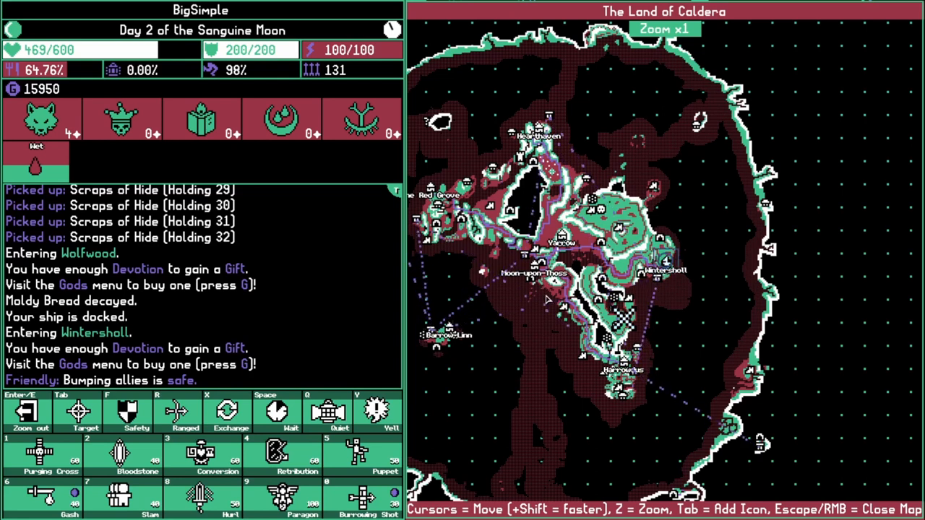
mouse_move(547, 329)
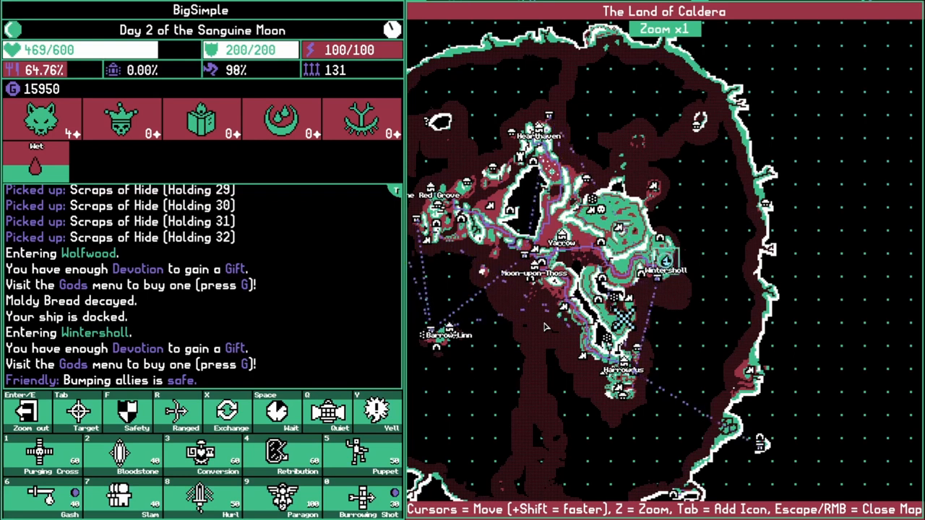
mouse_move(578, 254)
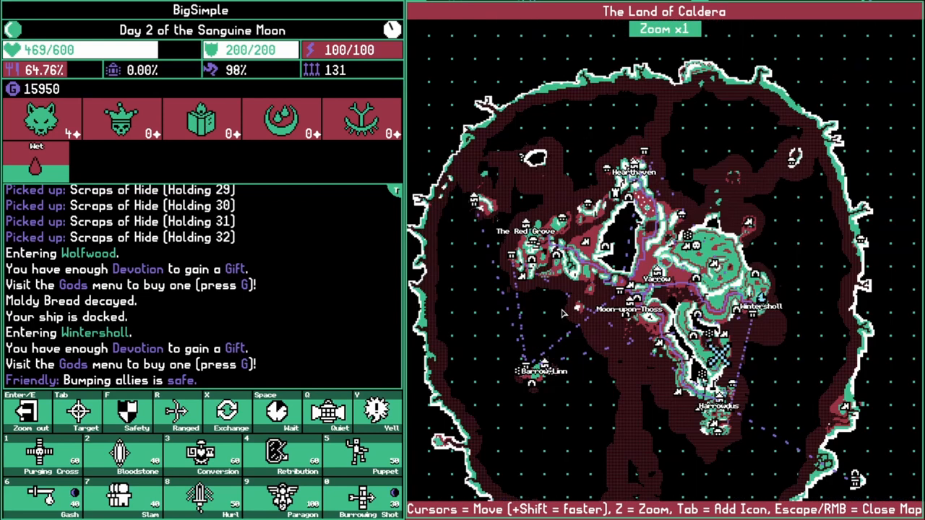
Zoom the Caldera map in on Wintersholl, then close it and return to the world
key("z")
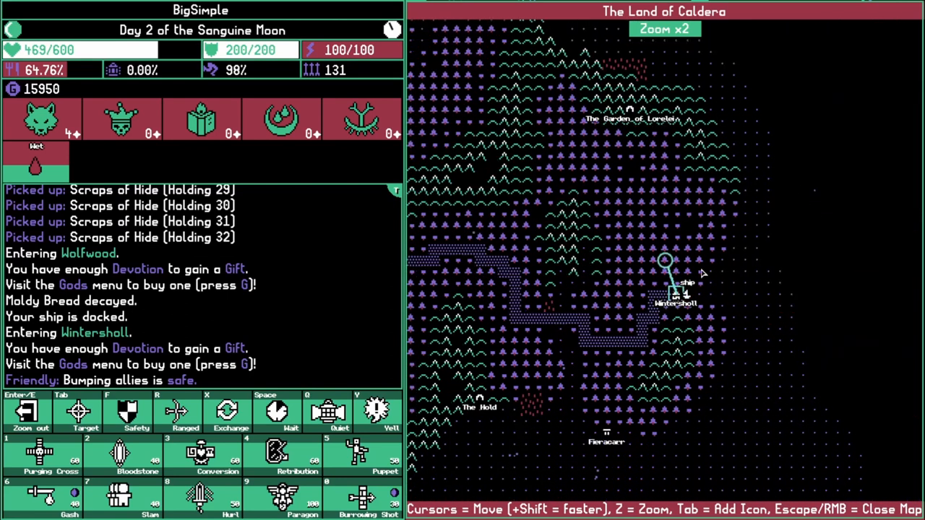
key("z")
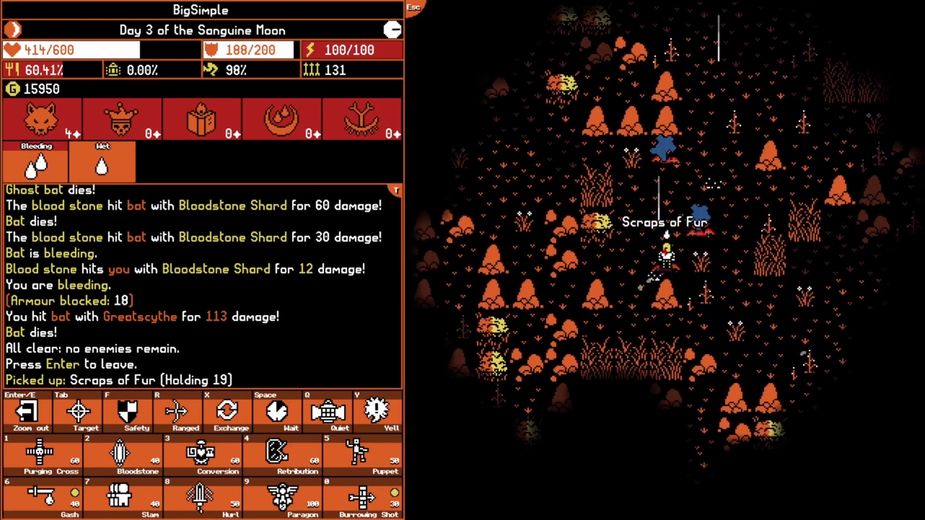
Leave the cleared battlefield and travel on through Wolfwood into Fieracarr
key("Return")
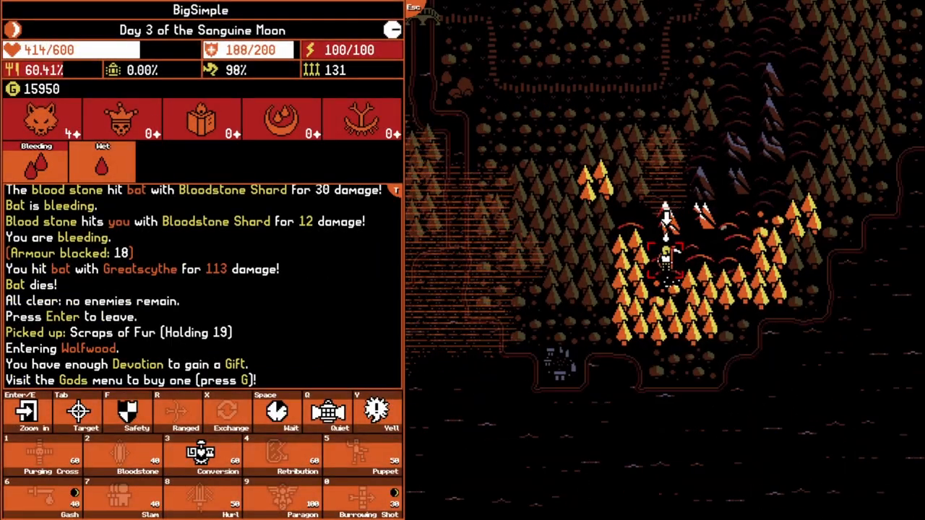
key("enter")
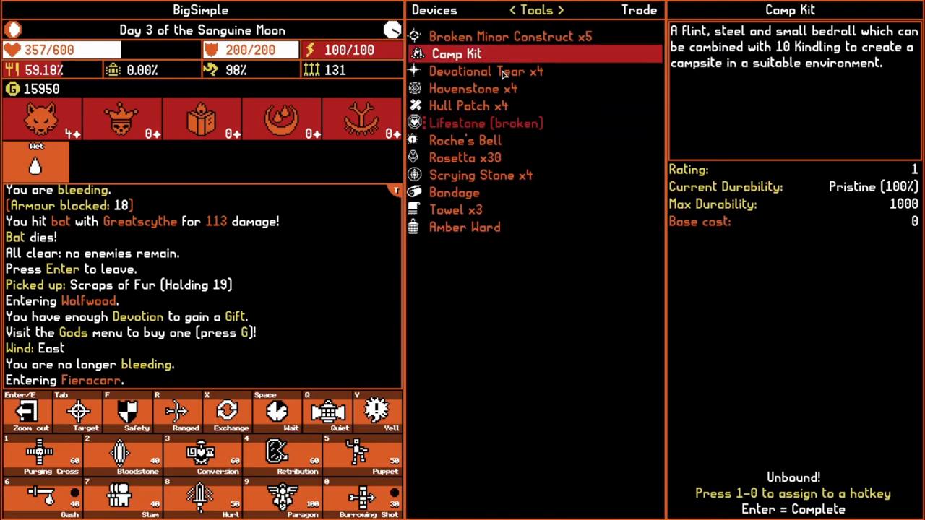
Offer the Devotional Tear to The Great Forest Wolf for +5 strength and review its gifts
left_click(485, 71)
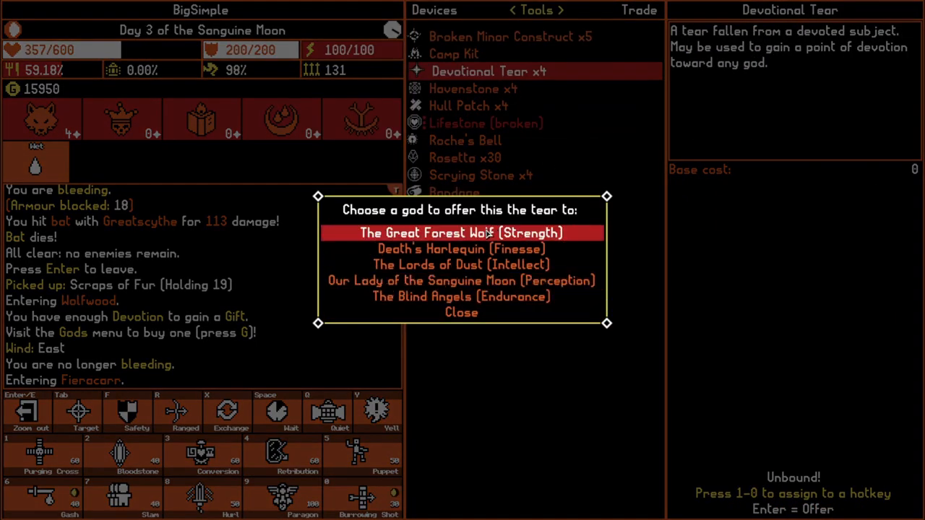
left_click(461, 233)
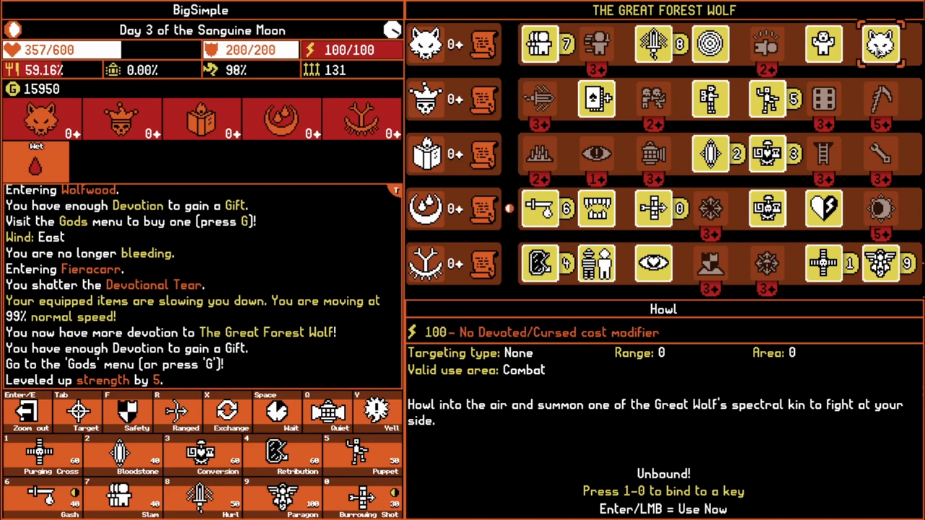
key("5")
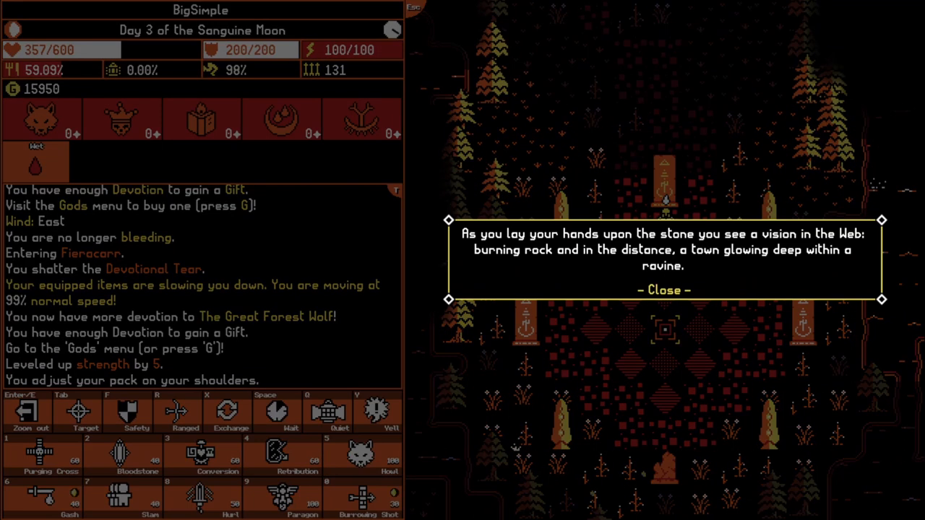
Ride the Wyrd stones from Fieracarr through Dusacarr to Westrim, closing each vision and map
left_click(661, 289)
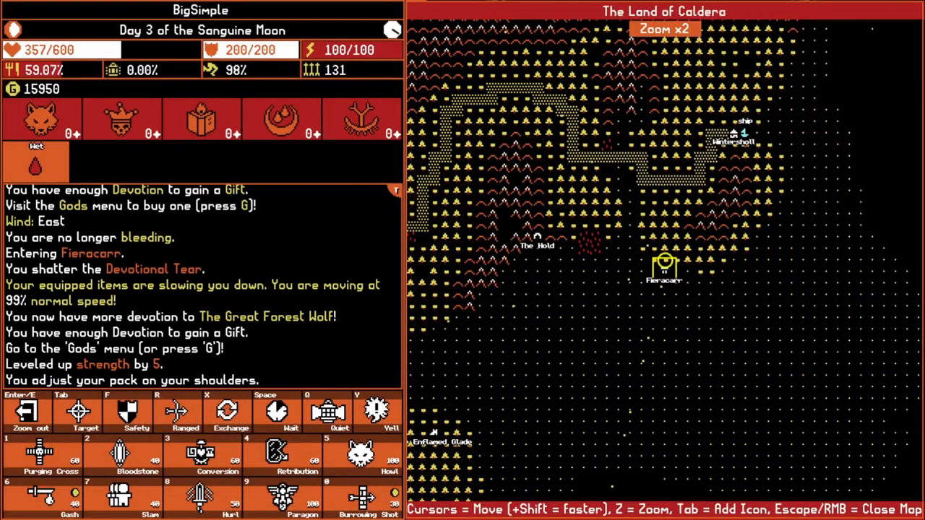
key("z")
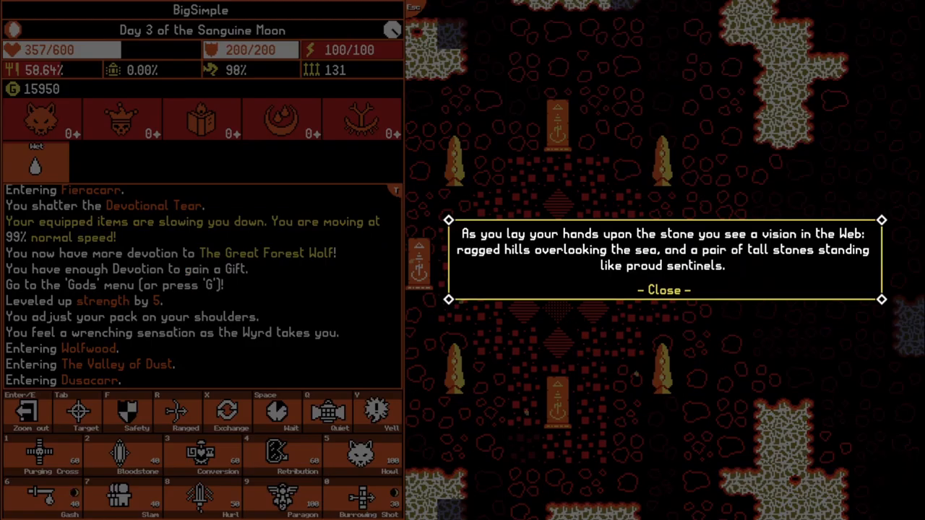
left_click(662, 289)
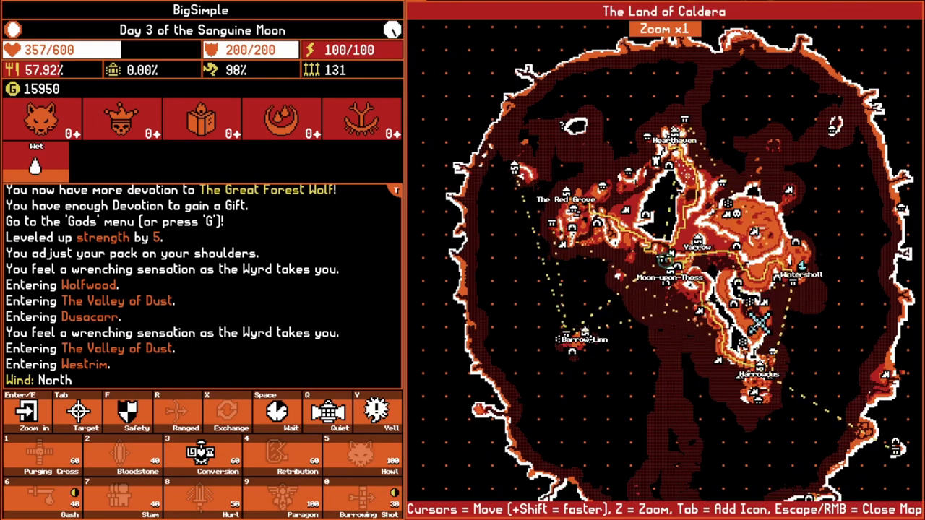
key("Escape")
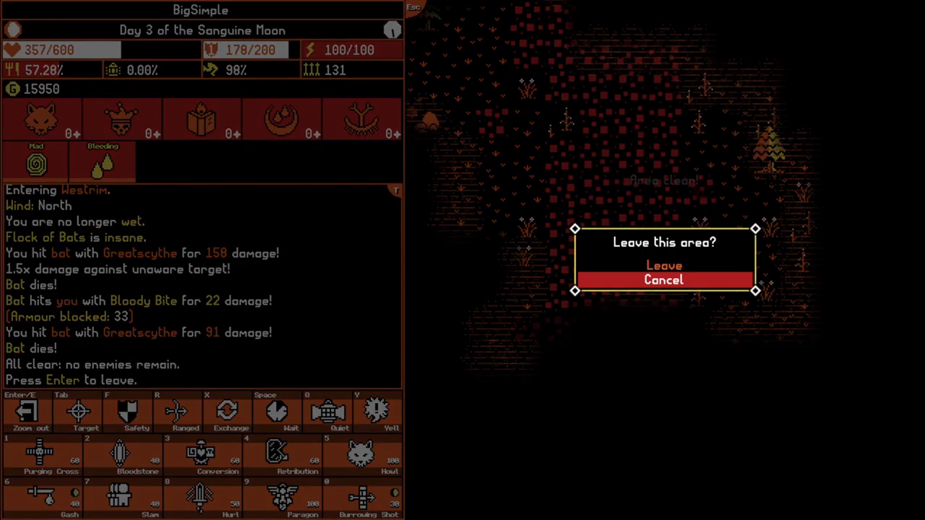
Leave the cleared bat area and walk across Westrim past the Amber field to Moon-upon-Thoss
left_click(662, 266)
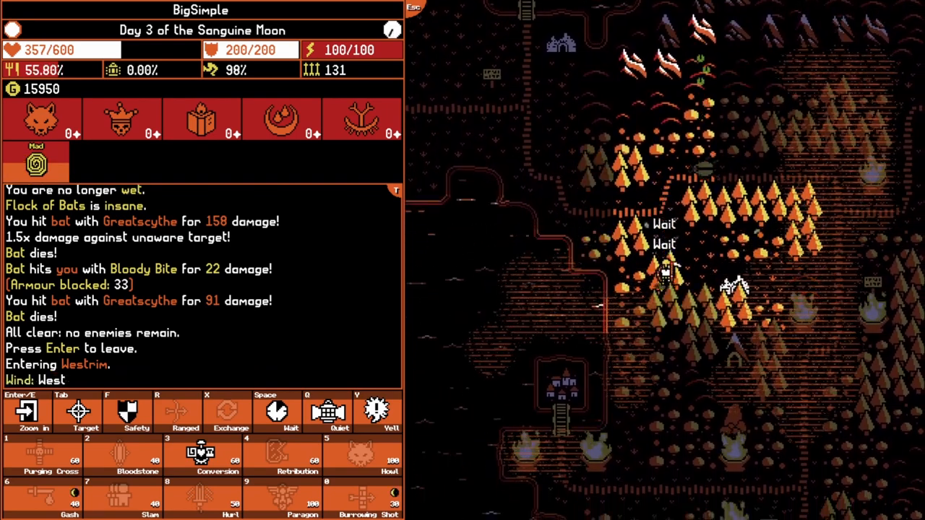
key("enter")
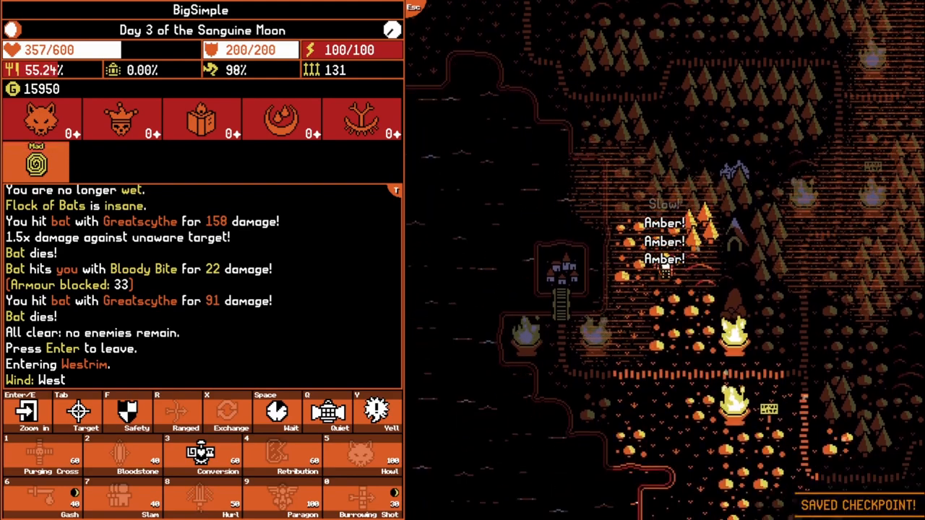
key("Return")
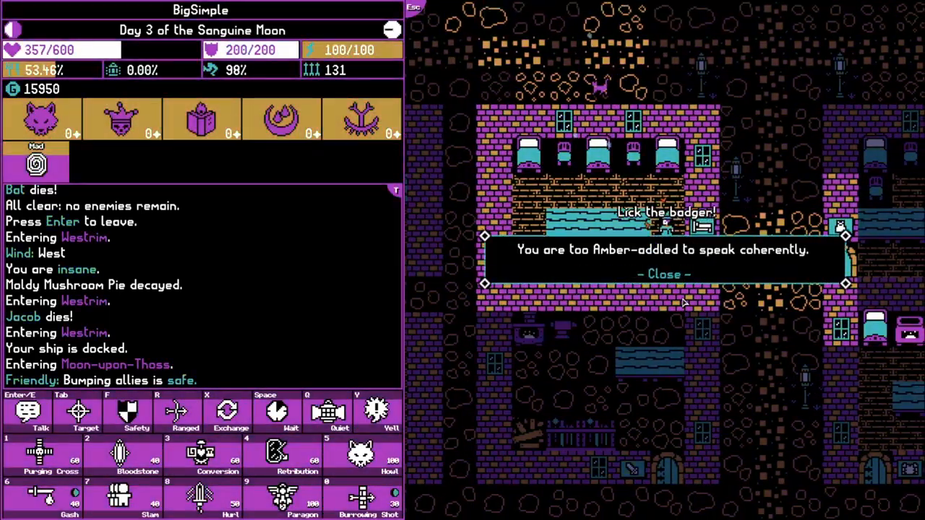
Dismiss the Amber-addled notice and drink a Bitterleaf Brew to cure the Amber madness
left_click(661, 274)
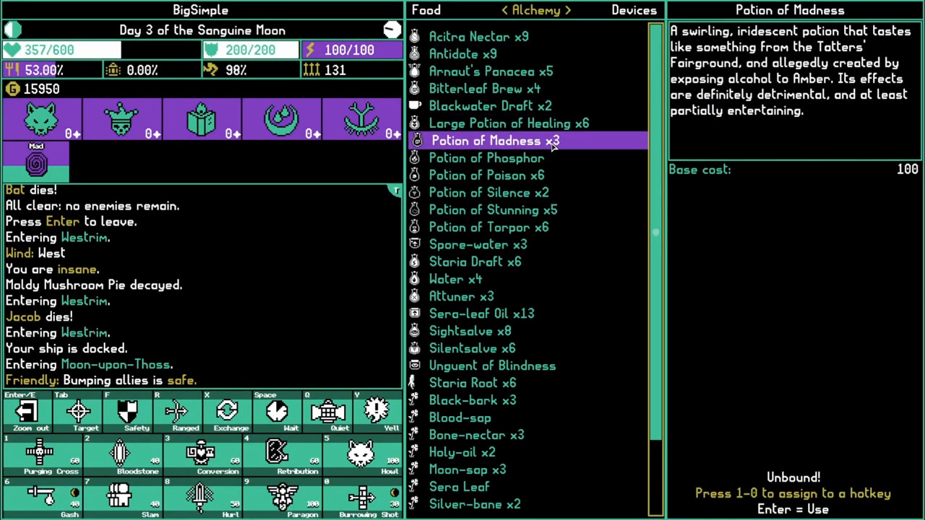
left_click(484, 88)
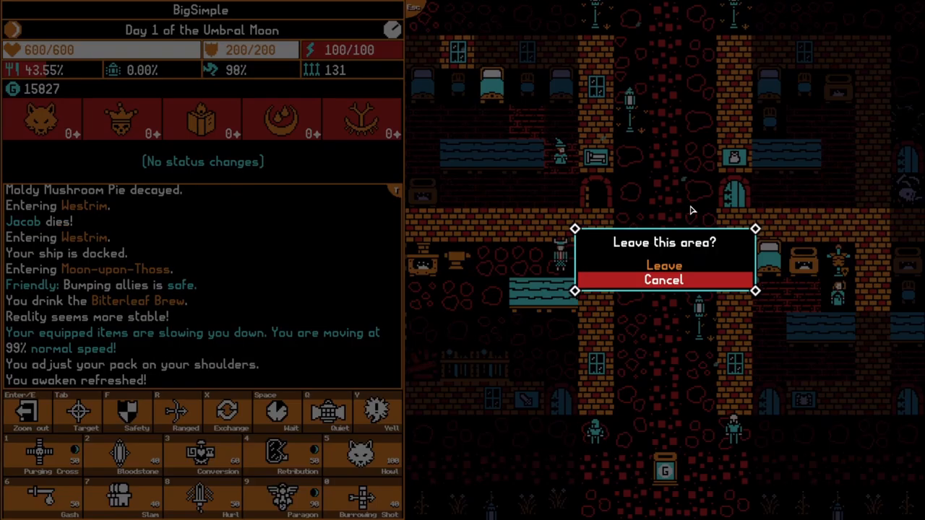
Leave Moon-upon-Thoss aboard the ship and check the Caldera map at Westrim
left_click(662, 266)
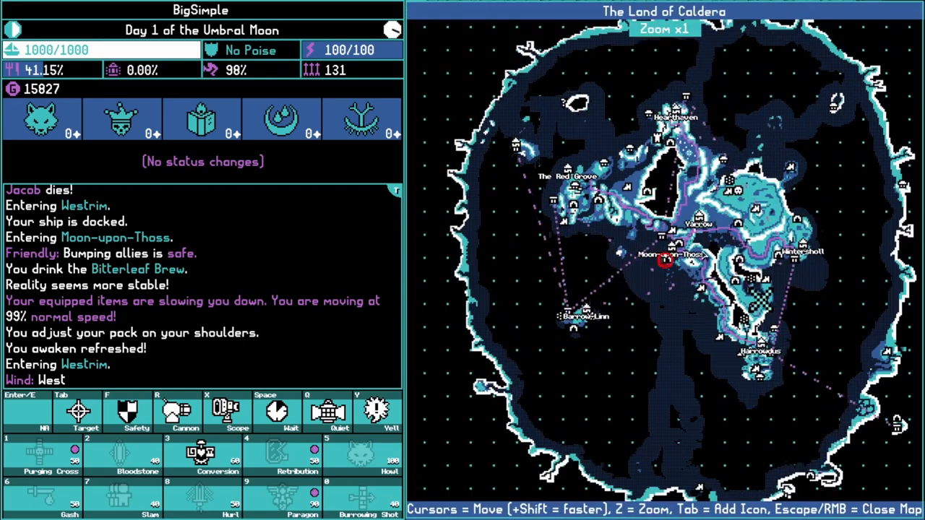
key("z")
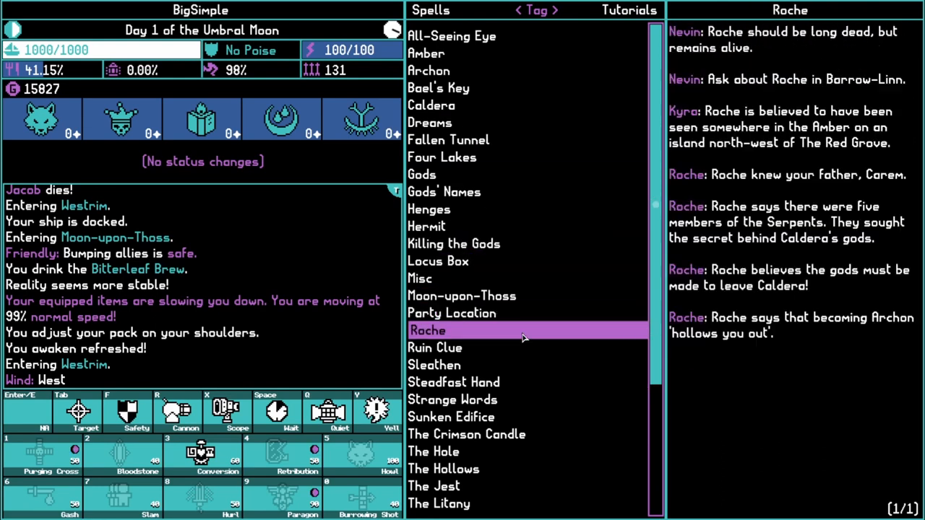
Read the journal clues on The Hollows, Tower of Veils, The Jest, Yarrow Shed Note and Yeleba
left_click(445, 347)
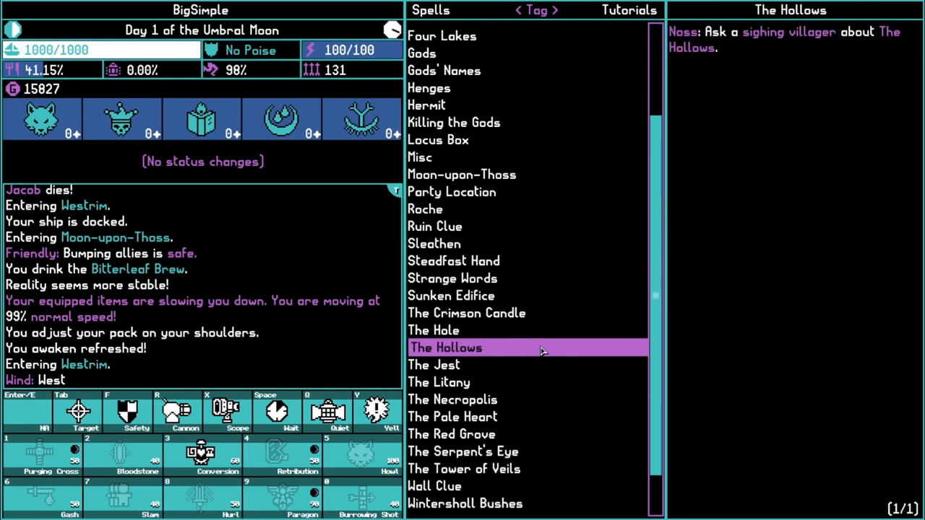
left_click(465, 416)
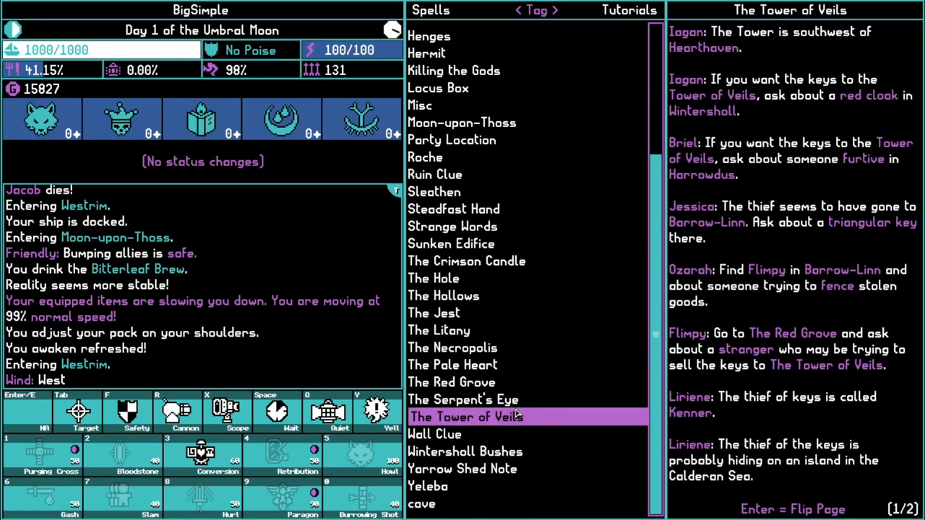
left_click(435, 313)
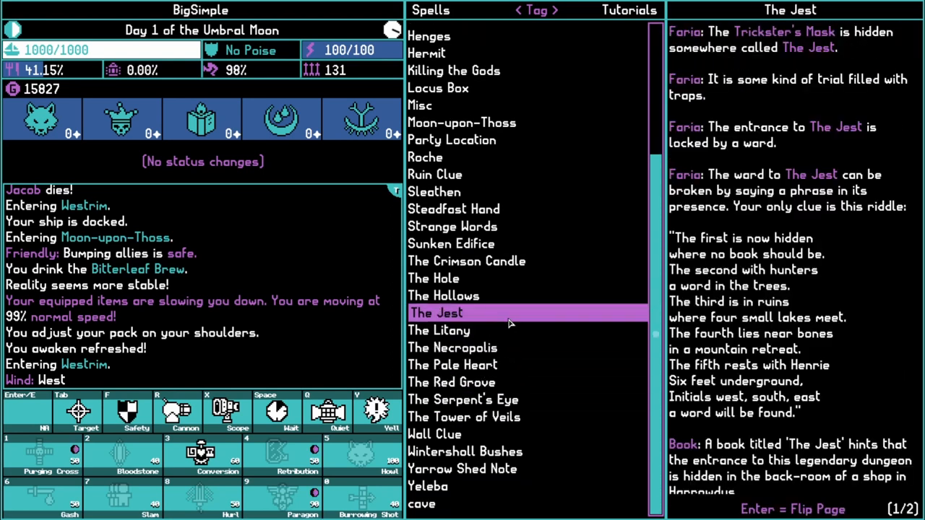
left_click(464, 468)
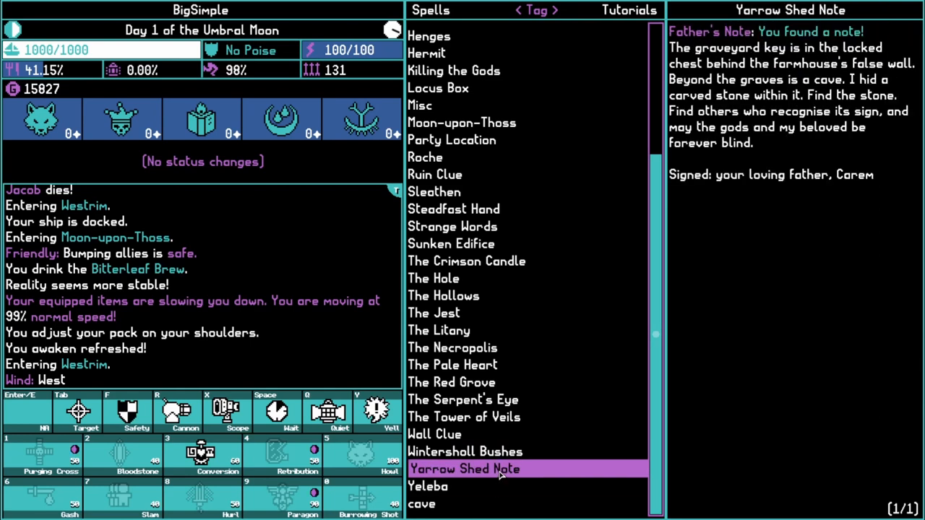
left_click(430, 485)
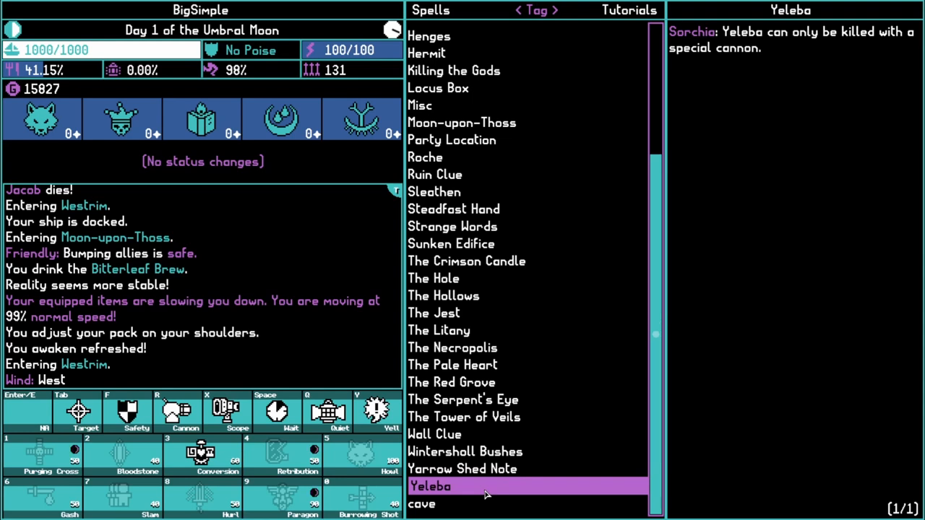
left_click(421, 503)
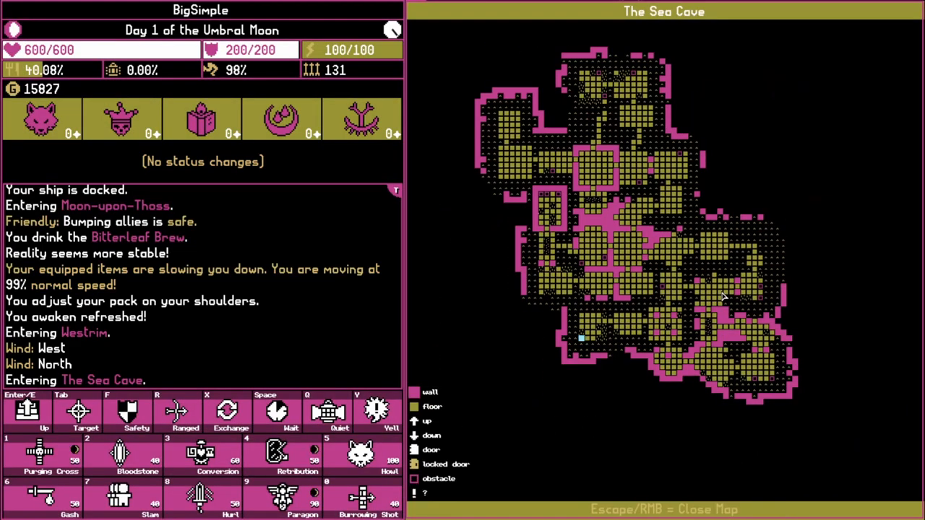
Close the cave map, consult the Caldera world map with zoom toggled, then sail into the hornet fight
key("Escape")
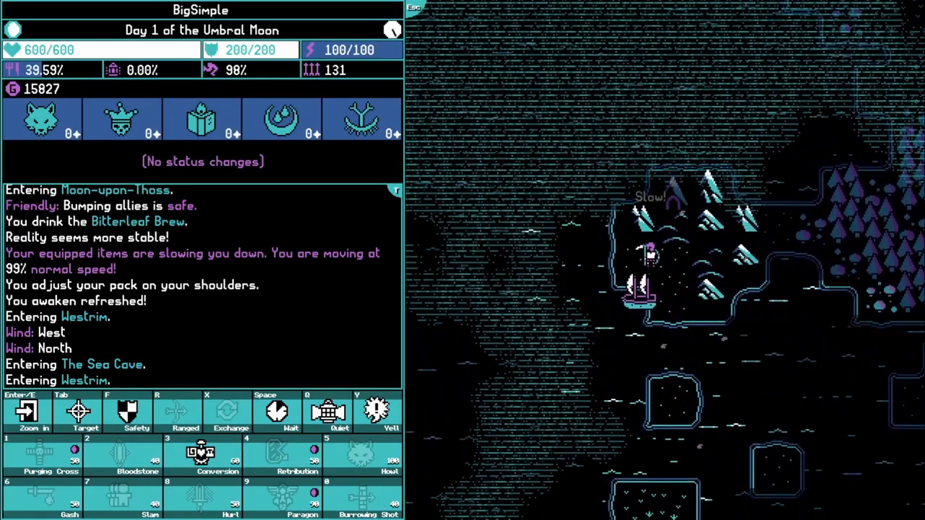
left_click(26, 412)
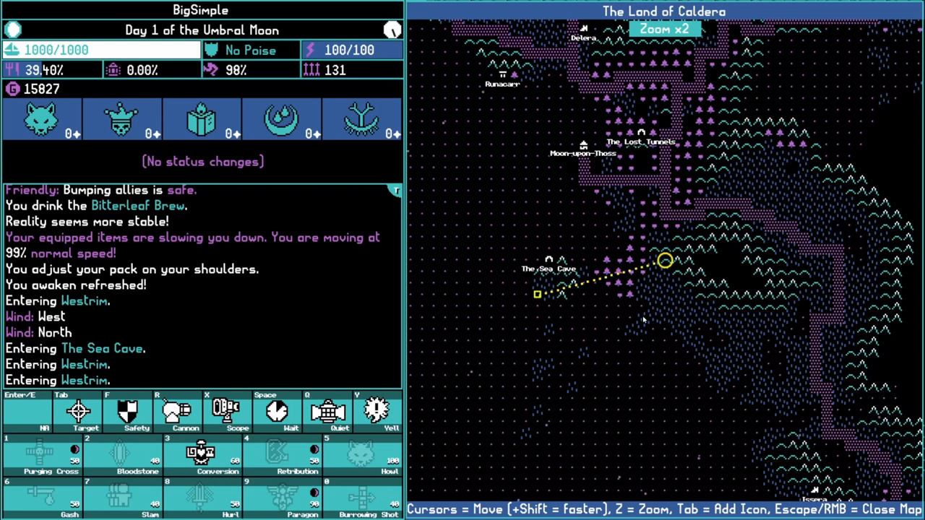
key("z")
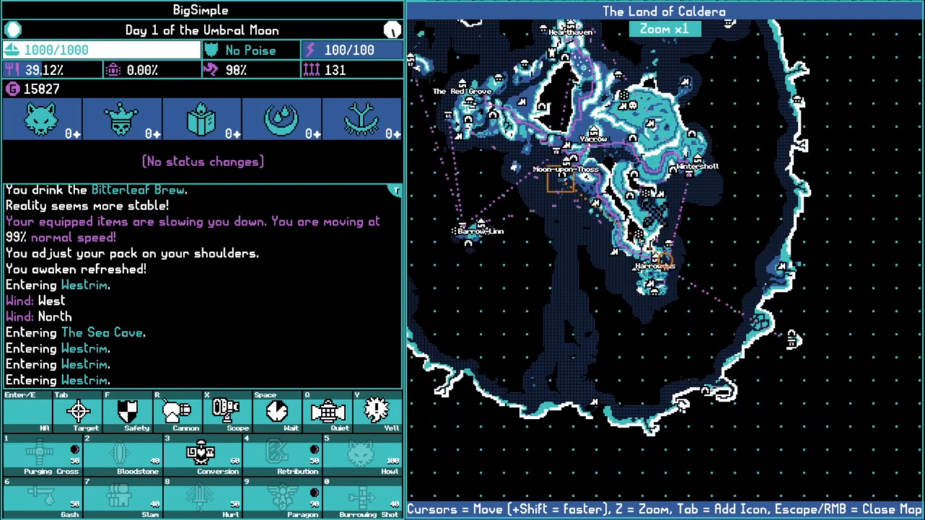
key("Escape")
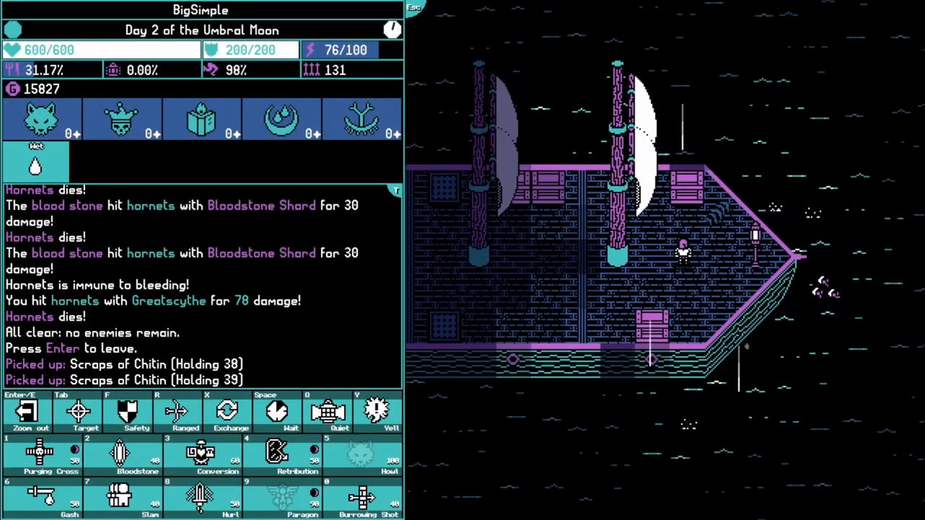
Leave the ship, fire on and board the enemy vessel, loot the Orb of Insanity, and sail on
key("Return")
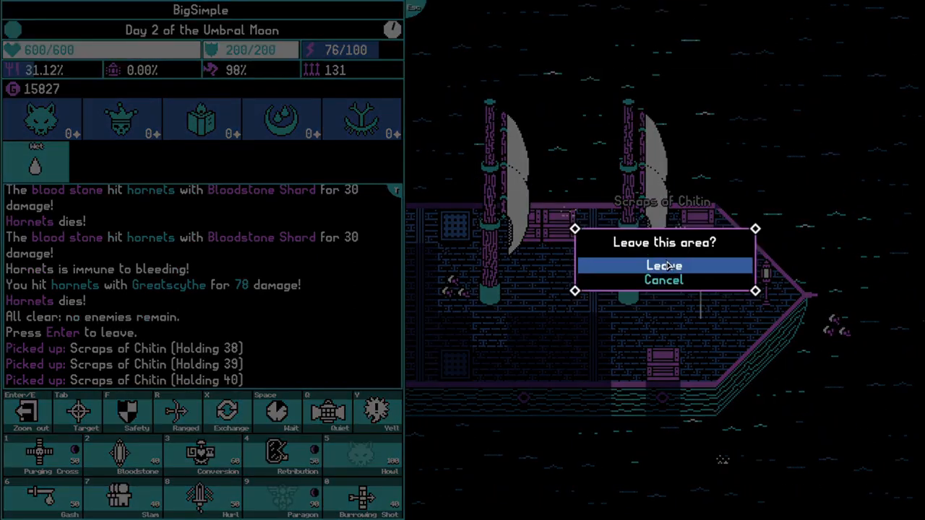
left_click(662, 266)
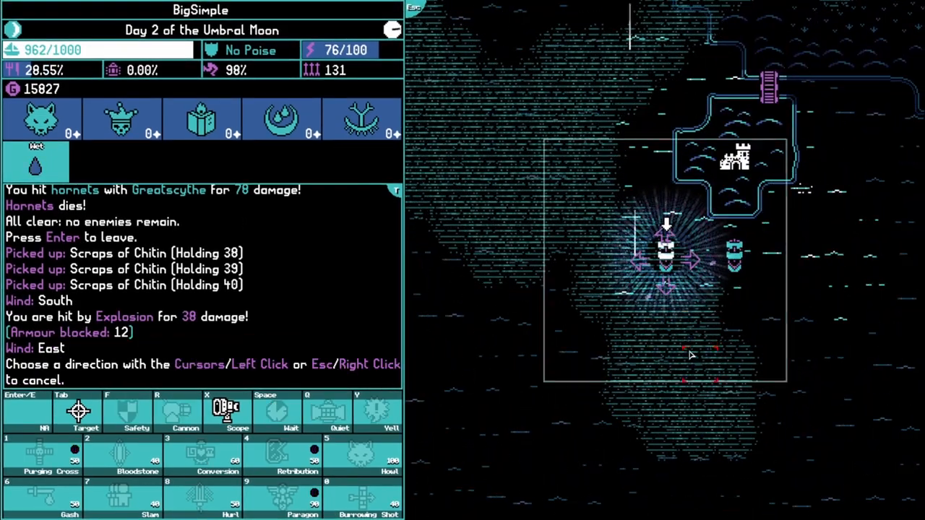
left_click(185, 412)
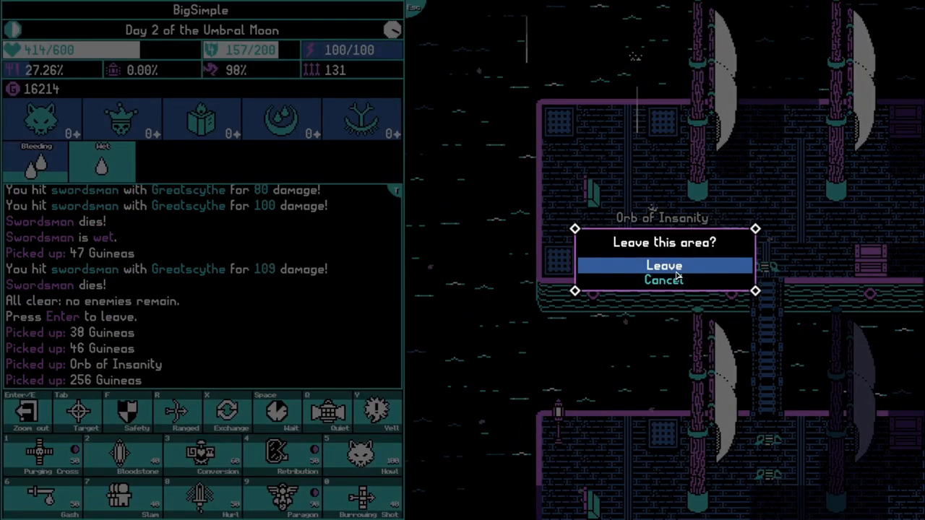
left_click(664, 266)
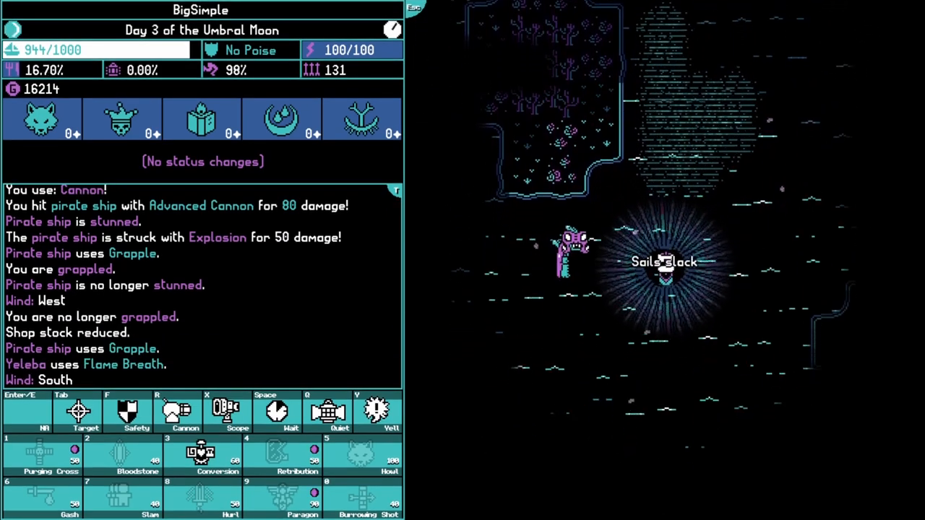
Fire the Advanced Cannon at Yeleba repeatedly until it dies and the Great Key is awarded
left_click(177, 412)
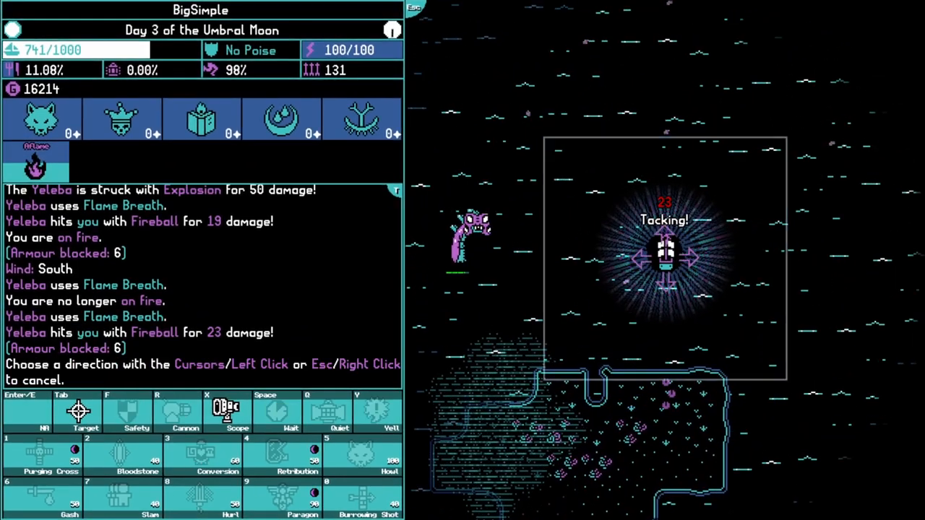
left_click(185, 412)
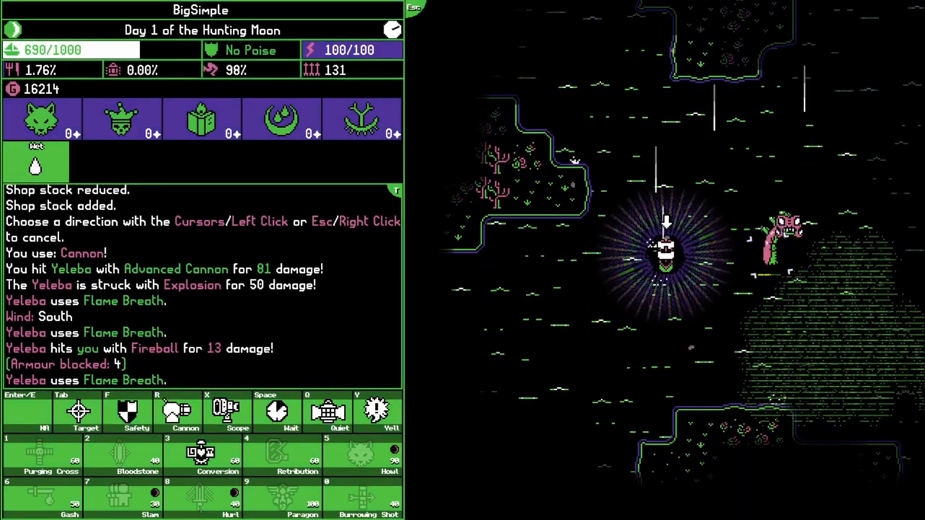
left_click(185, 412)
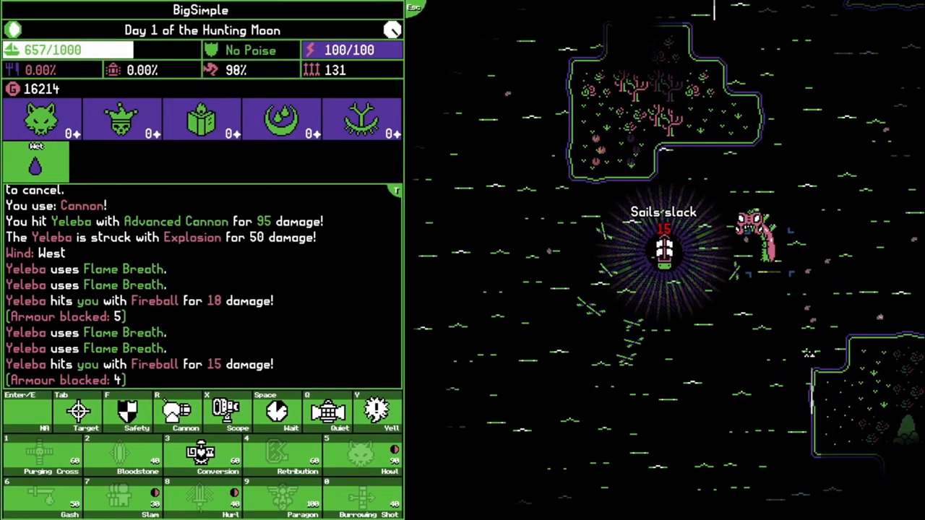
left_click(185, 412)
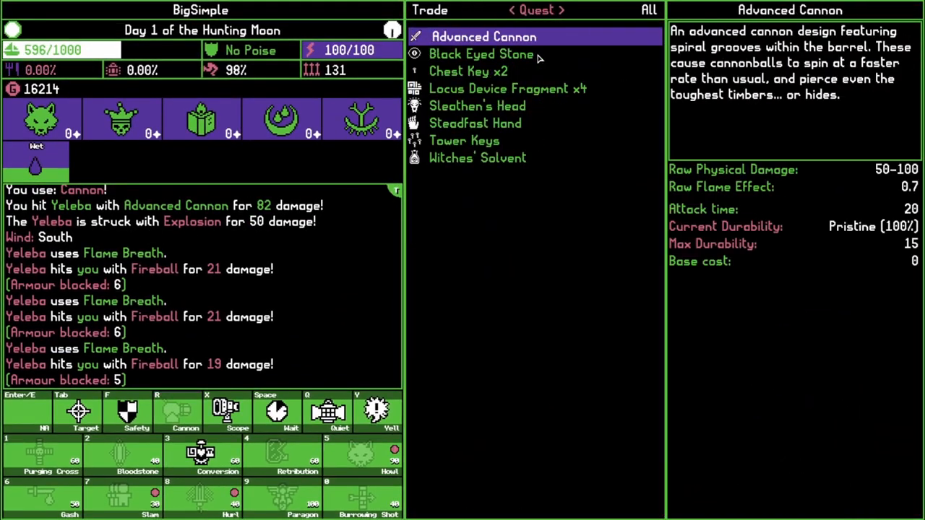
left_click(558, 8)
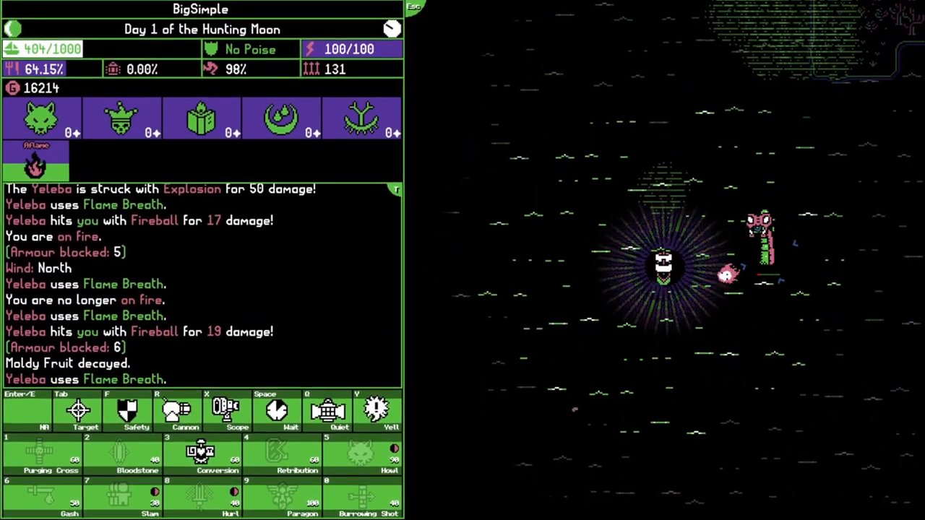
left_click(185, 412)
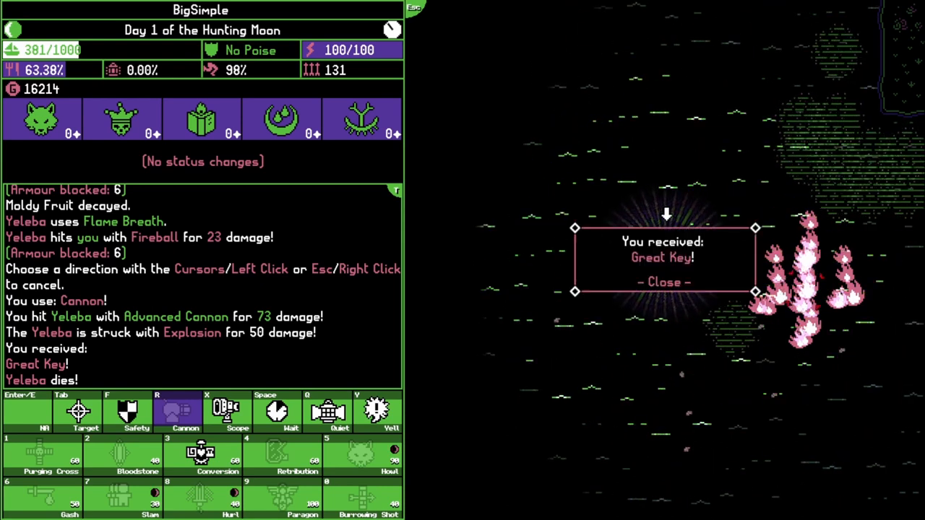
Close the Great Key notice, defeat the grappling pirate ship's mages, loot guineas and scupper it
left_click(664, 281)
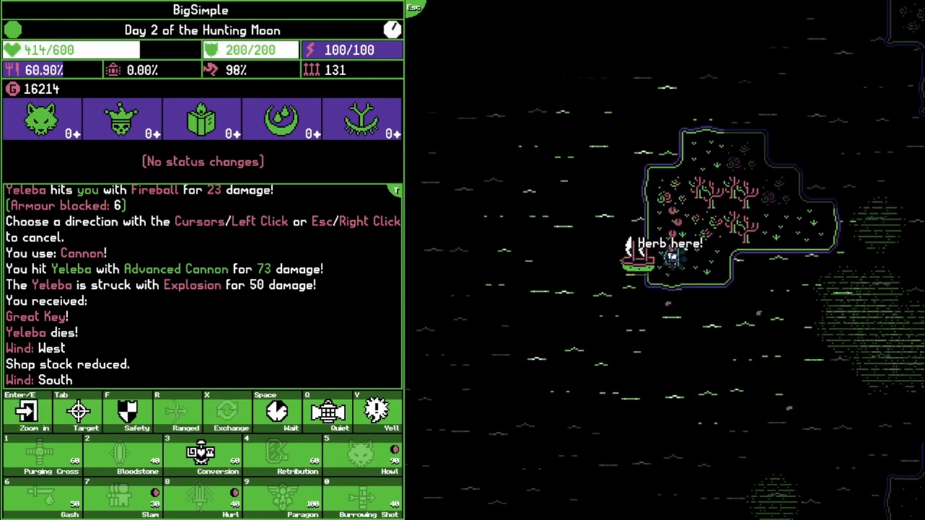
left_click(26, 412)
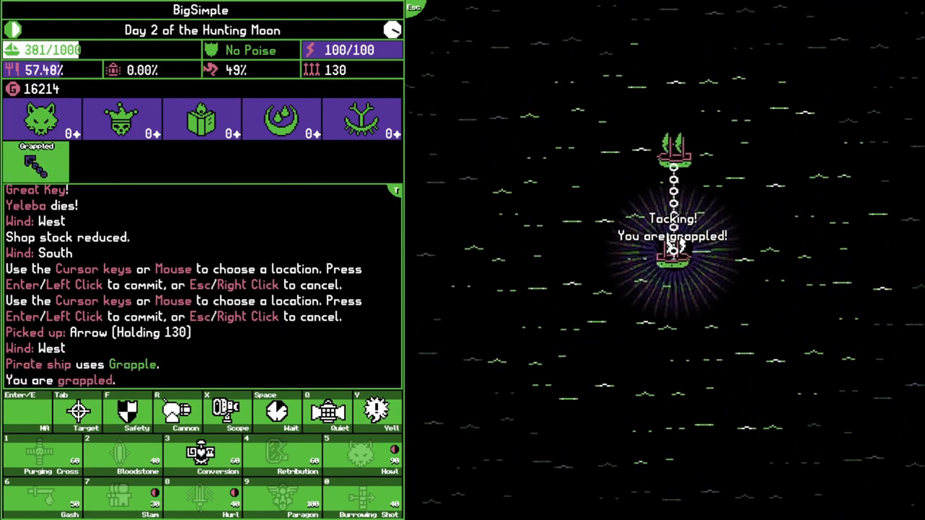
left_click(185, 412)
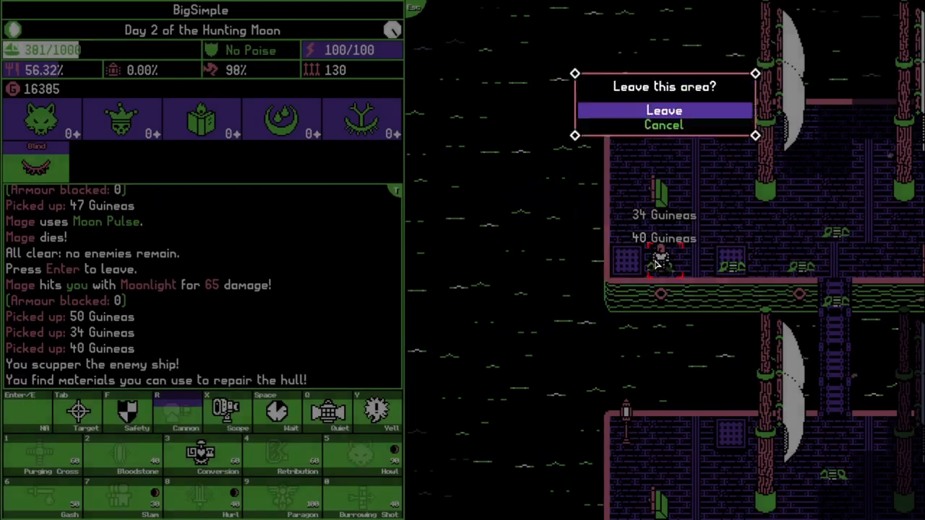
left_click(664, 110)
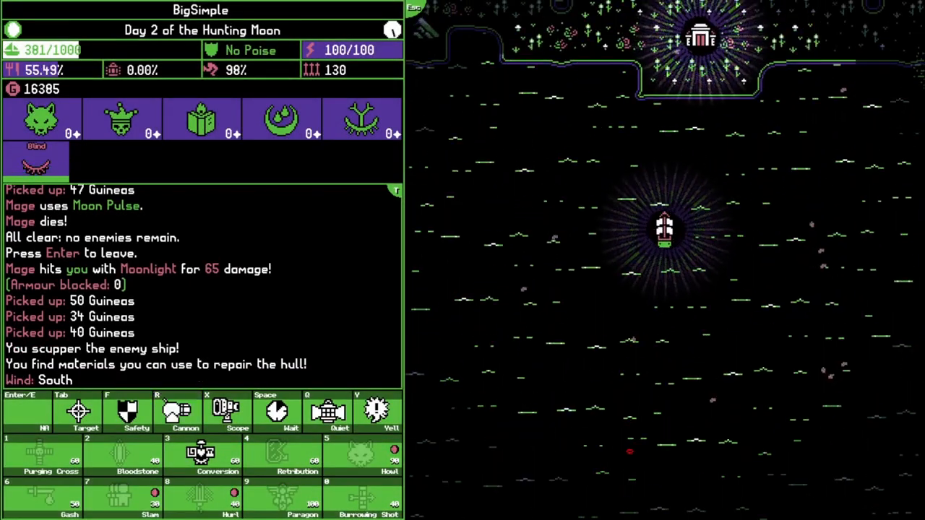
Scroll around the Land of Caldera map before returning to the Harrowdus streets
key("enter")
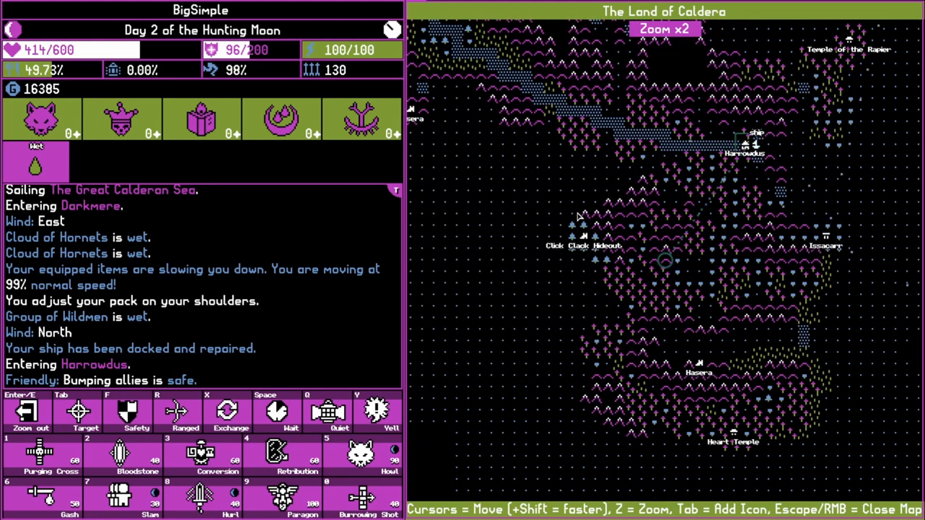
mouse_move(561, 307)
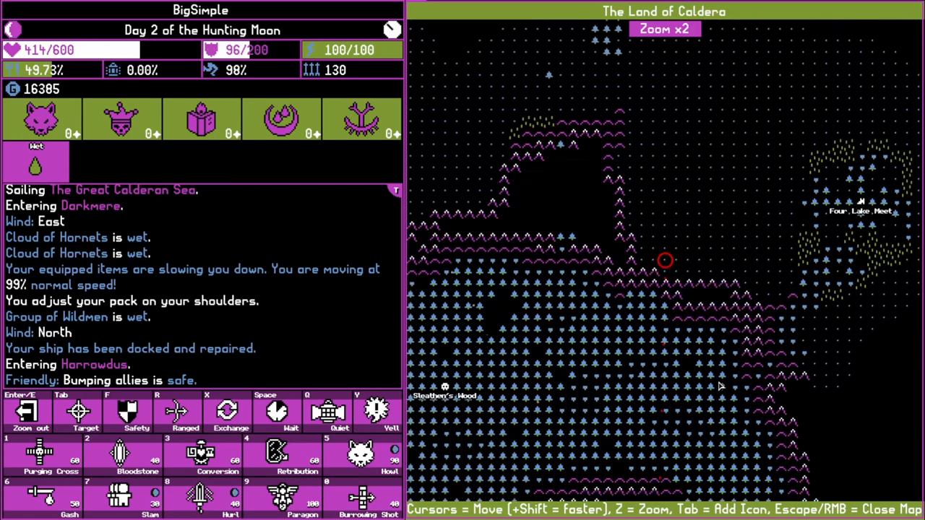
scroll("up", 3)
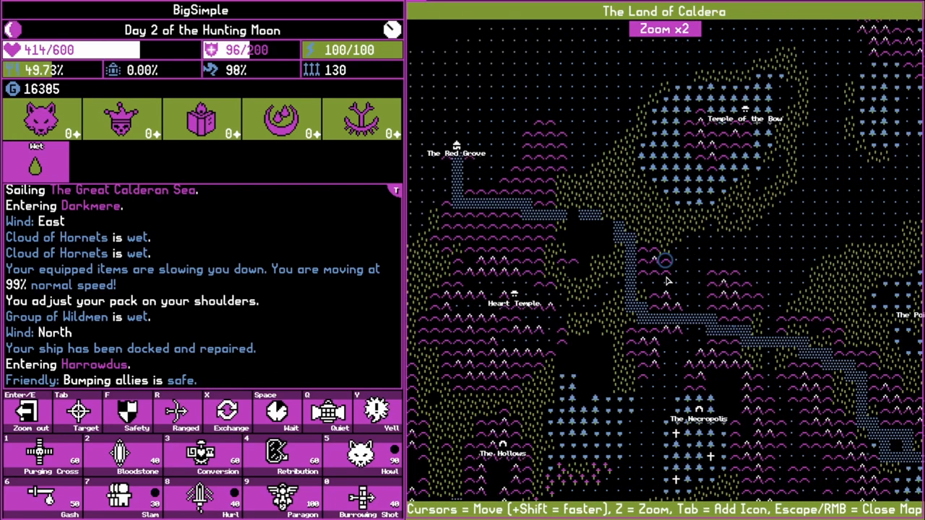
scroll("down", 3)
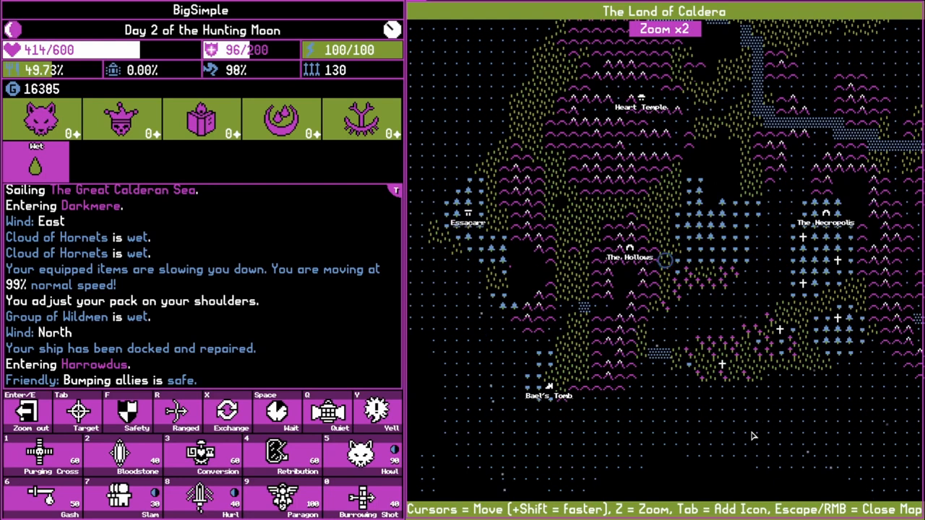
mouse_move(760, 355)
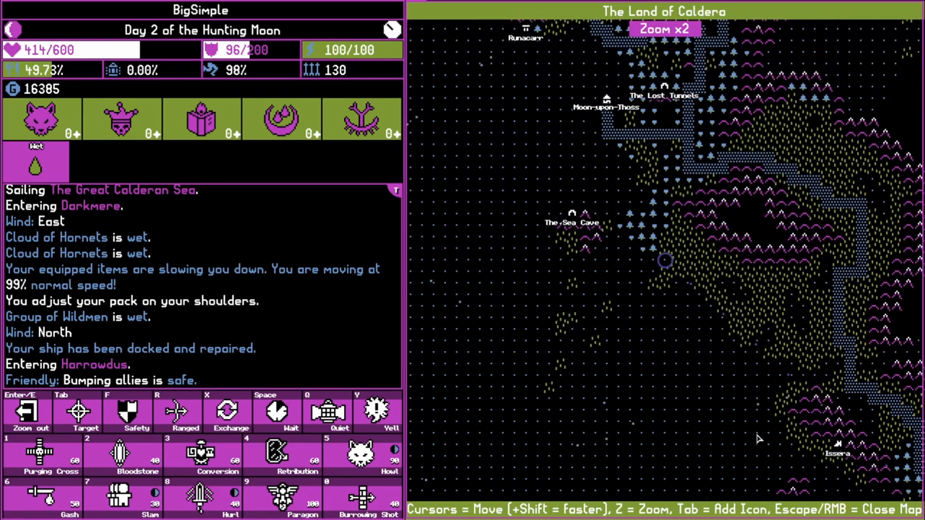
scroll("down", 3)
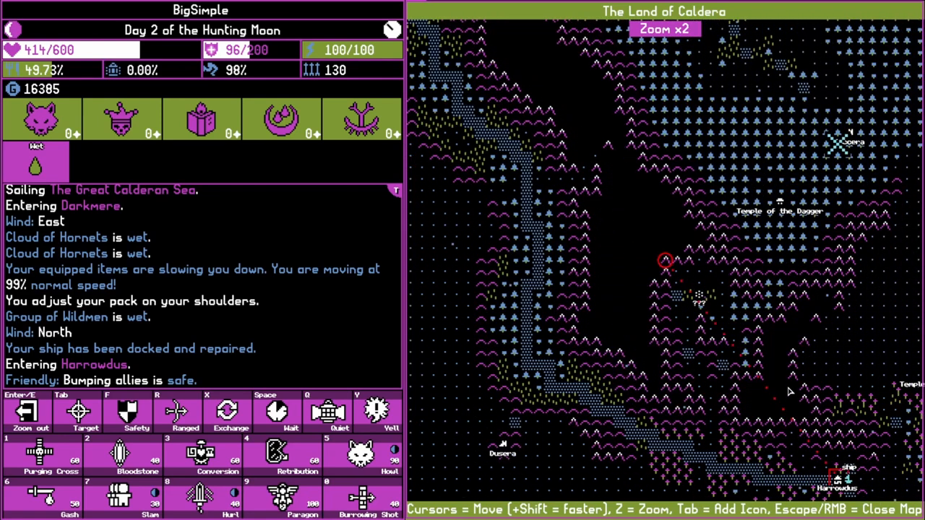
scroll("down", 3)
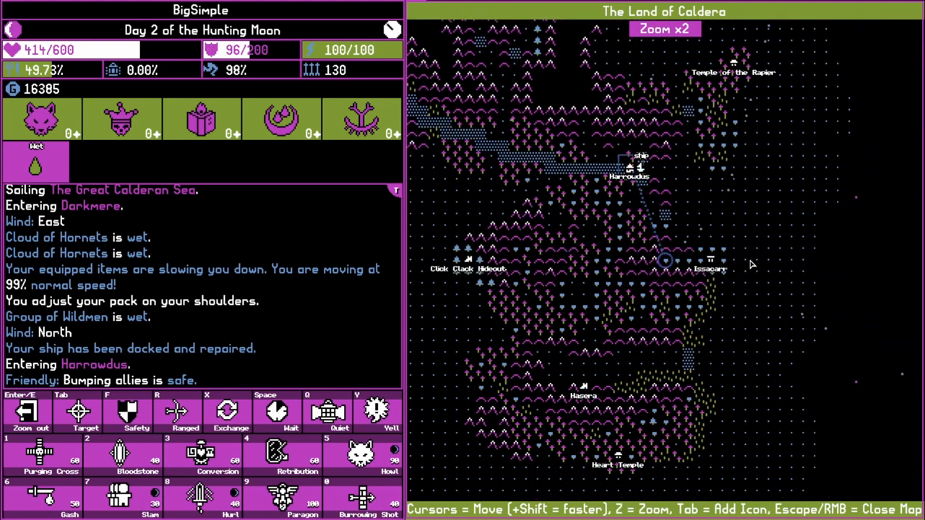
scroll("down", 3)
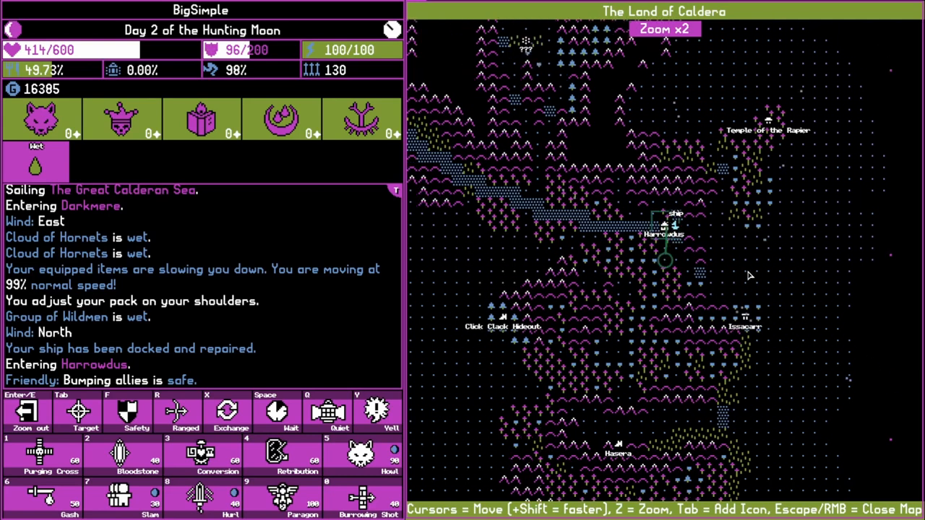
scroll("up", 3)
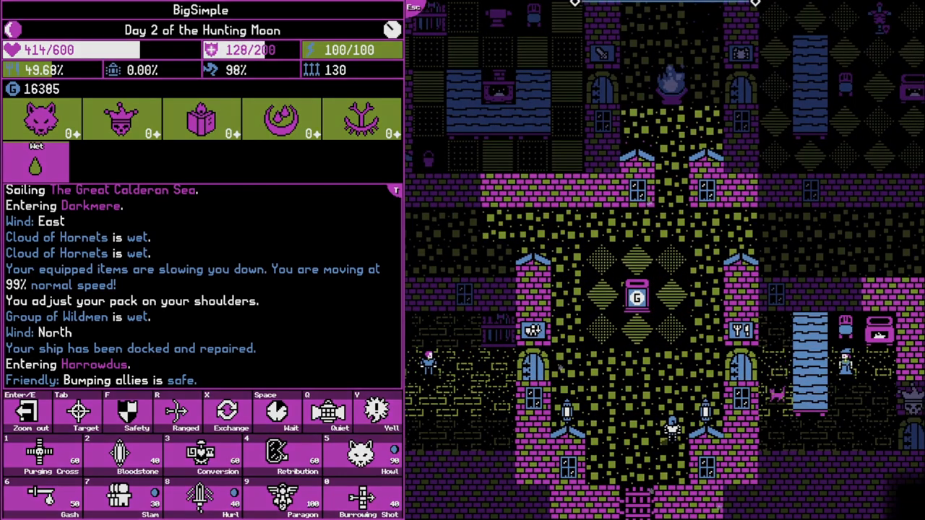
Buy two hunks of bread from the Moonring grocer
key("Up")
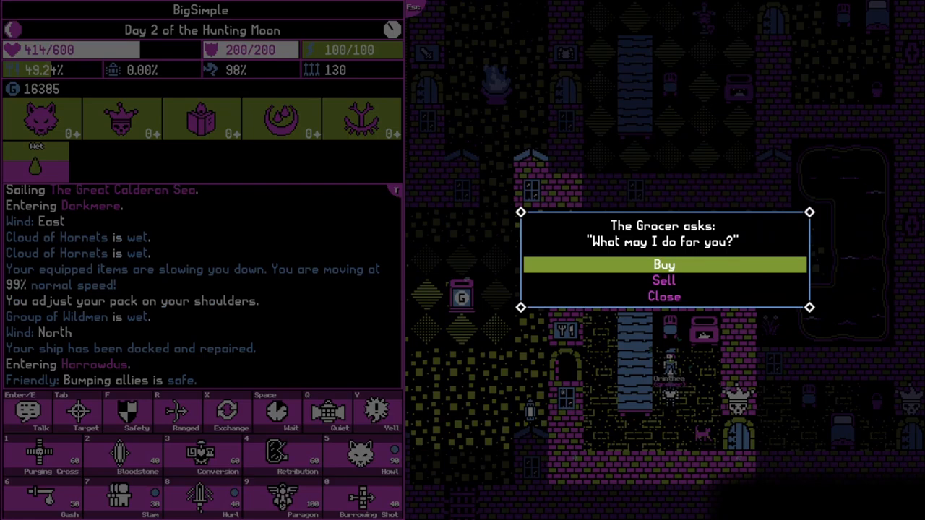
left_click(662, 264)
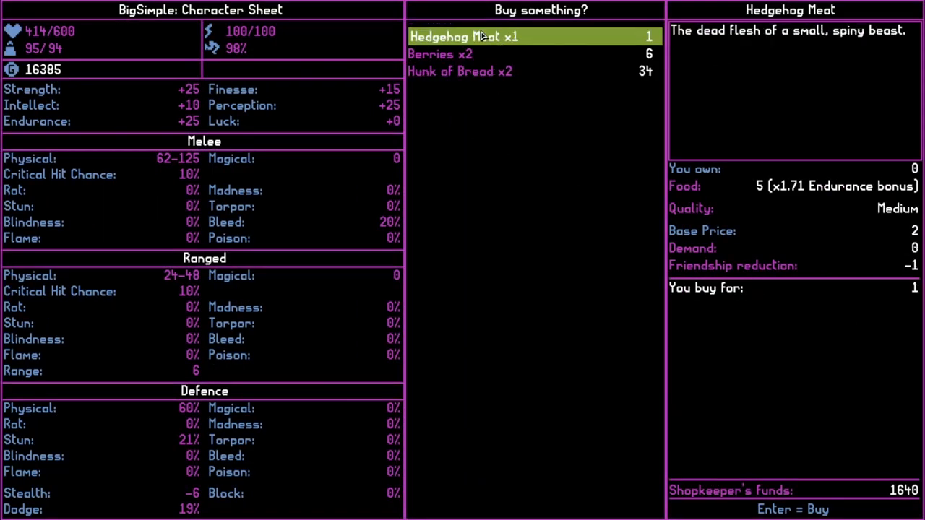
left_click(459, 71)
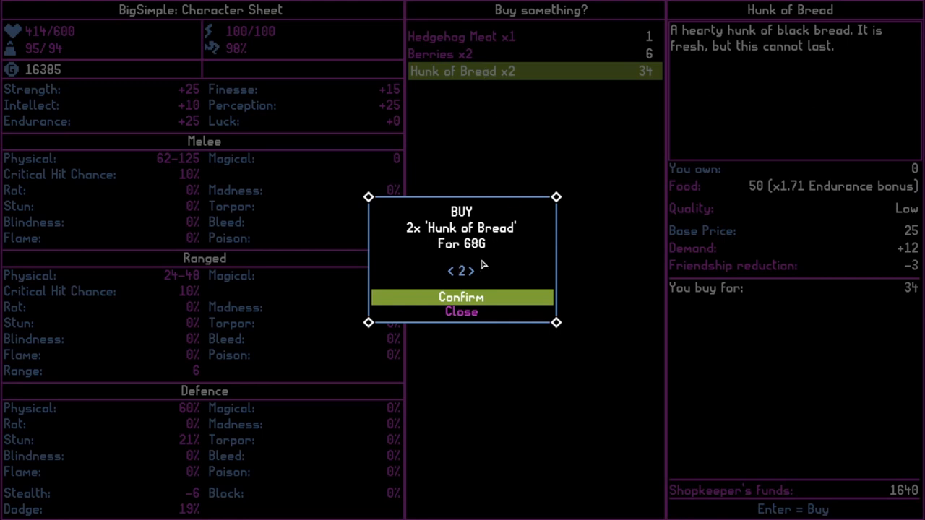
left_click(461, 298)
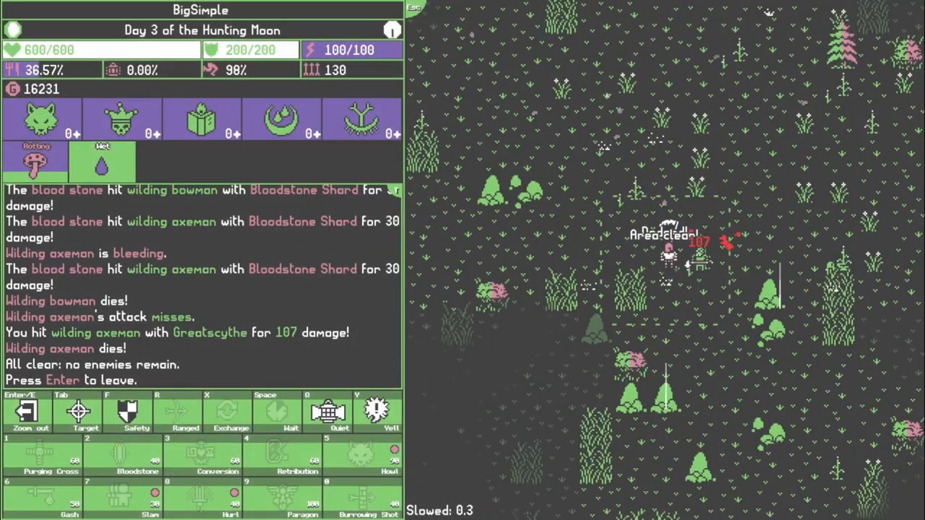
Leave the cleared battlefield and head for the Godsneedle shrine
key("Return")
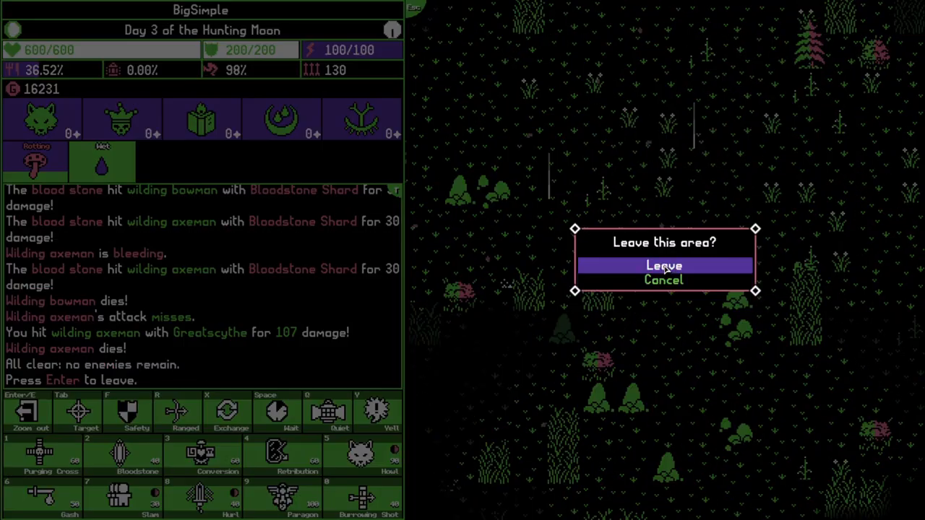
left_click(662, 266)
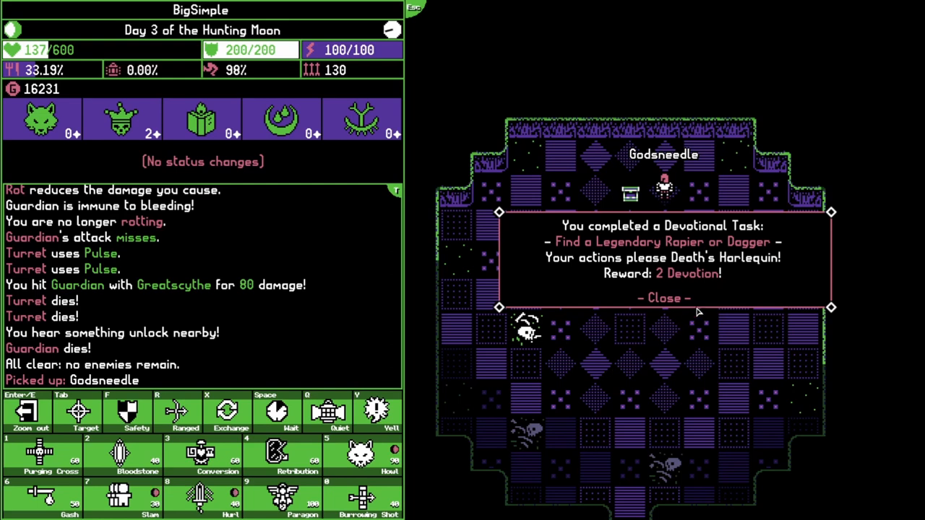
Dismiss the task reward, inspect the unwieldable Godsneedle and the wolf's Howl power, then resume
left_click(662, 298)
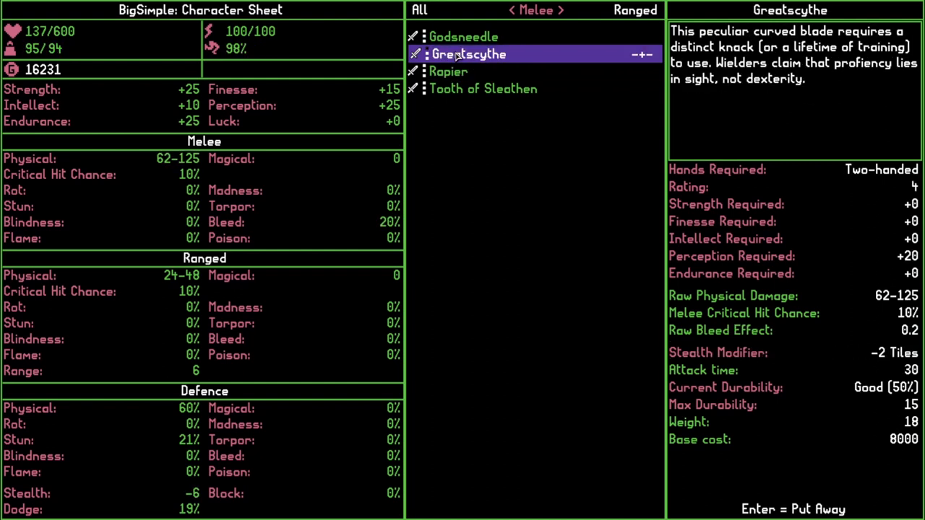
left_click(448, 71)
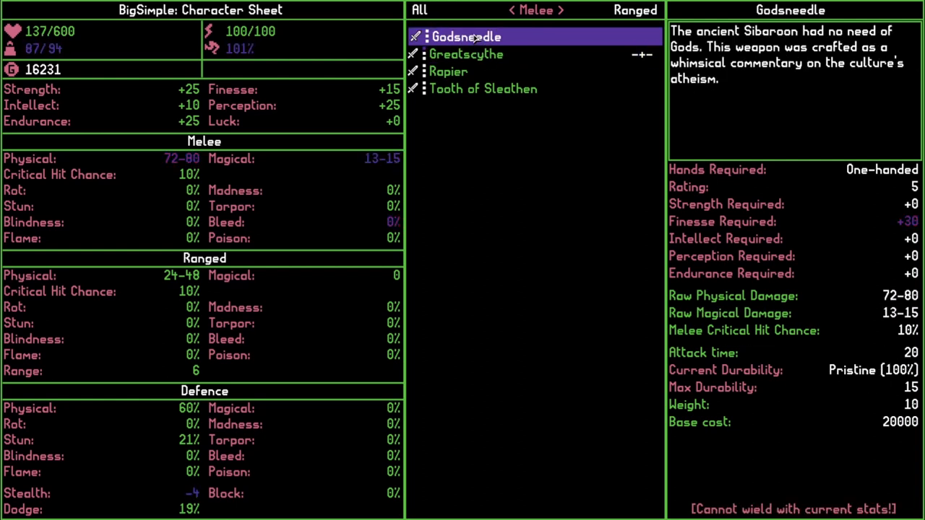
left_click(485, 88)
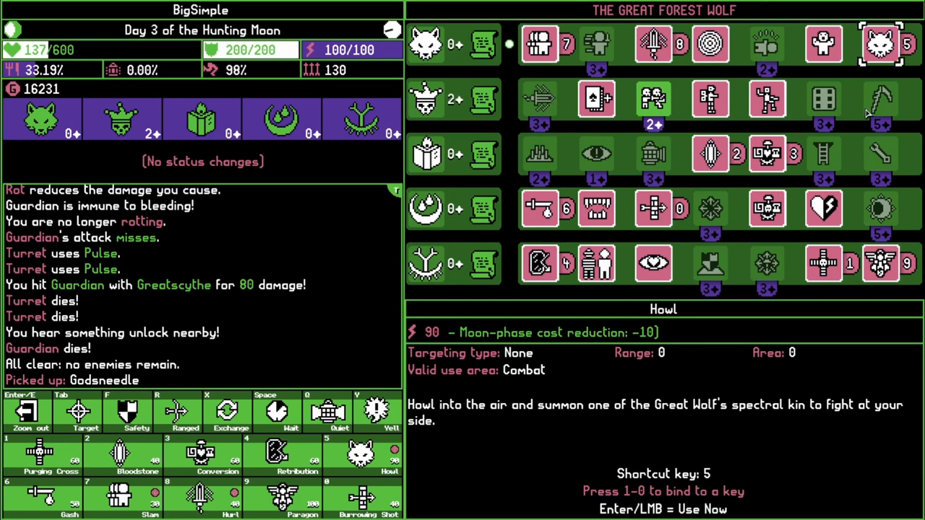
key("Escape")
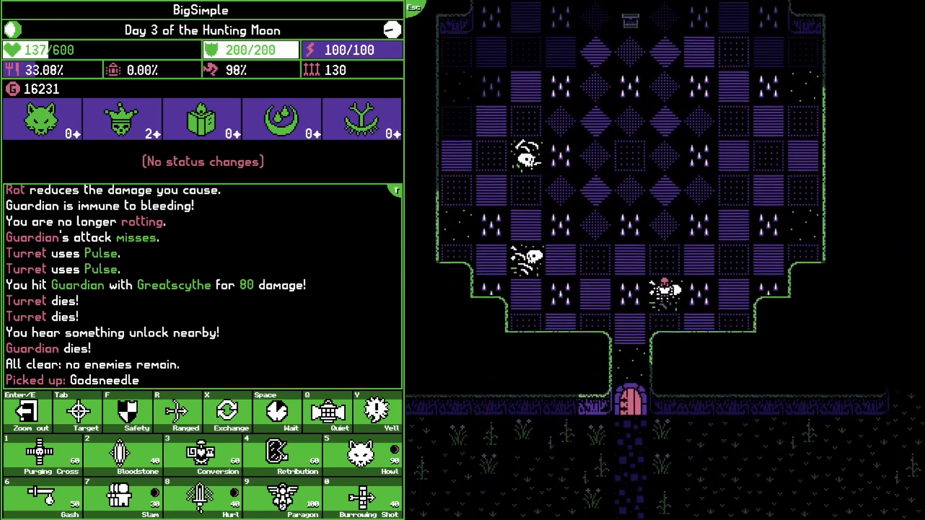
key("Down")
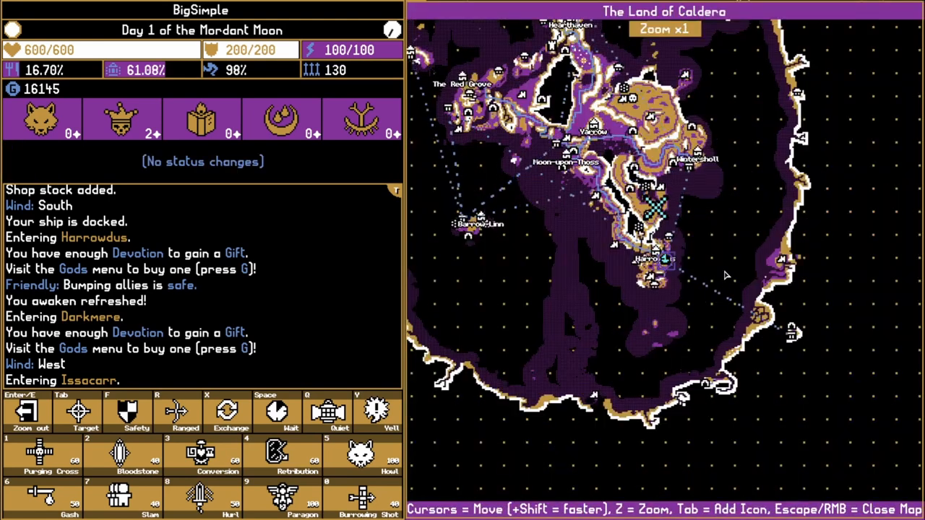
Zoom the Caldera map to x2 around the Sunken Edifice and back out
key("z")
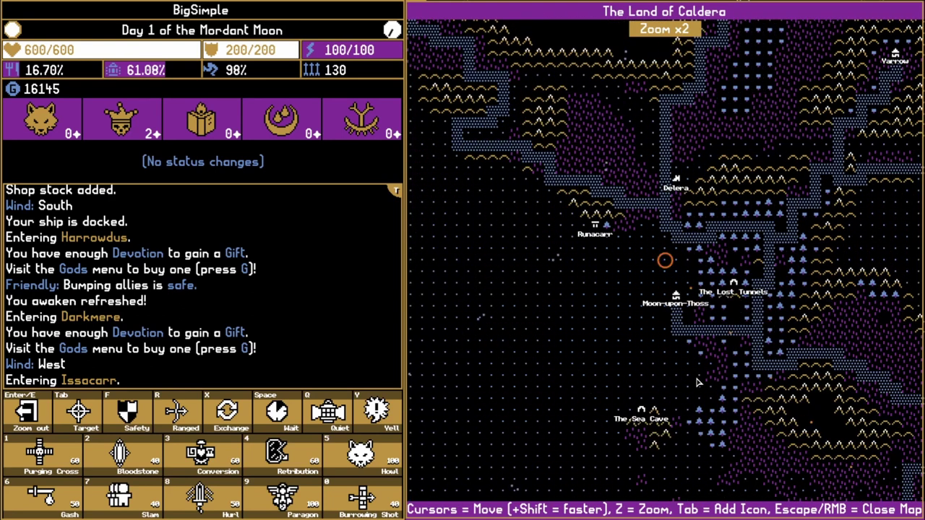
key("z")
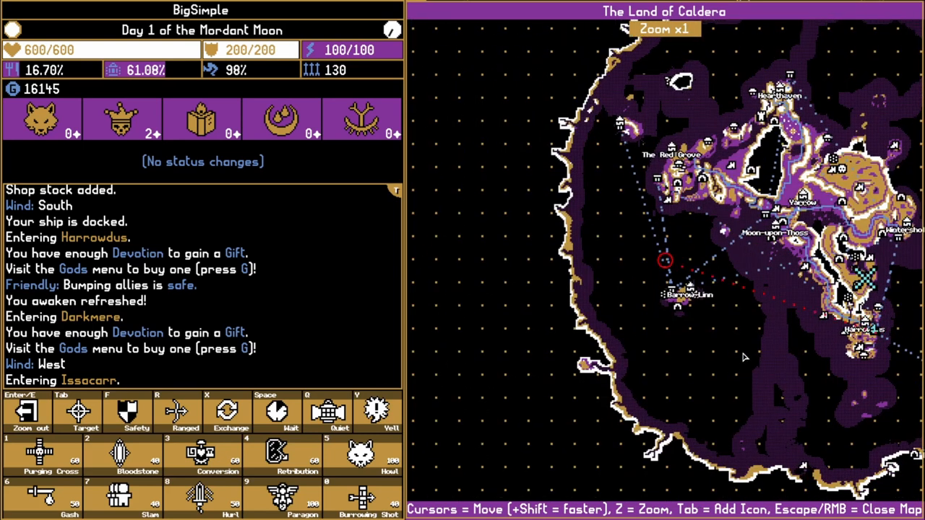
key("z")
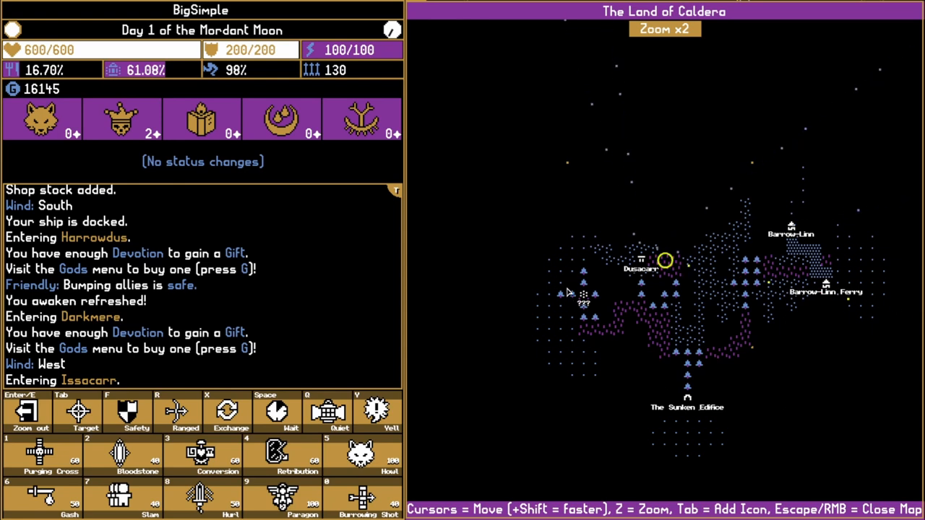
mouse_move(589, 356)
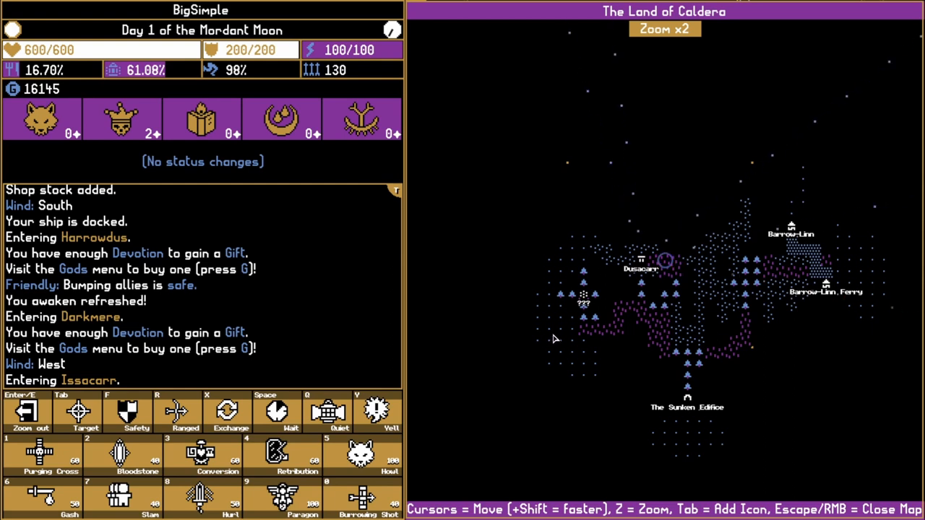
mouse_move(647, 352)
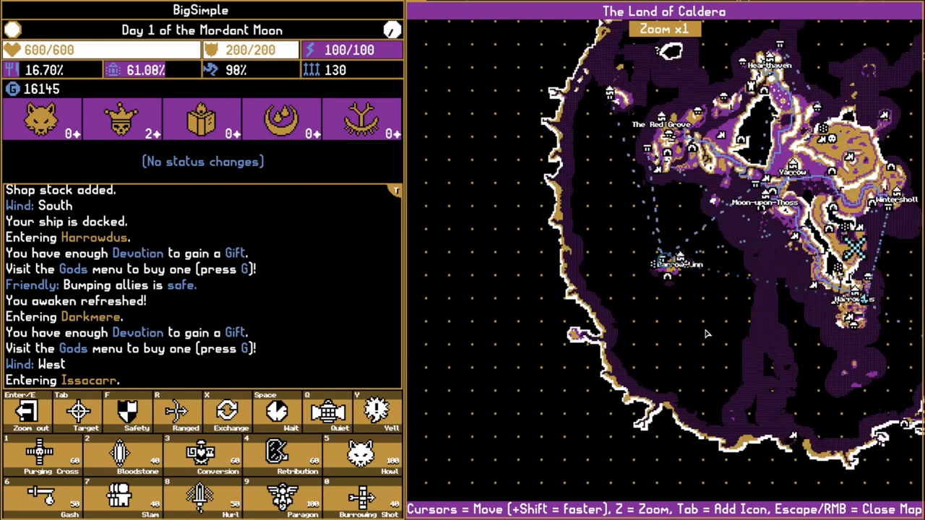
key("z")
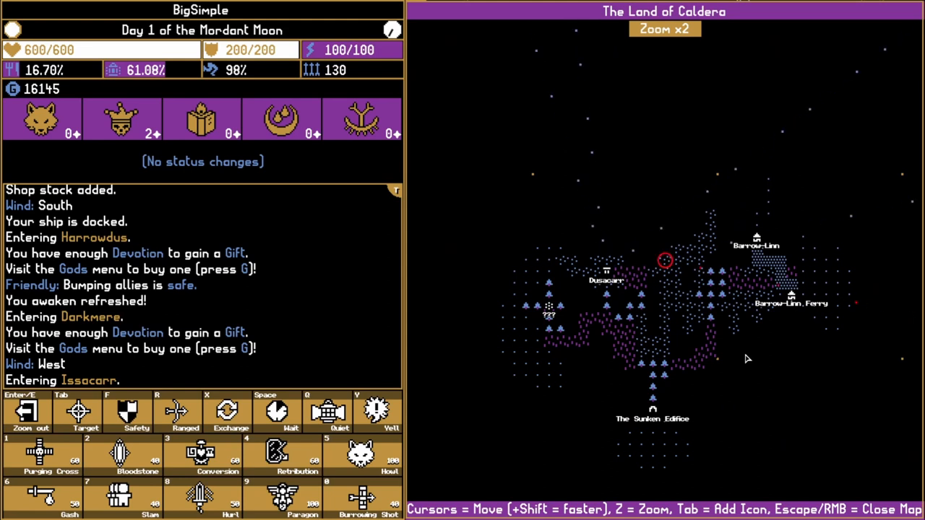
key("z")
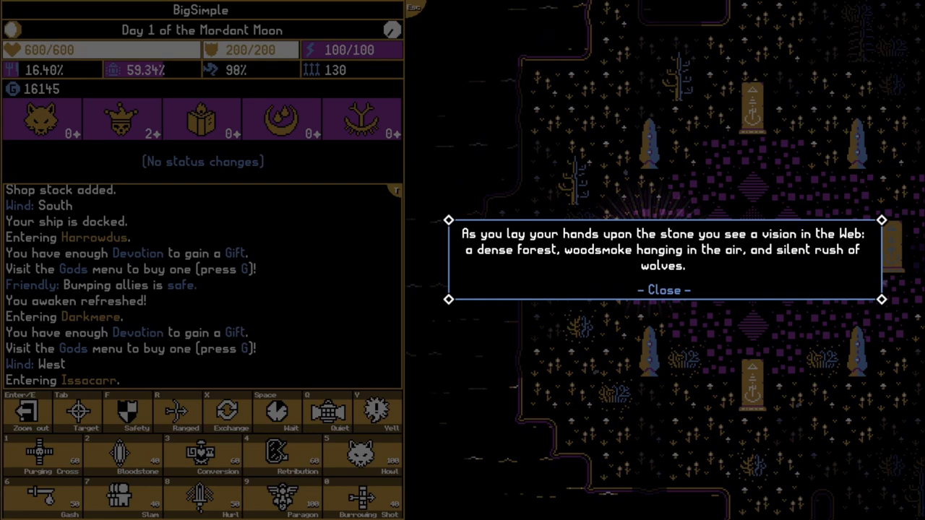
Dismiss the stones' forest and dark vision messages and close the Caldera map before the Wyrd
left_click(662, 289)
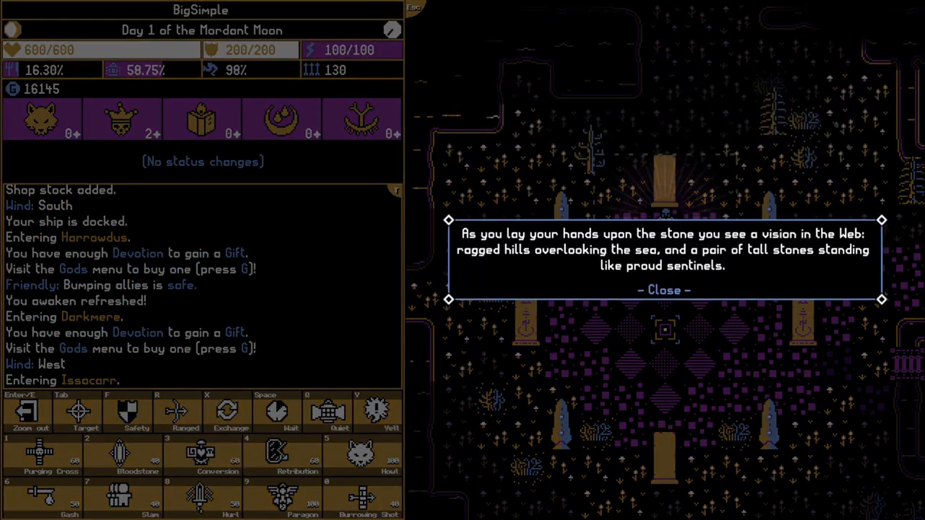
left_click(662, 289)
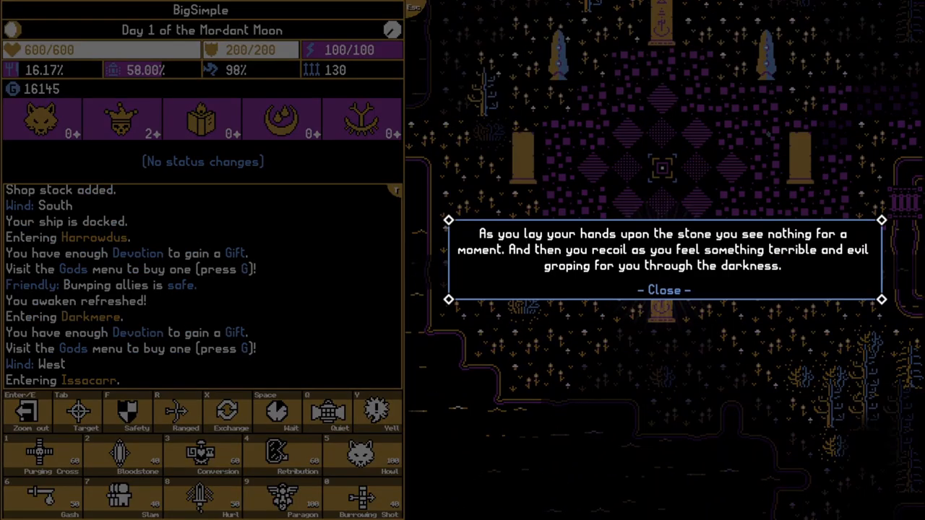
left_click(662, 289)
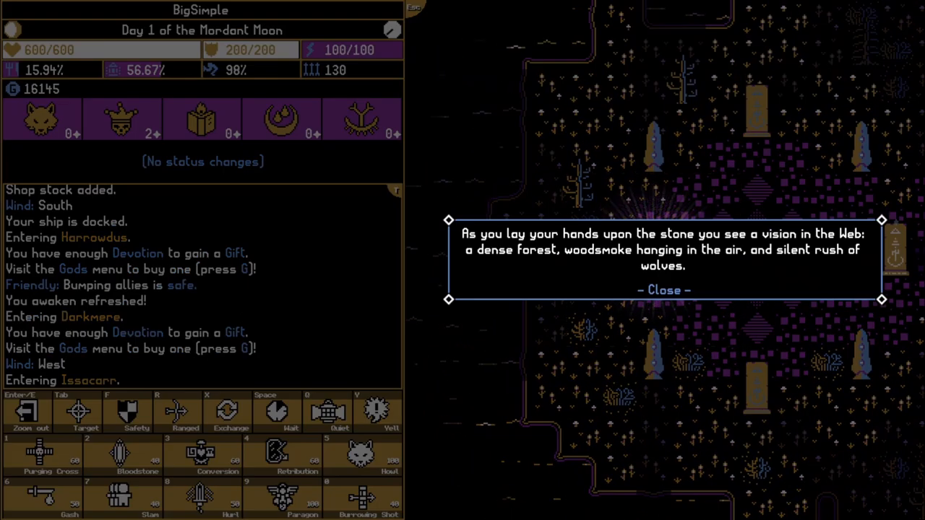
left_click(661, 289)
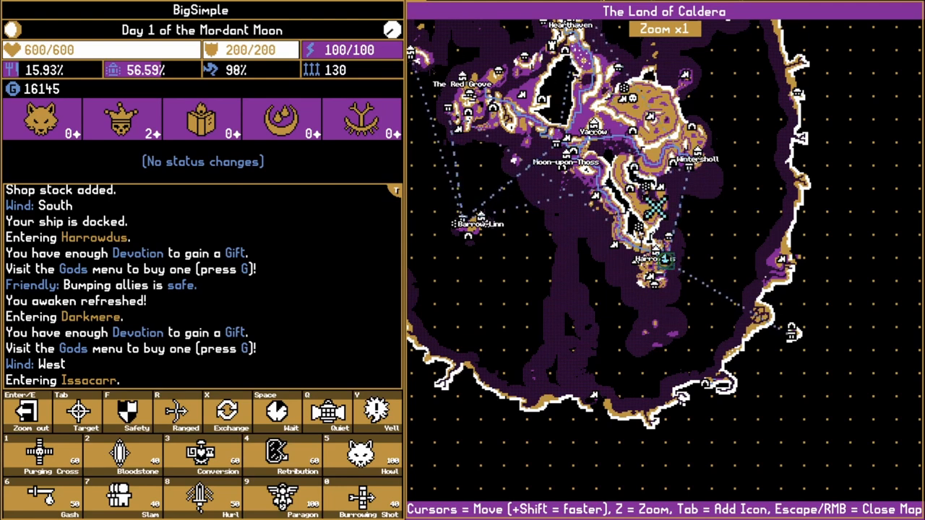
key("Escape")
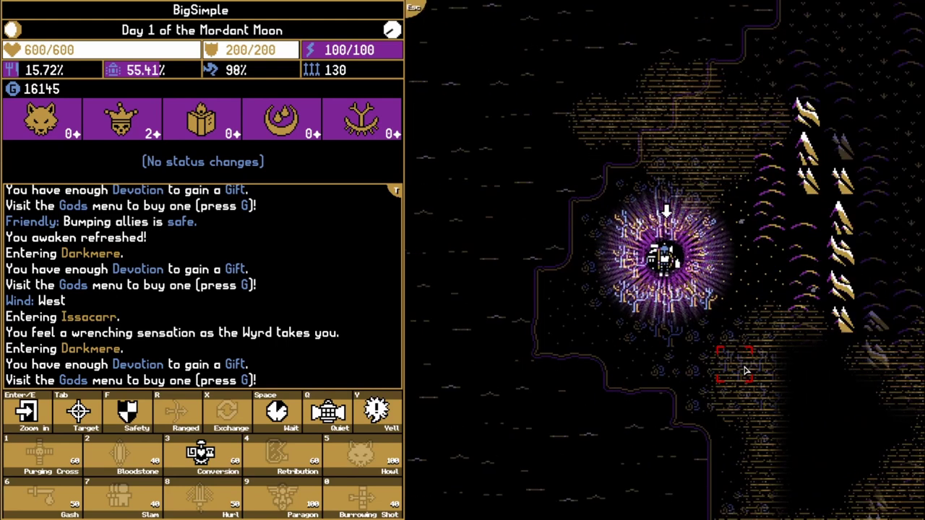
Dismiss the decay vision and strike at the hedgehogs in the Valley of Dust
left_click(29, 412)
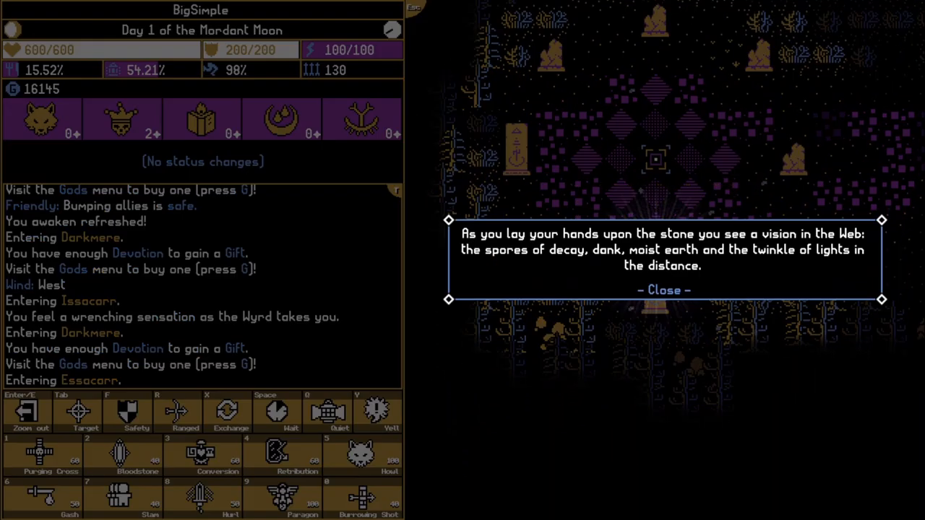
left_click(662, 289)
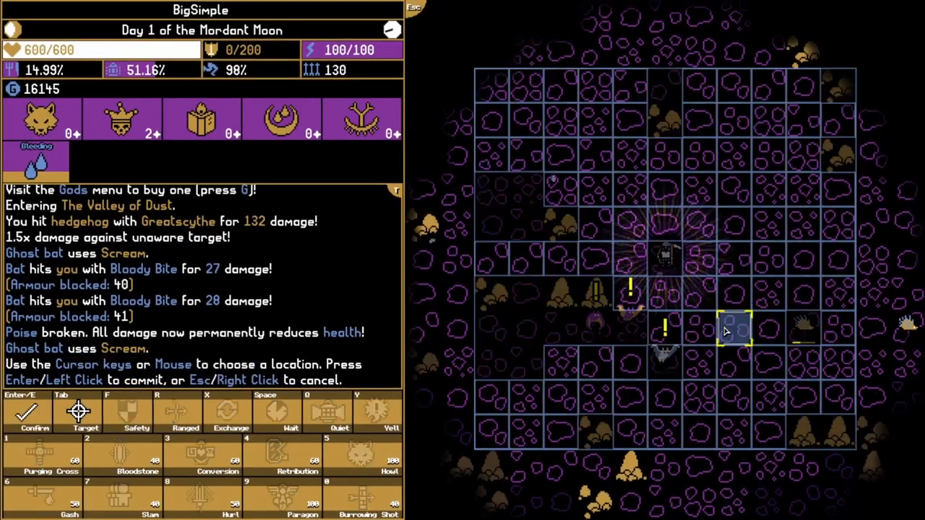
left_click(734, 329)
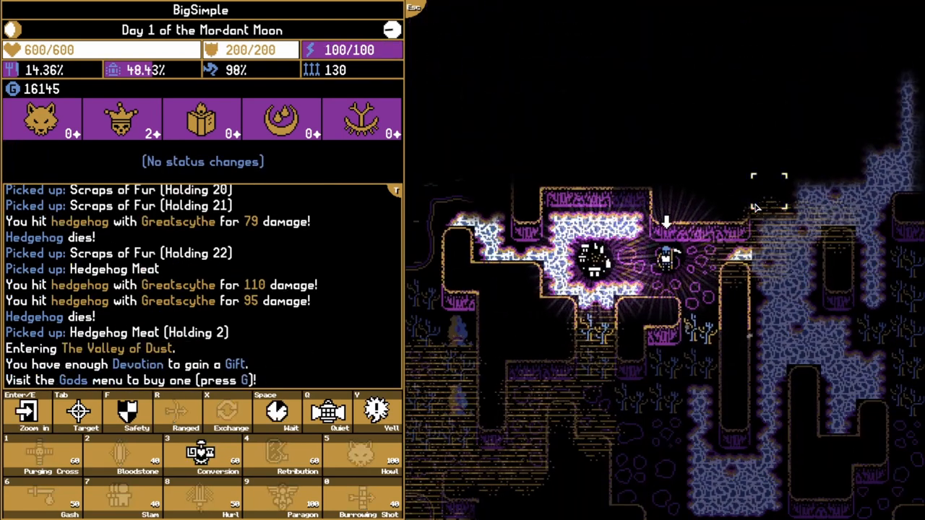
Glance at the Caldera map, then check the Sunken Edifice floor plan
key("m")
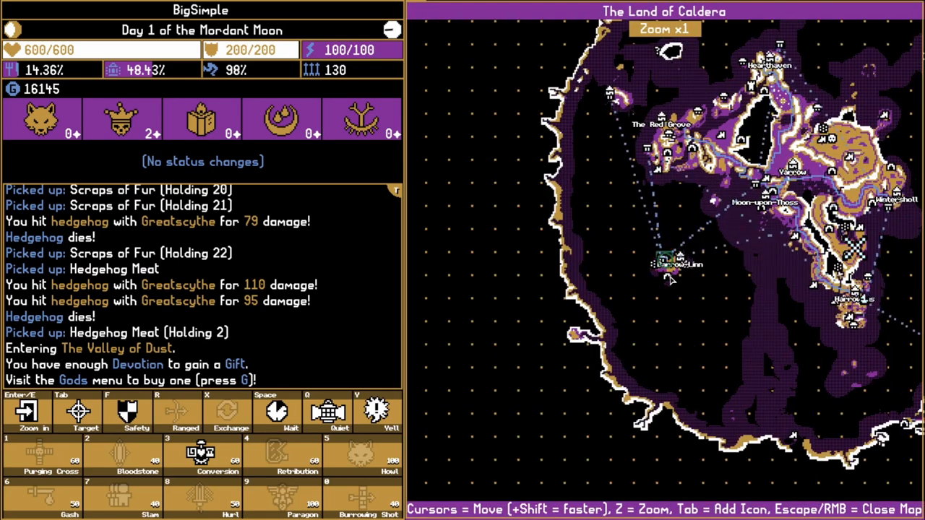
key("z")
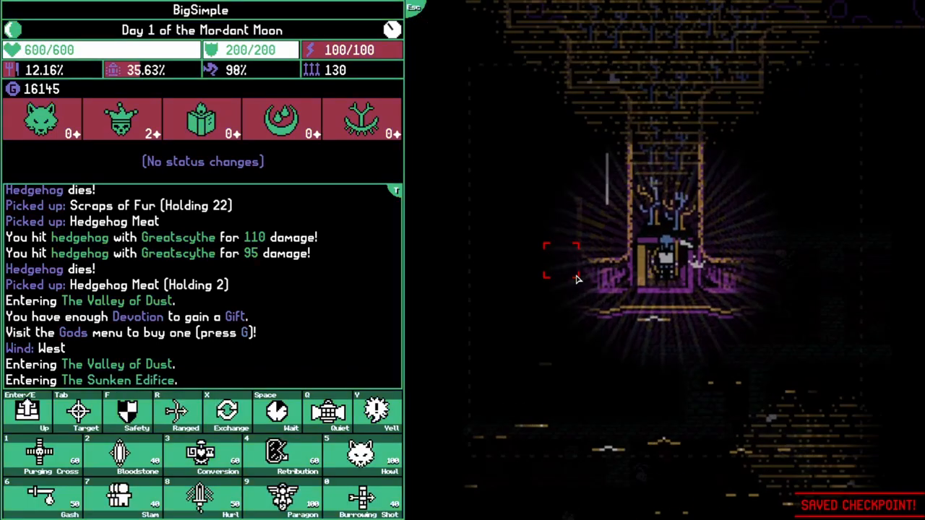
key("m")
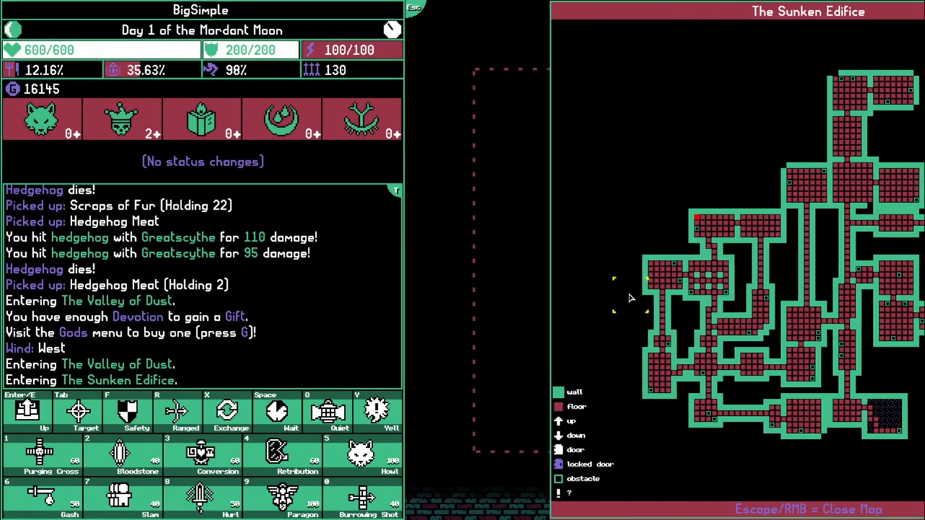
key("Escape")
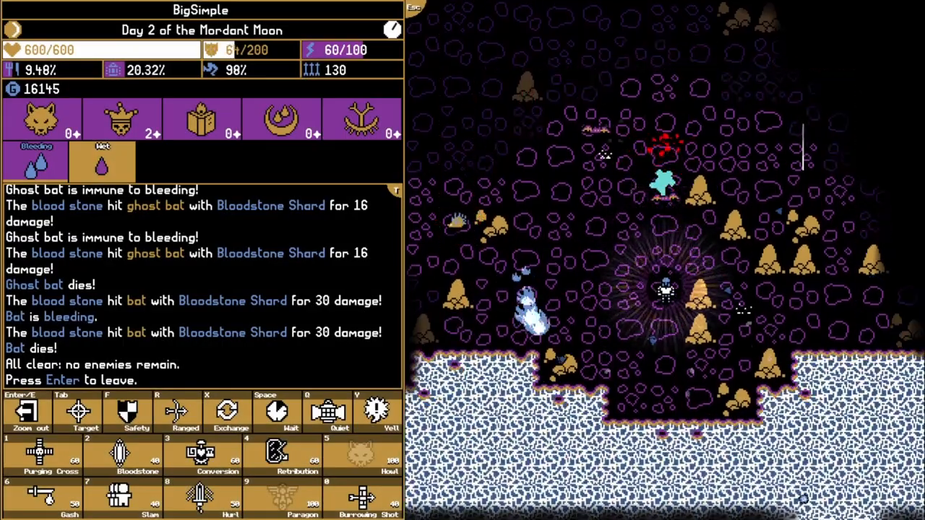
Leave the valley and Barrow-Linn to board the docked ship
key("Return")
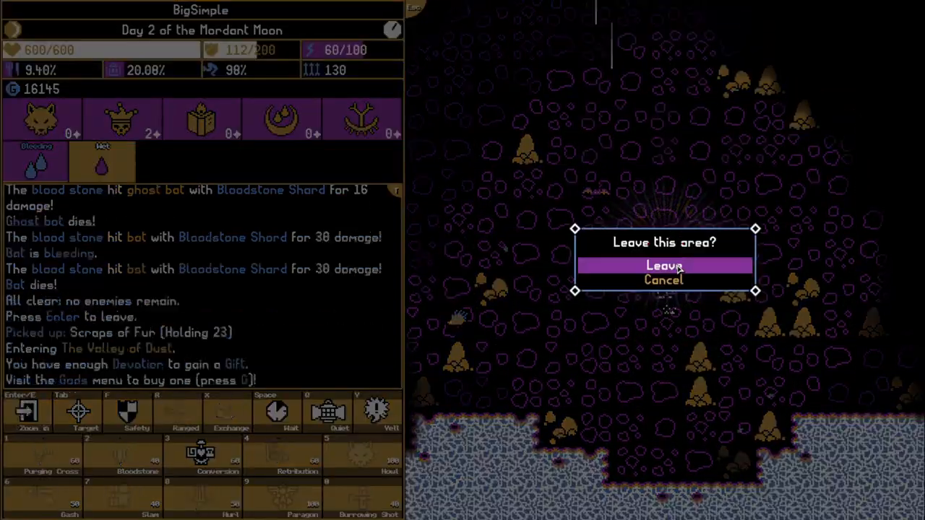
left_click(664, 266)
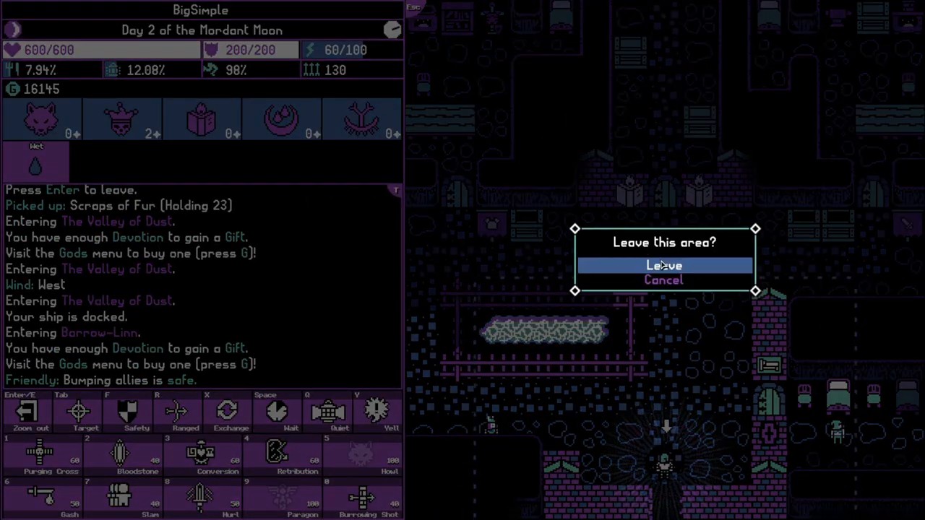
left_click(663, 266)
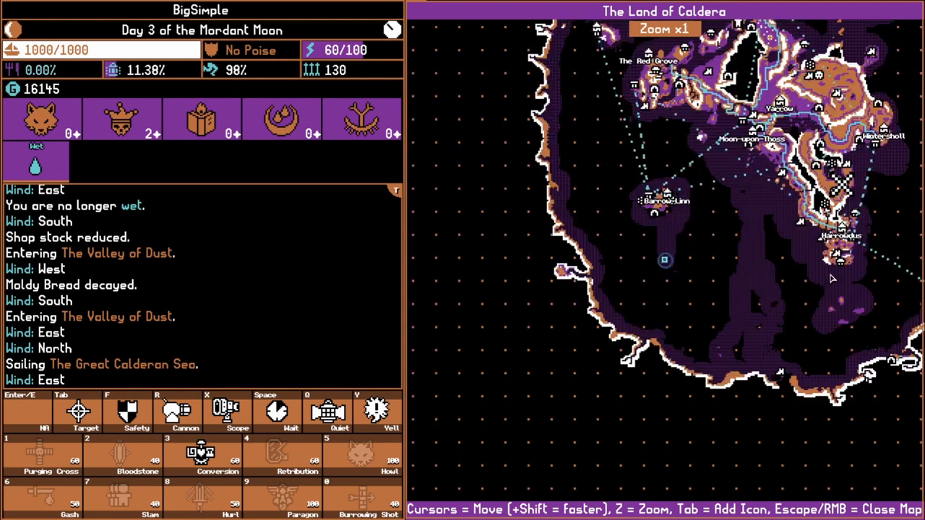
Close the Caldera map to sail on toward Duera
key("Escape")
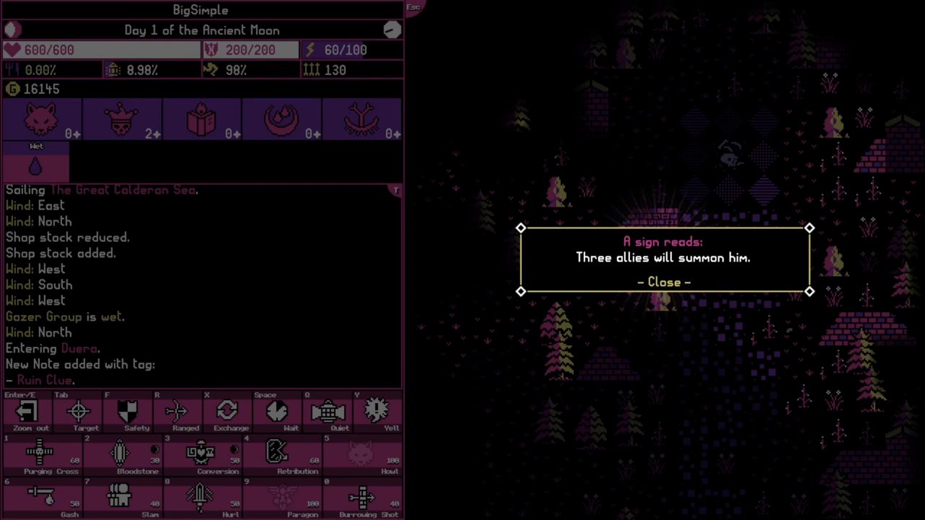
Repair the Broken Minor Construct with metal scraps and activate Minor Constructs
left_click(662, 281)
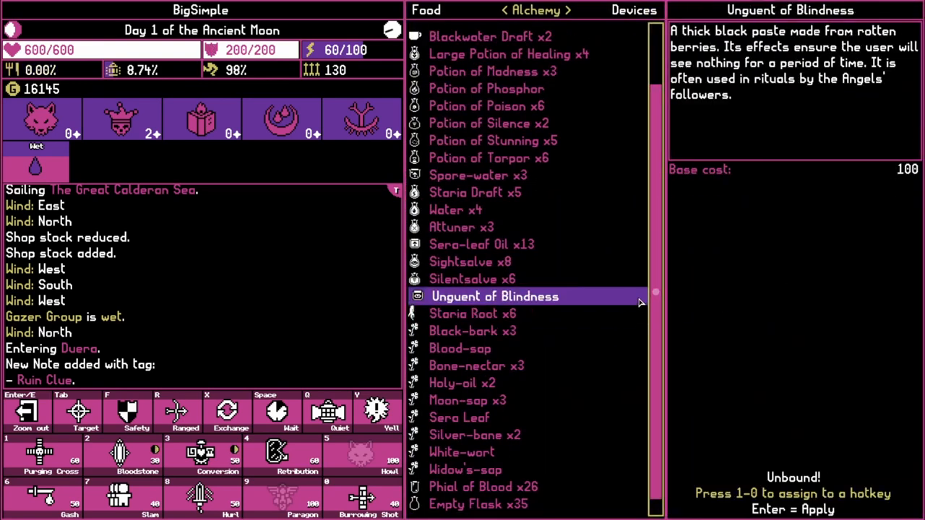
scroll("down", 3)
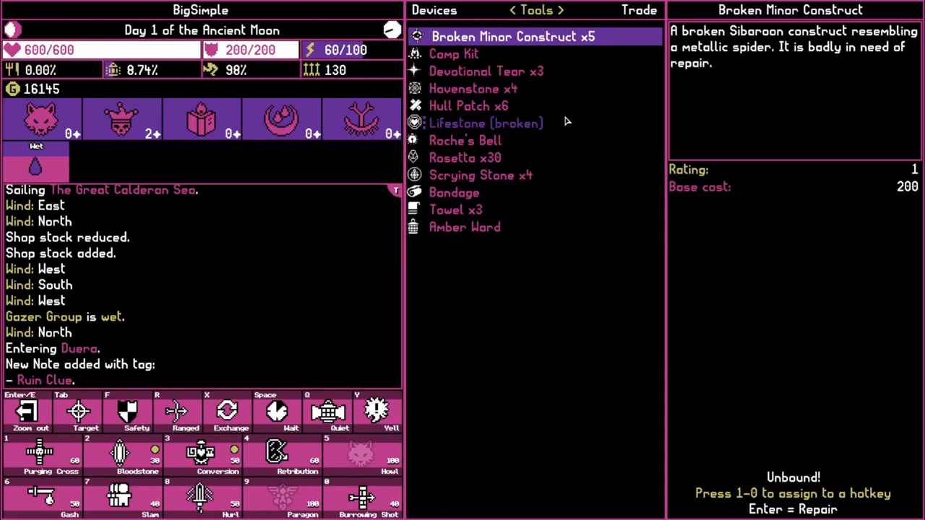
left_click(466, 157)
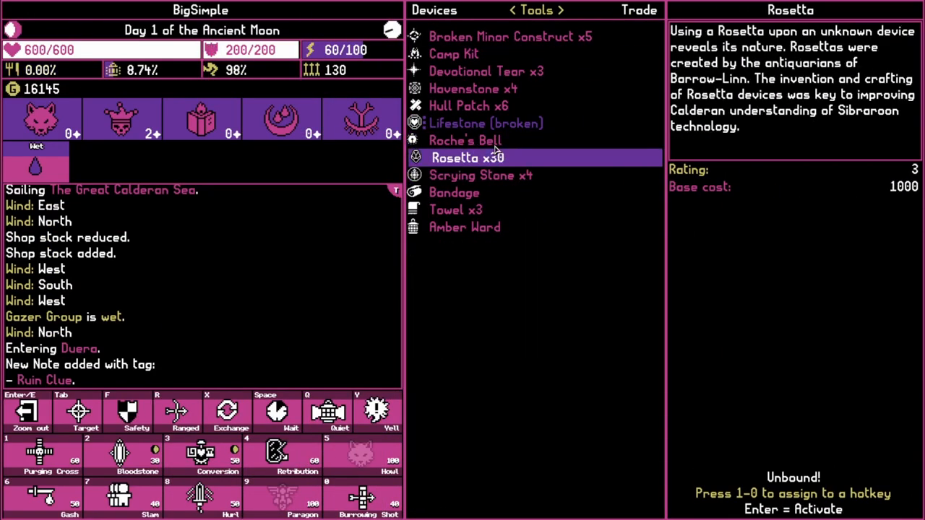
left_click(508, 36)
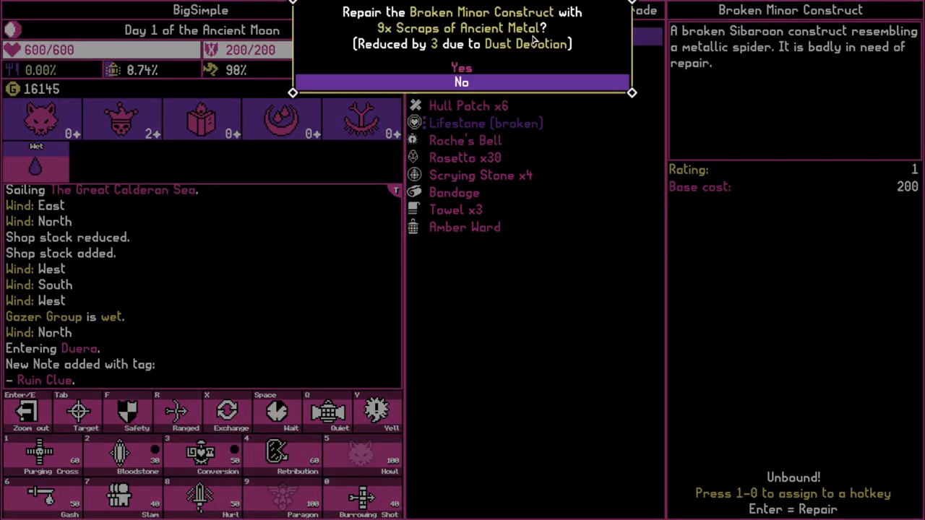
left_click(461, 68)
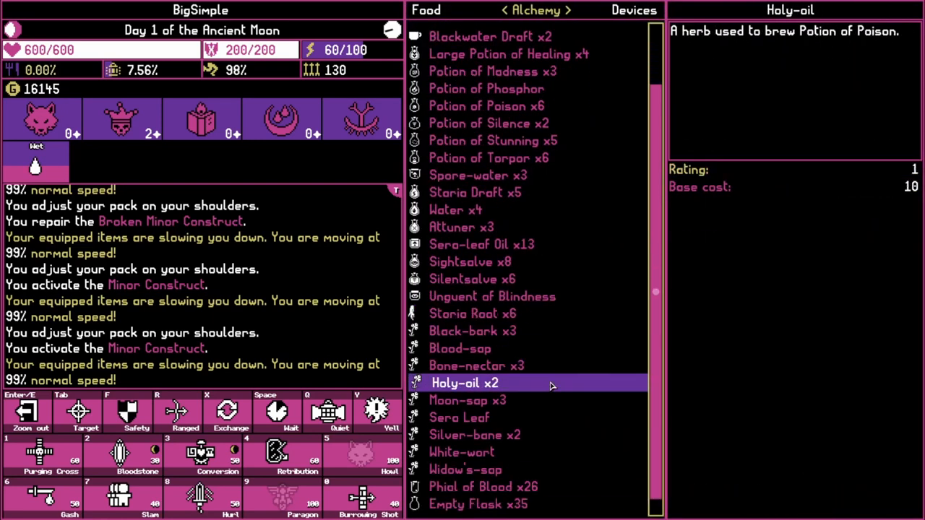
Uncork a Staria Draft from the Food list so it is ready to drink
left_click(474, 279)
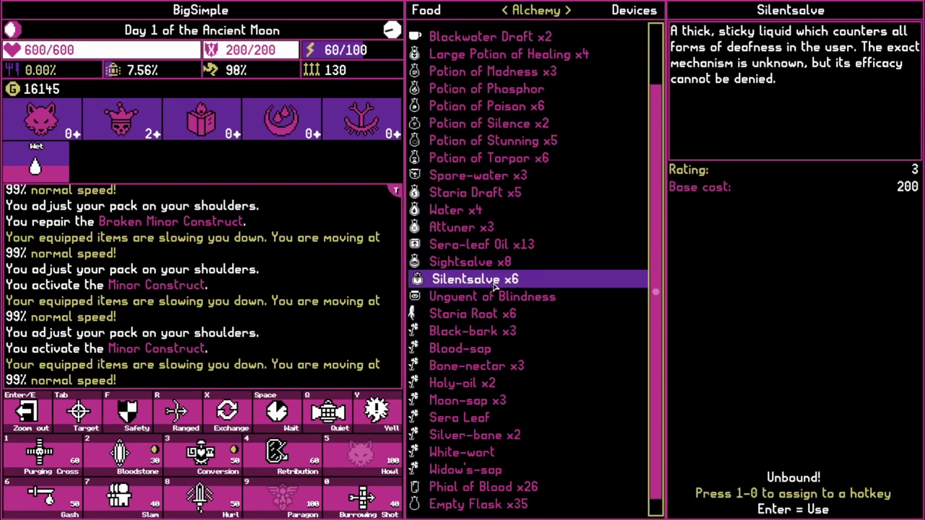
left_click(461, 192)
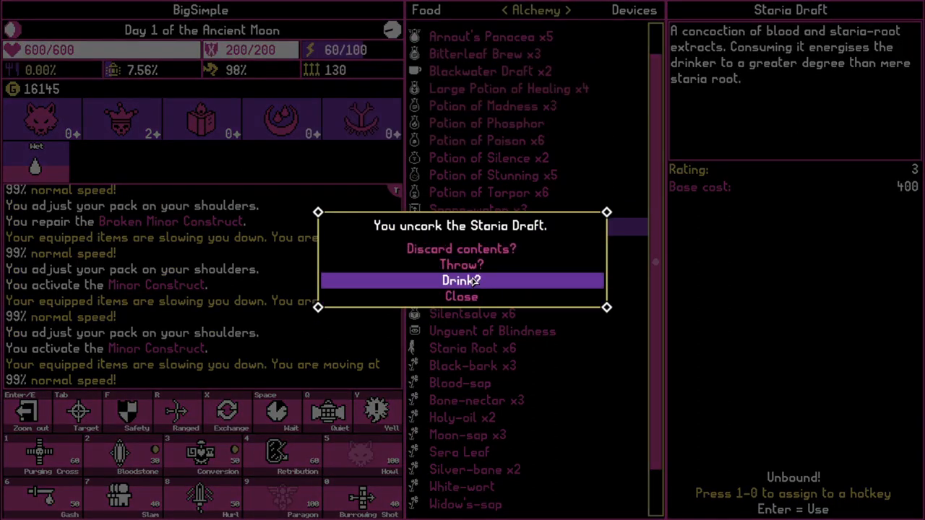
left_click(461, 280)
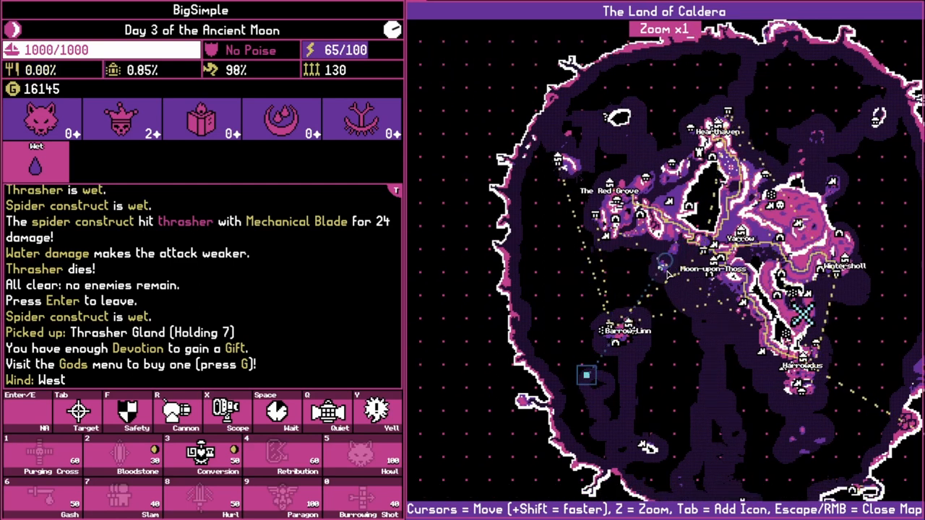
key("z")
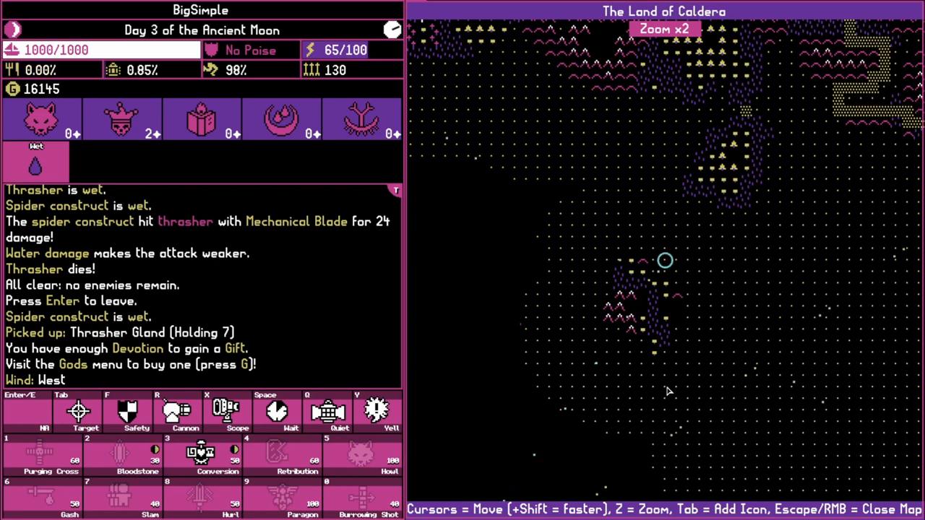
key("z")
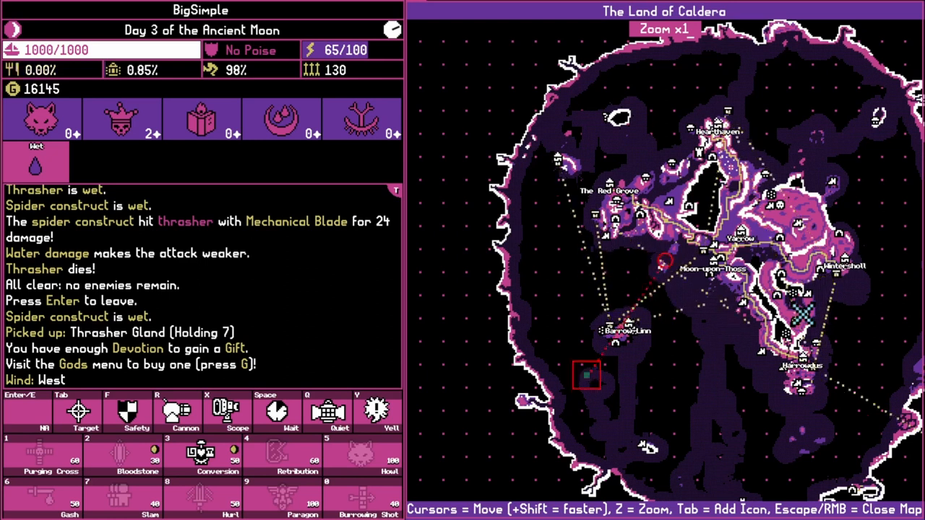
mouse_move(585, 374)
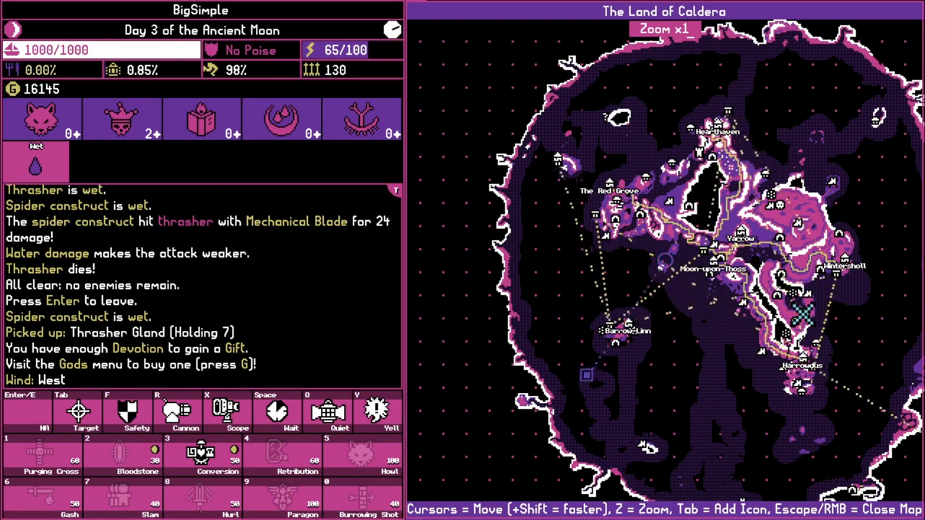
key("z")
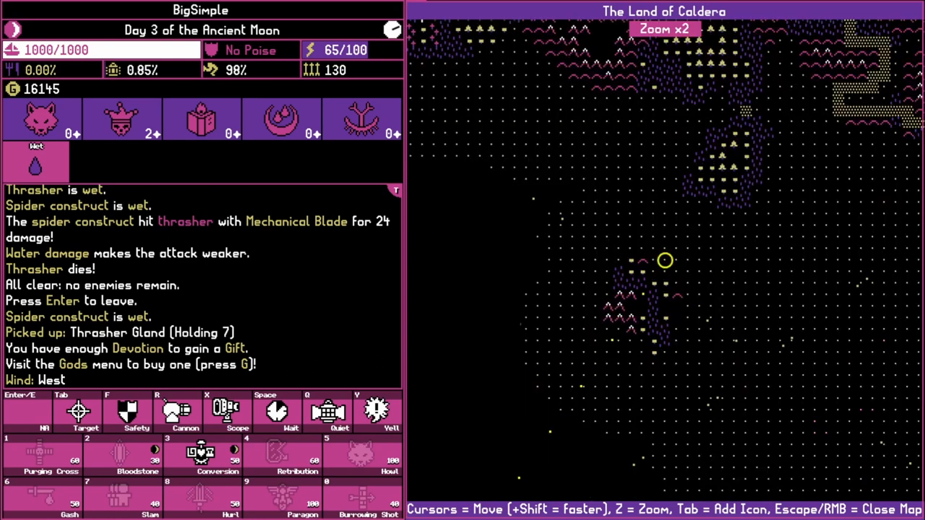
key("z")
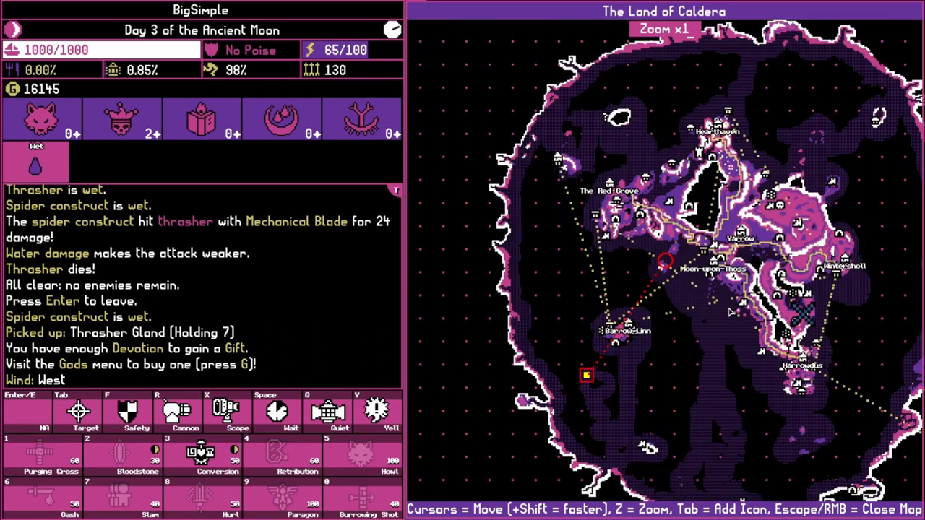
key("z")
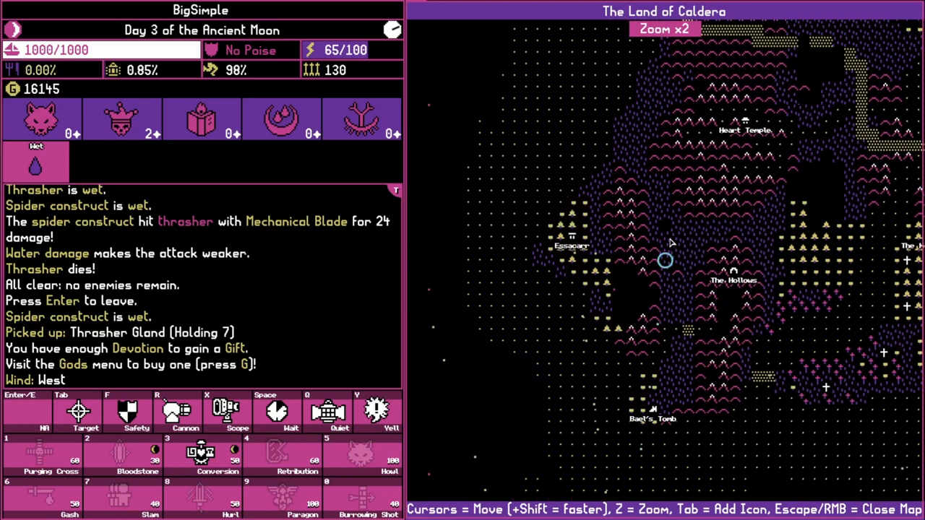
scroll("down", 3)
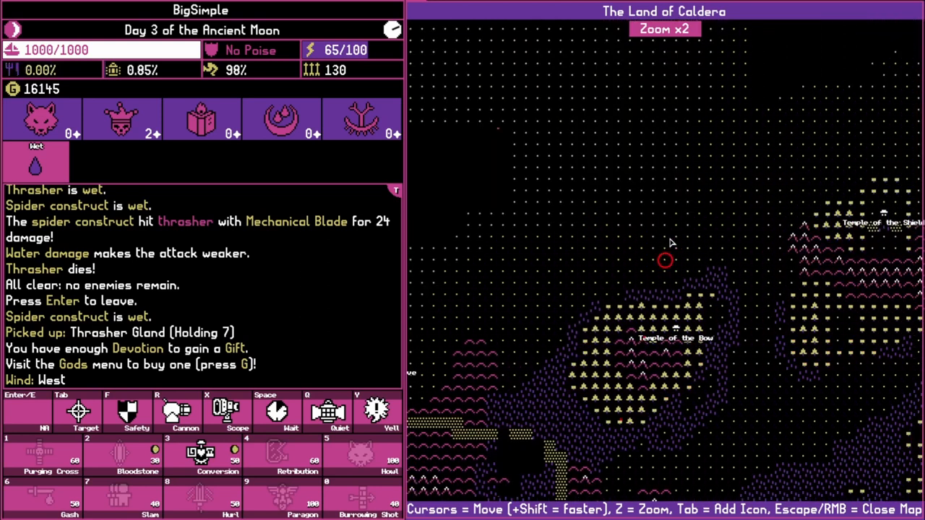
scroll("up", 3)
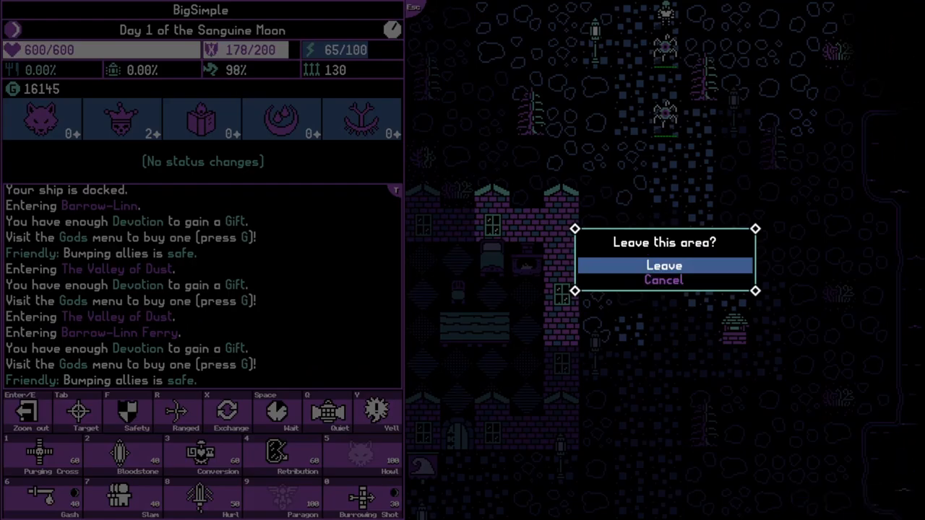
Confirm leaving Barrow-Linn, then stay in the wooded area at the next prompt
left_click(663, 266)
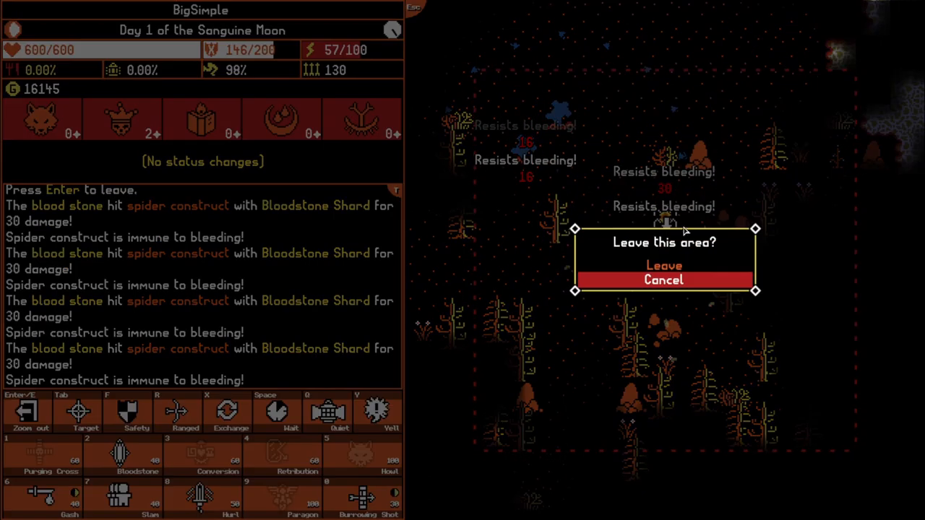
left_click(662, 266)
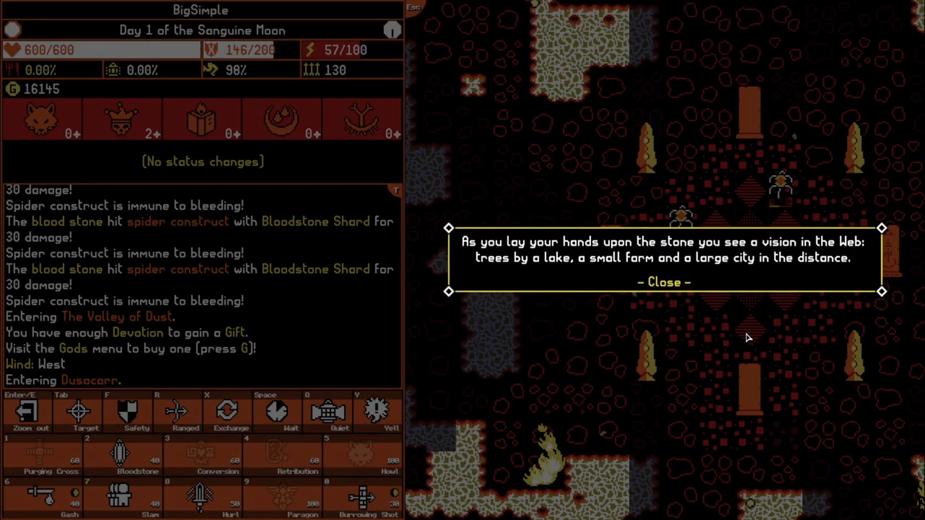
Dismiss the henge stone visions and enter the site under the party to ride the Wyrd
left_click(662, 281)
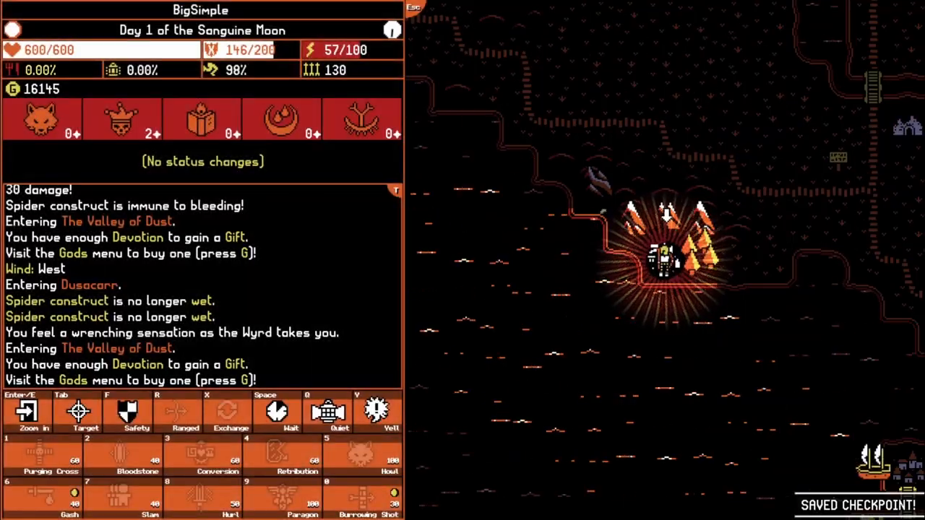
key("m")
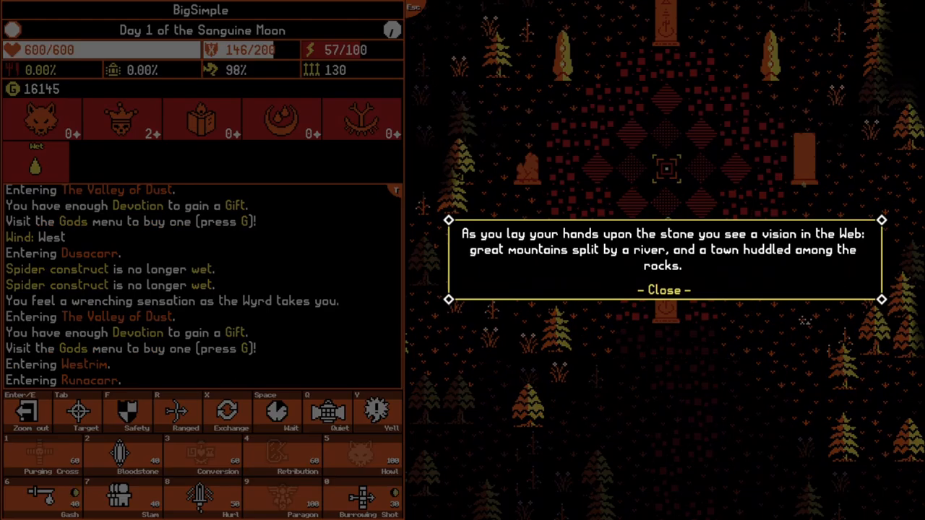
left_click(662, 289)
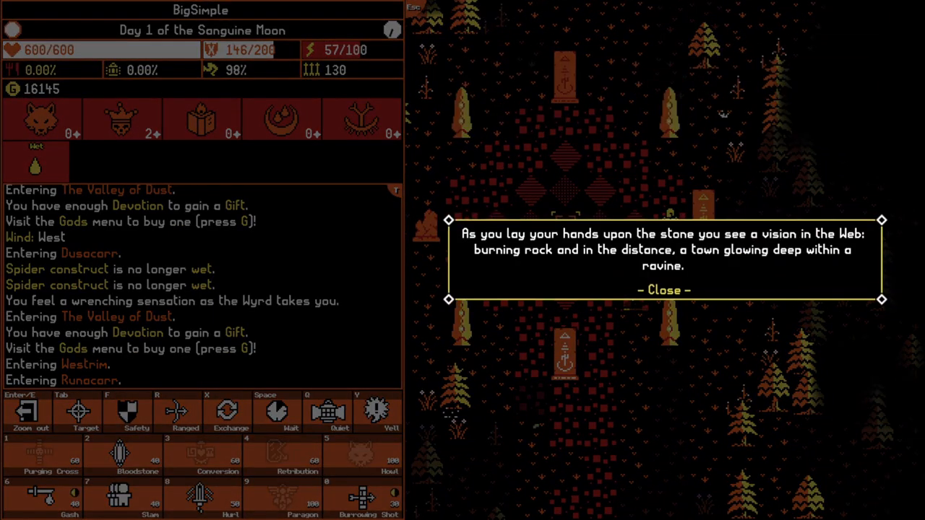
left_click(662, 289)
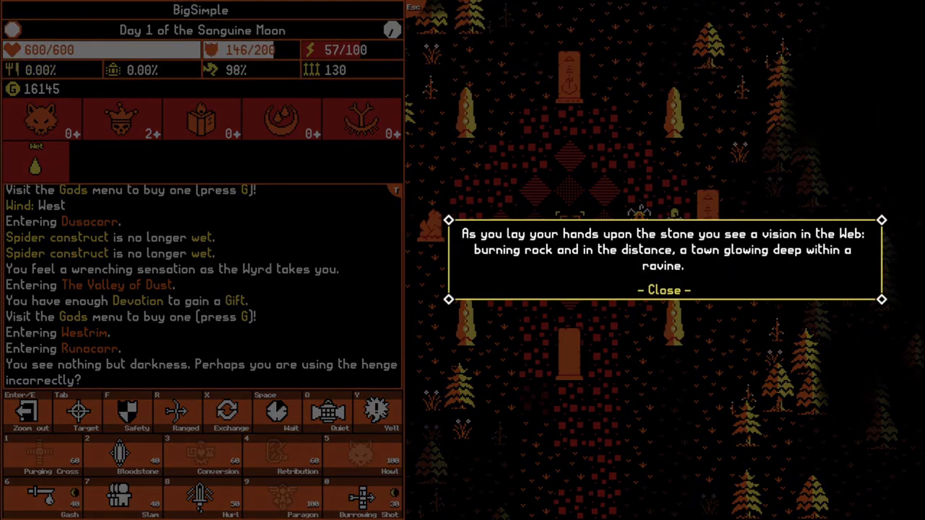
Clear the burning rock and ragged hills visions, ending near Stormwood with the map shown
left_click(662, 289)
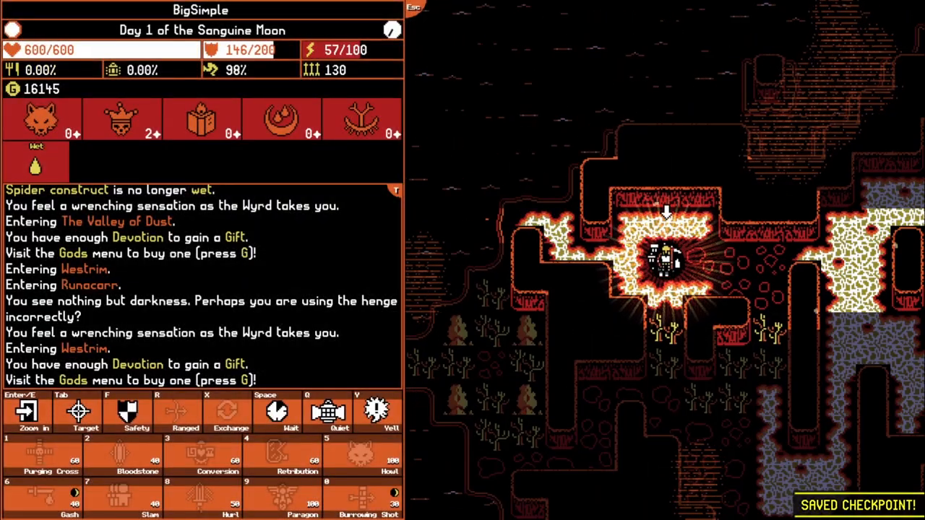
left_click(27, 412)
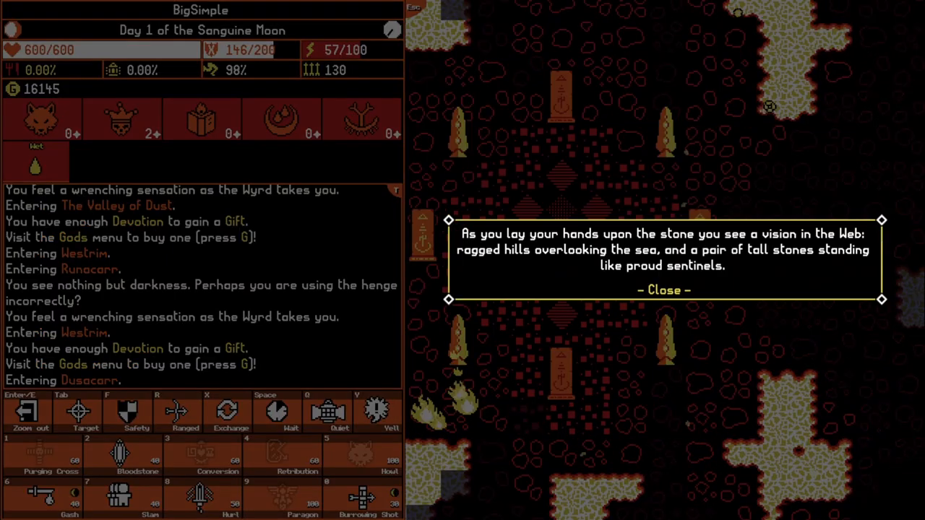
left_click(662, 289)
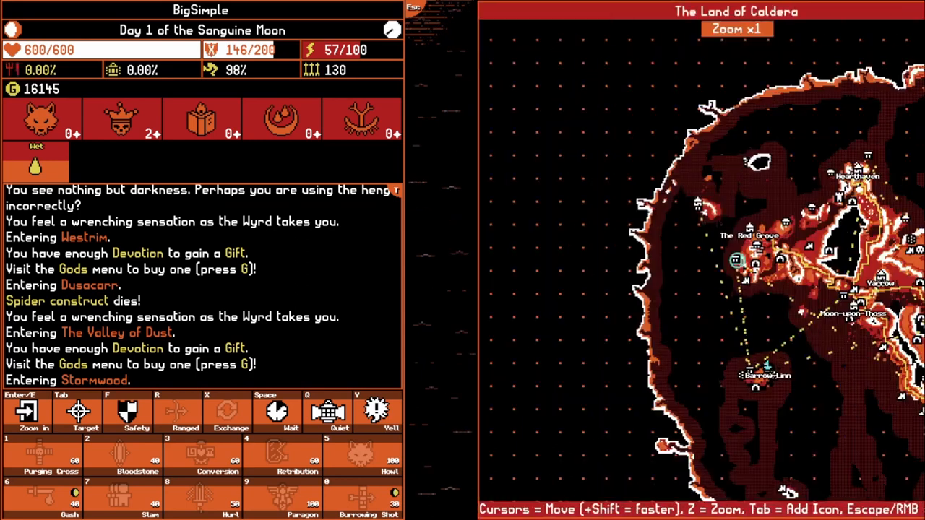
Sail to The Red Grove and bump into the Grocer to start trading
key("z")
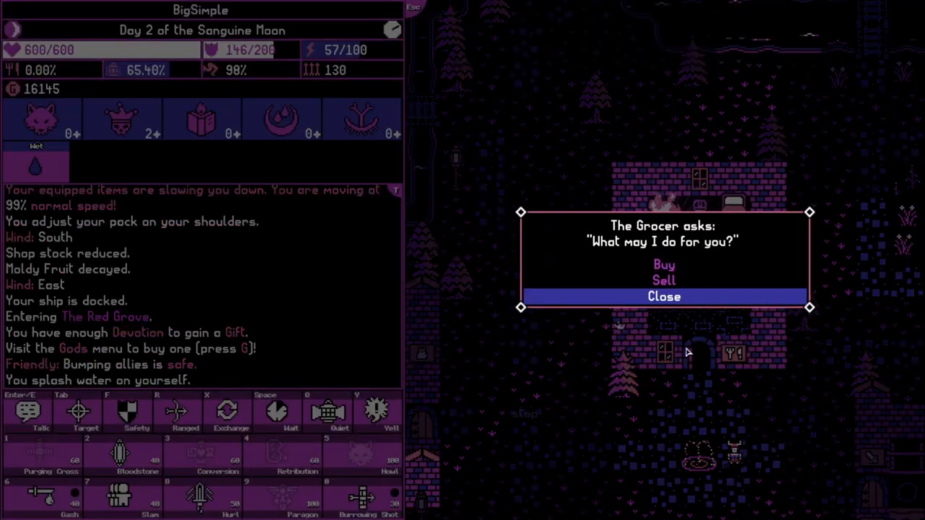
Buy Mushroom Jerky and two Mutton for 86G, then eat the mutton from the pack
left_click(663, 263)
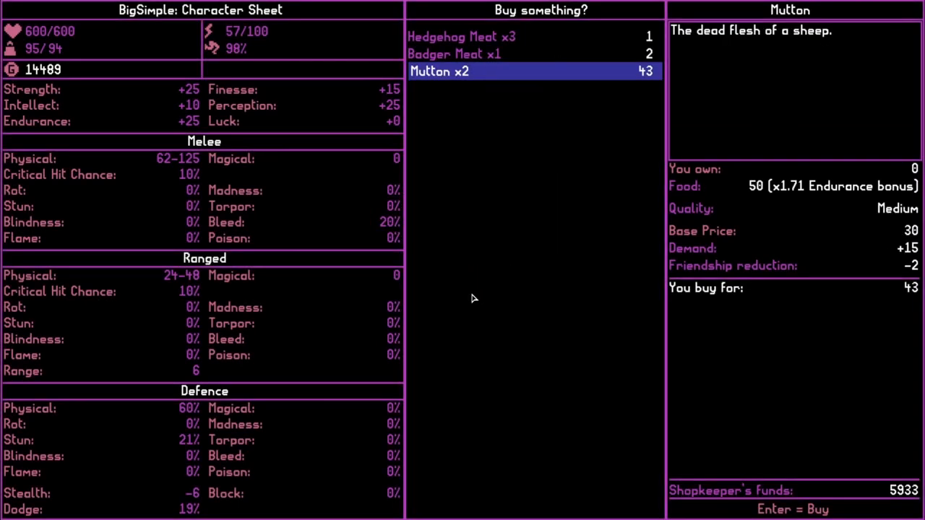
mouse_move(498, 83)
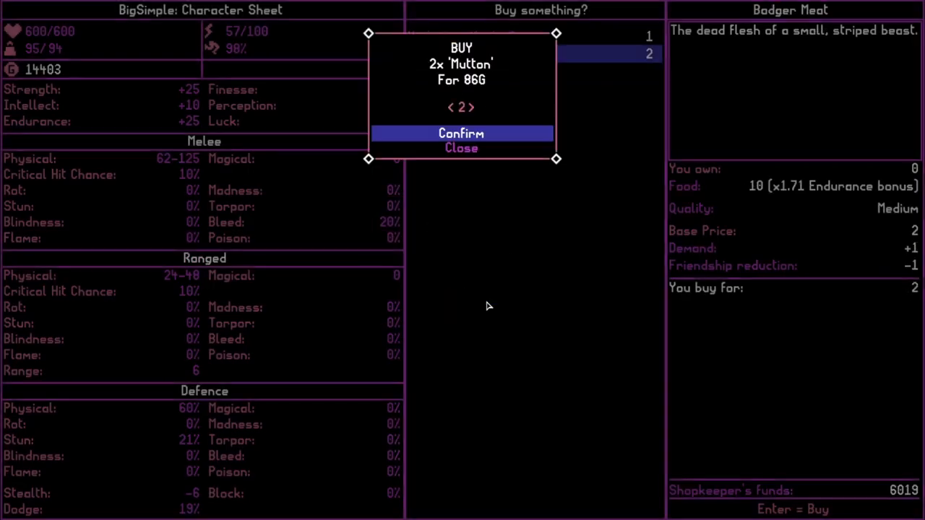
left_click(461, 133)
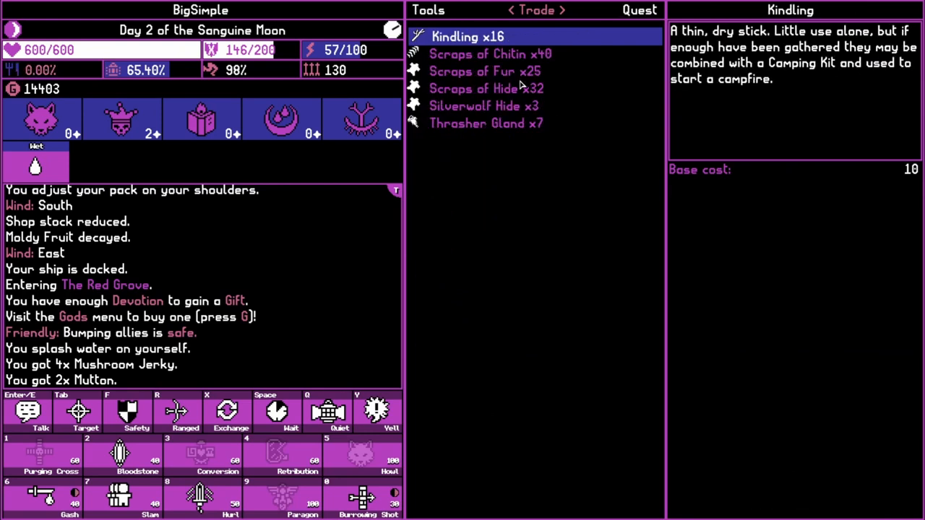
left_click(557, 9)
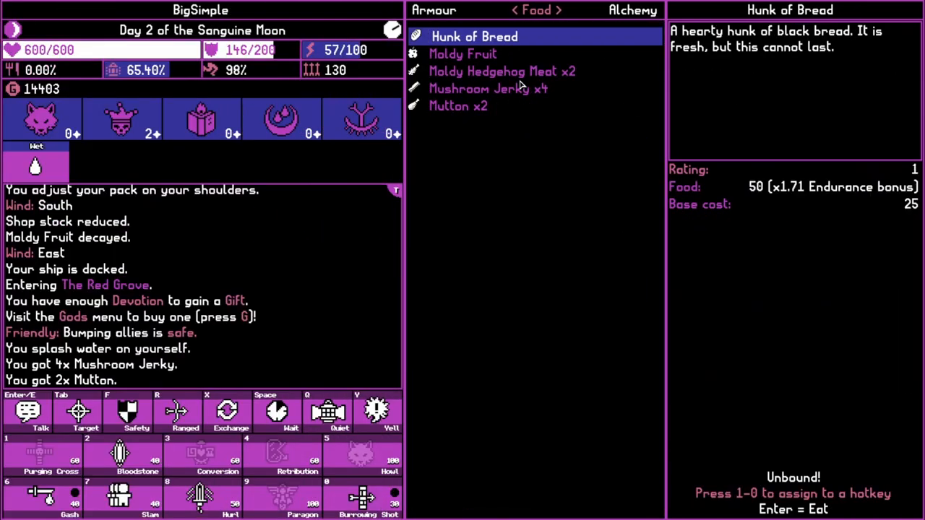
left_click(458, 106)
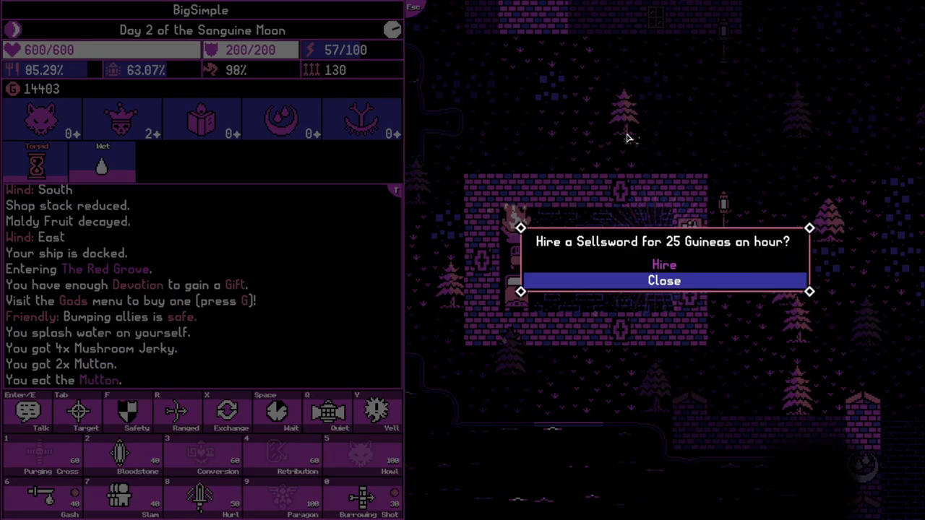
Hire Xerxys the sellsword as bodyguard and leave The Red Grove toward Stormwood
left_click(663, 264)
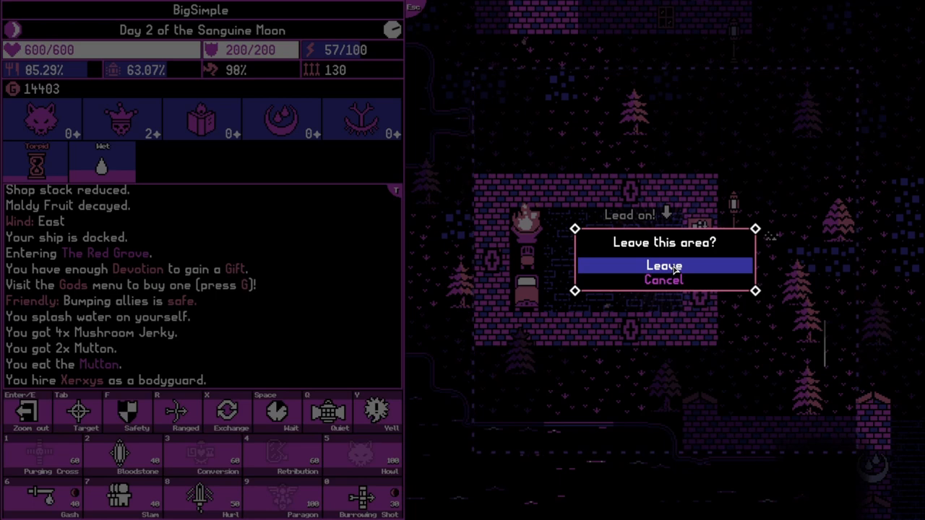
left_click(662, 266)
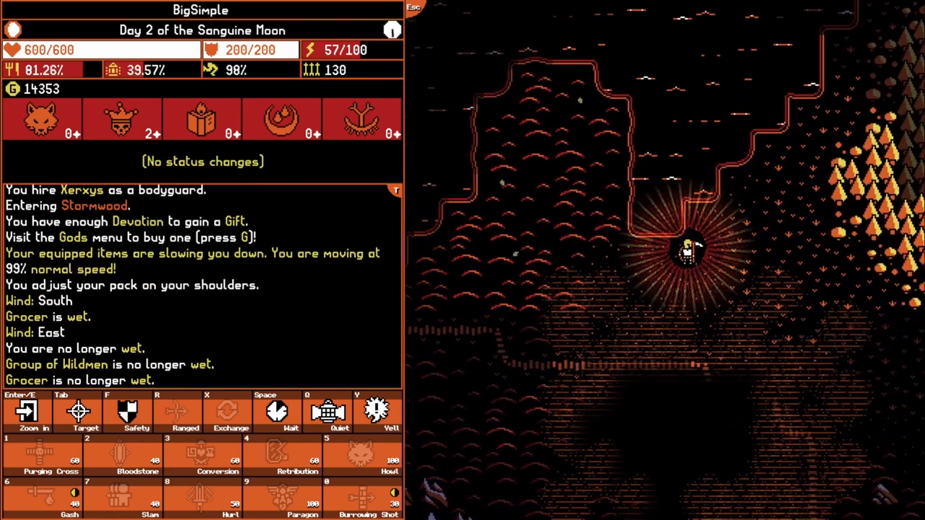
key("m")
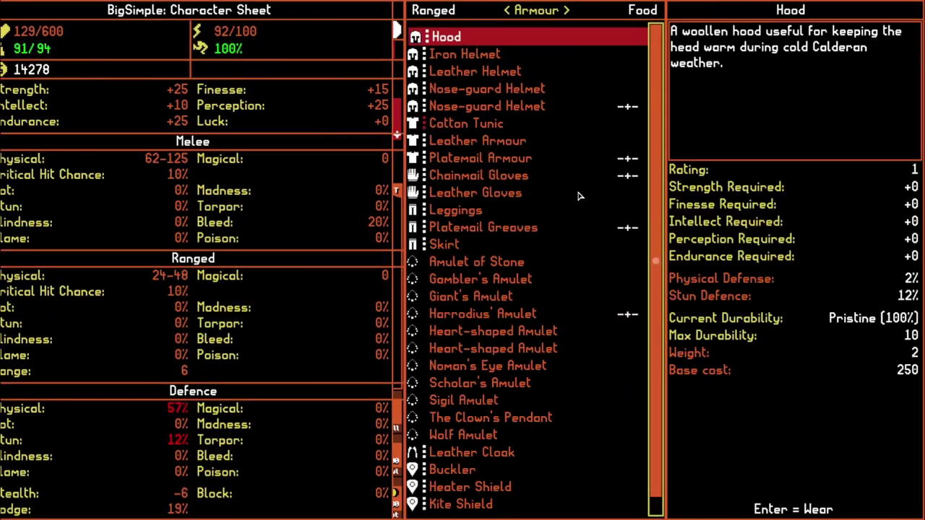
Drink the Large Potion of Healing from the pack, restoring health to 520 of 600
left_click(561, 9)
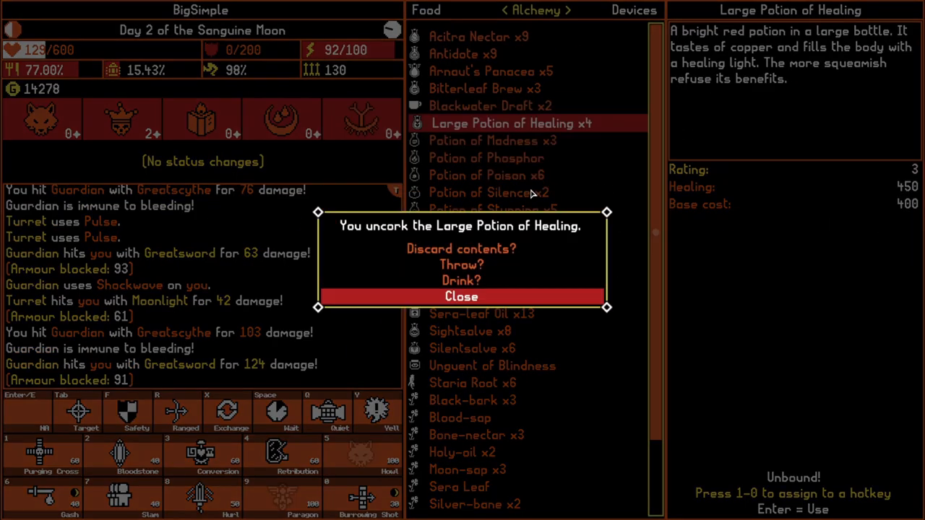
left_click(461, 281)
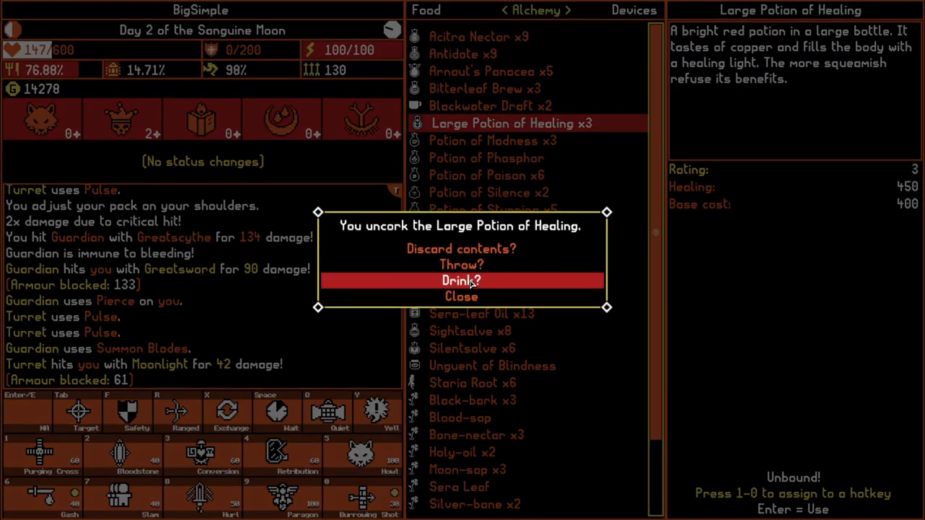
left_click(461, 281)
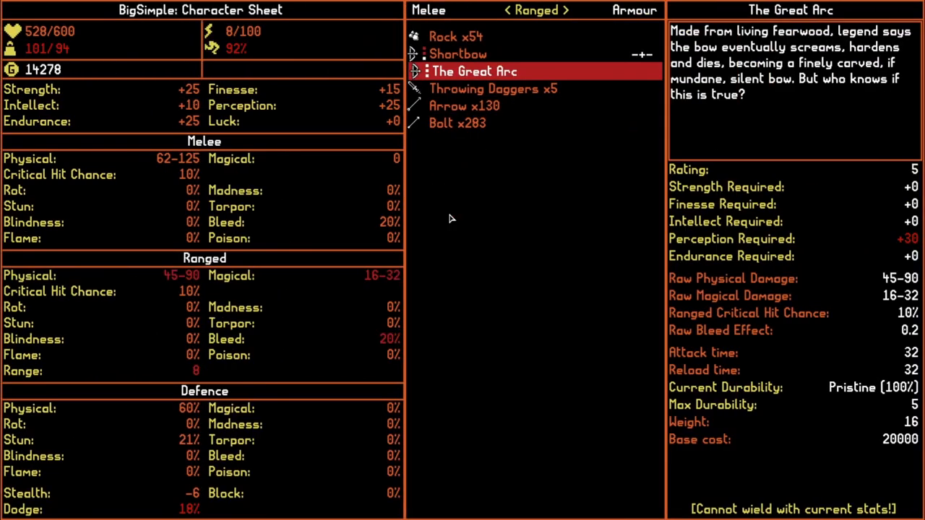
mouse_move(612, 304)
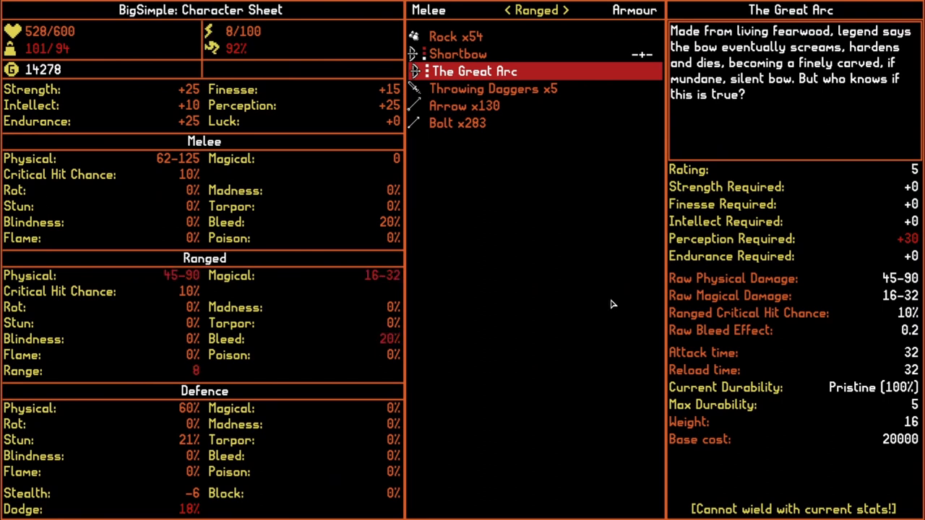
Use the Devotional Tear from Tools to bring up the gods overview
key("Escape")
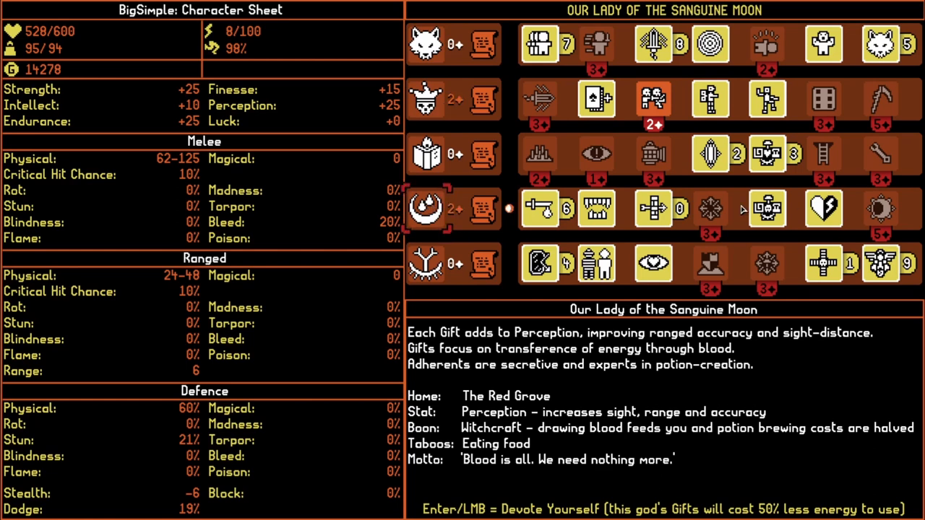
mouse_move(888, 231)
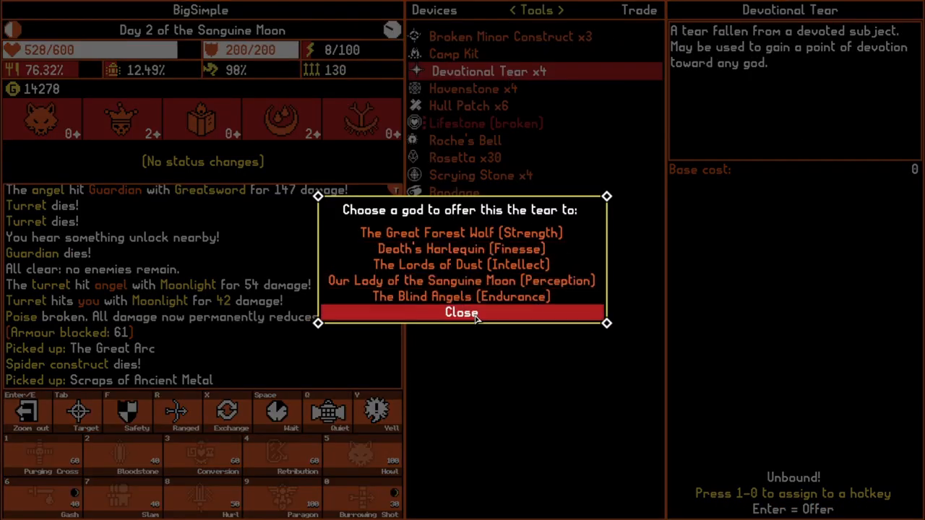
Offer the tear to Our Lady of the Sanguine Moon, raising Perception to +30
left_click(461, 281)
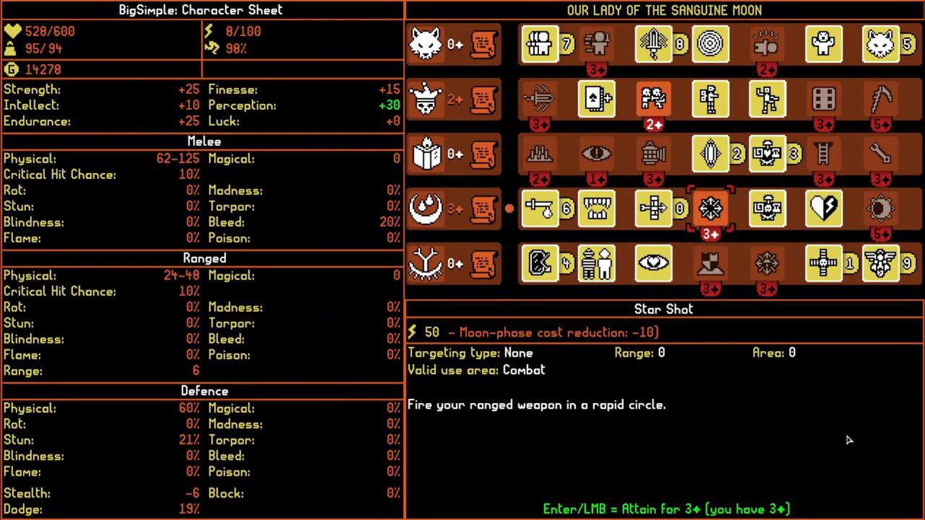
mouse_move(711, 208)
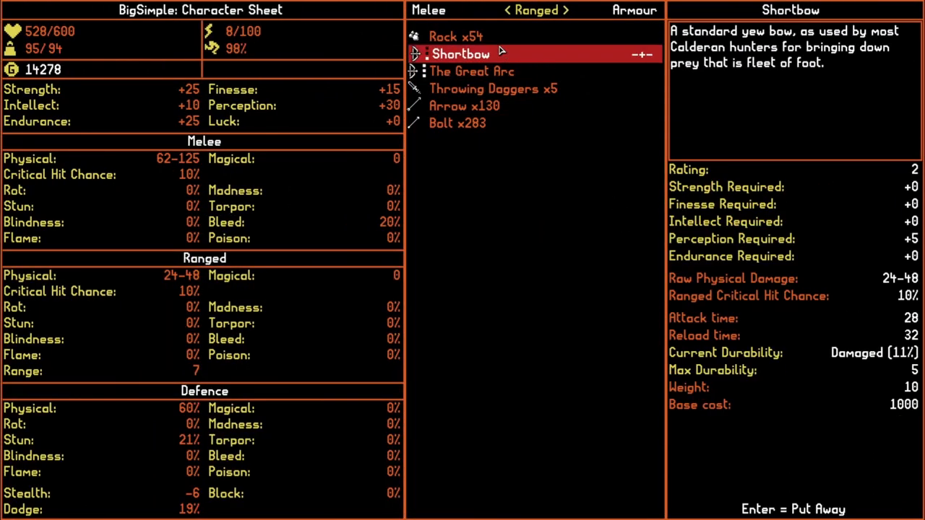
Put away the Shortbow and wield The Great Arc for 45-90 damage at range 9
left_click(471, 71)
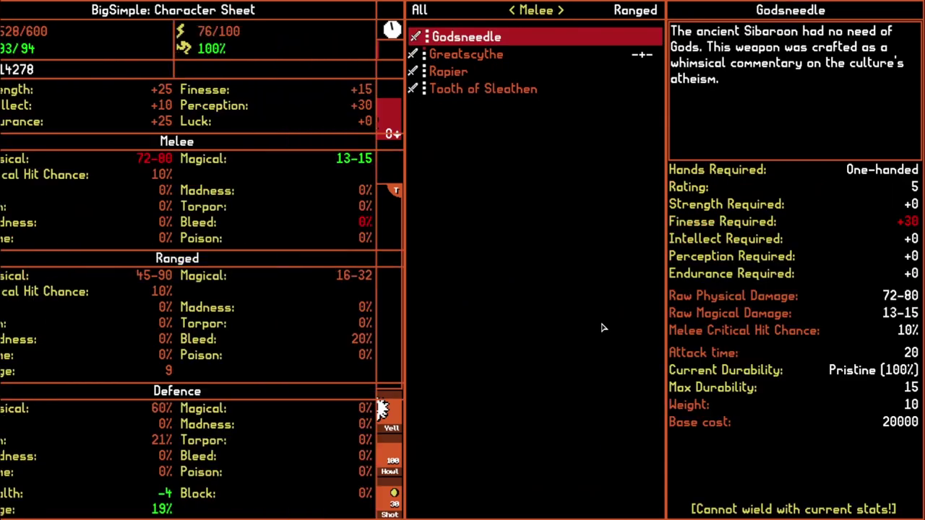
left_click(486, 88)
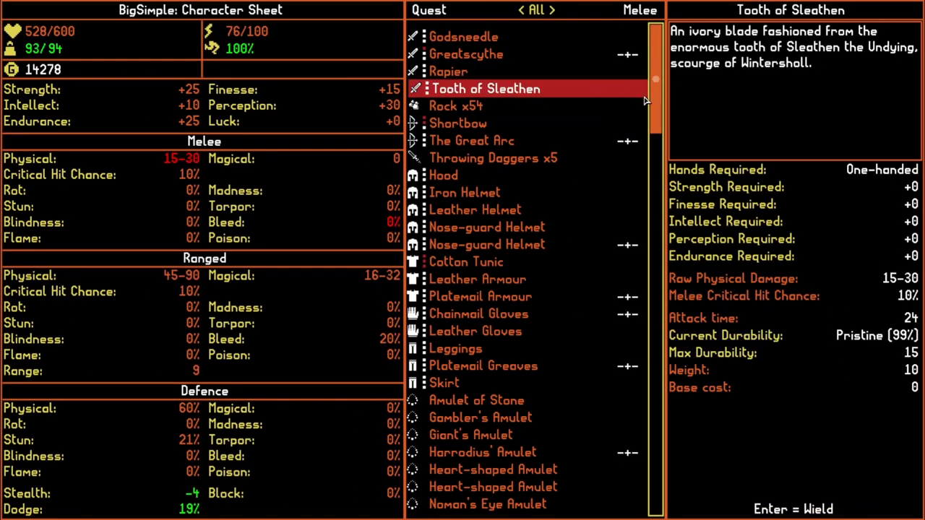
left_click(490, 227)
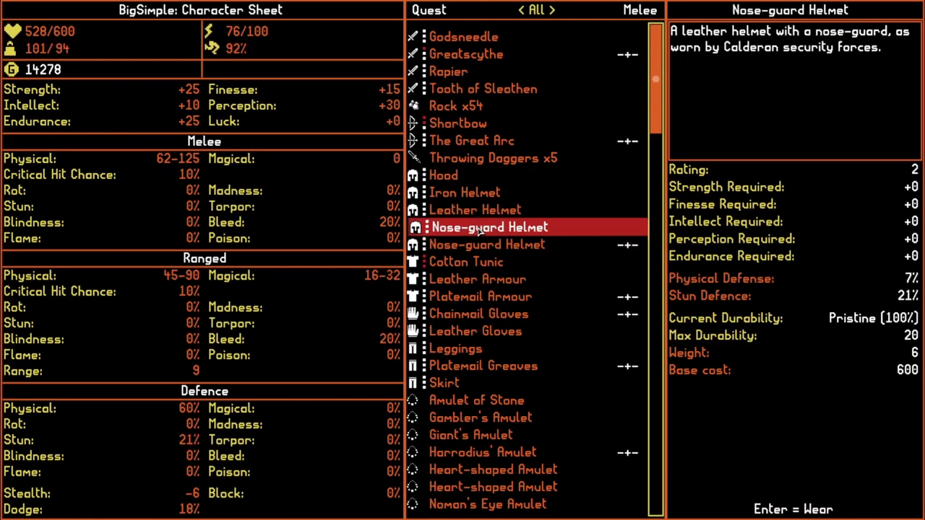
left_click(445, 174)
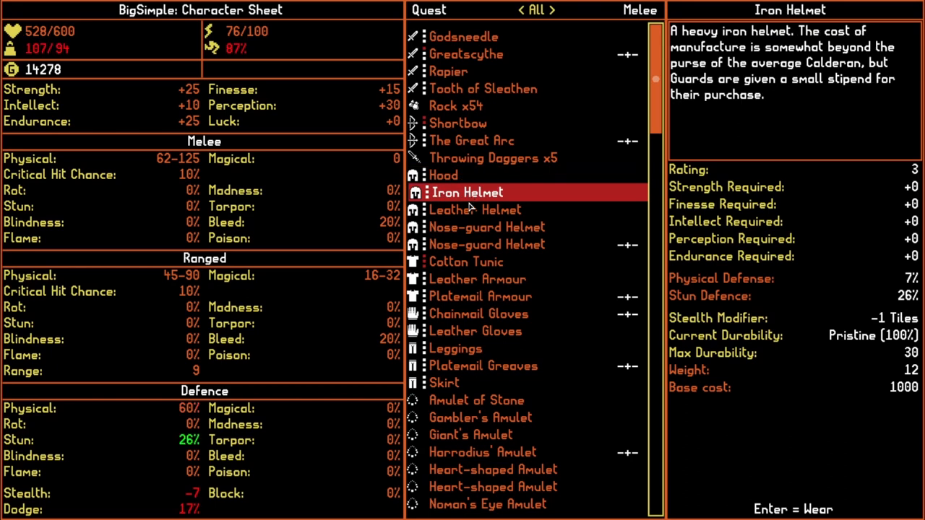
left_click(469, 261)
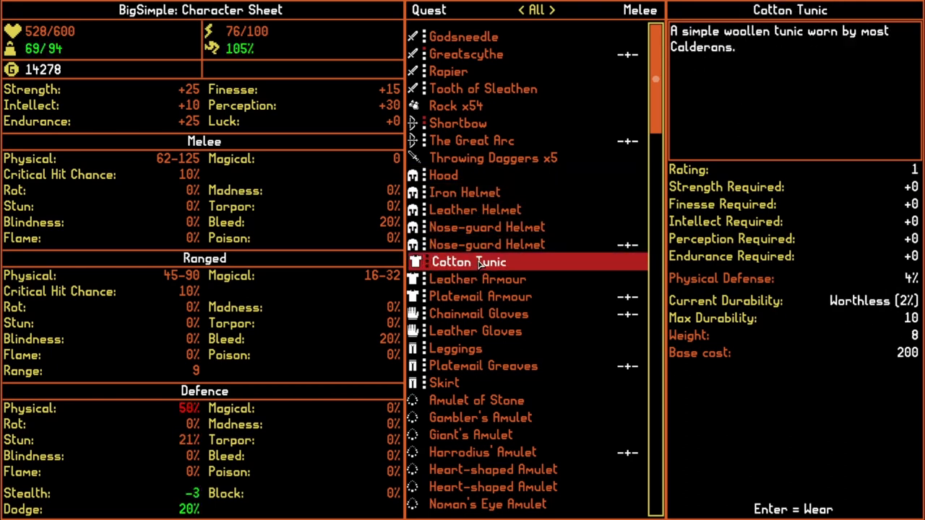
left_click(446, 174)
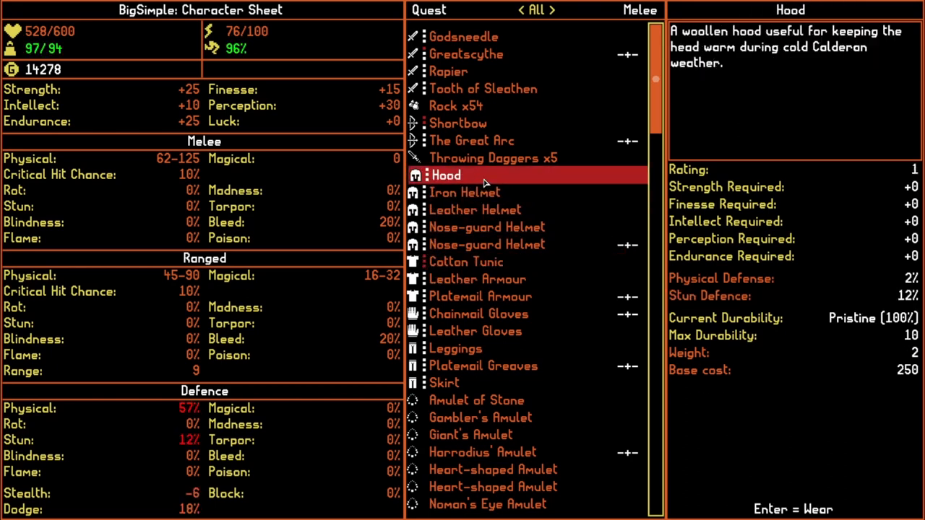
left_click(448, 382)
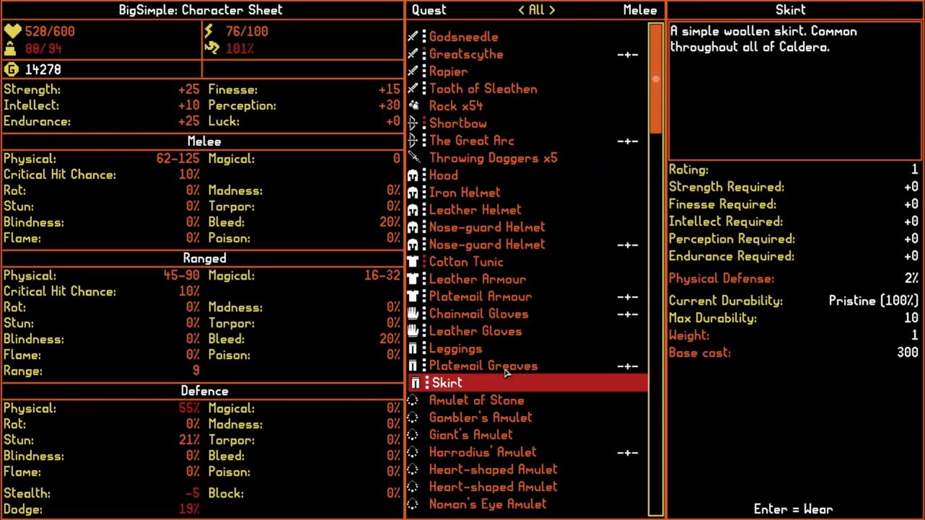
left_click(477, 331)
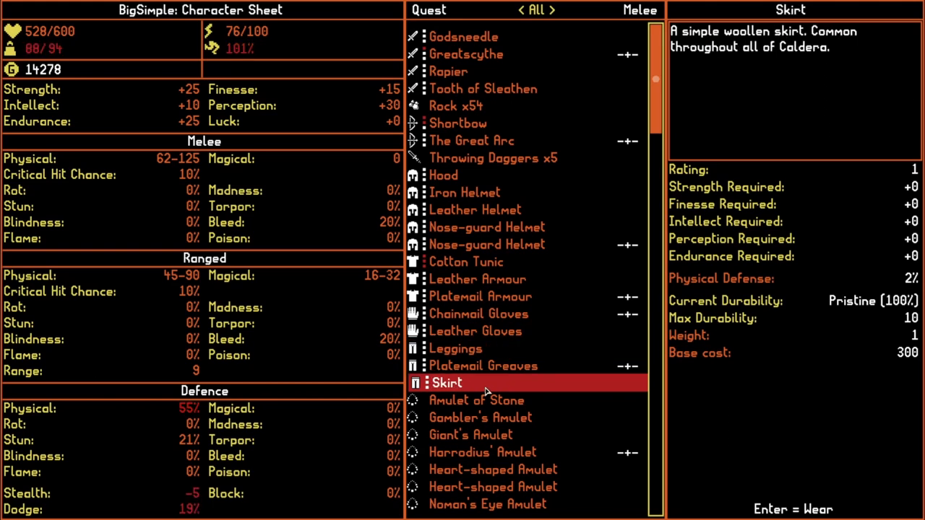
left_click(476, 209)
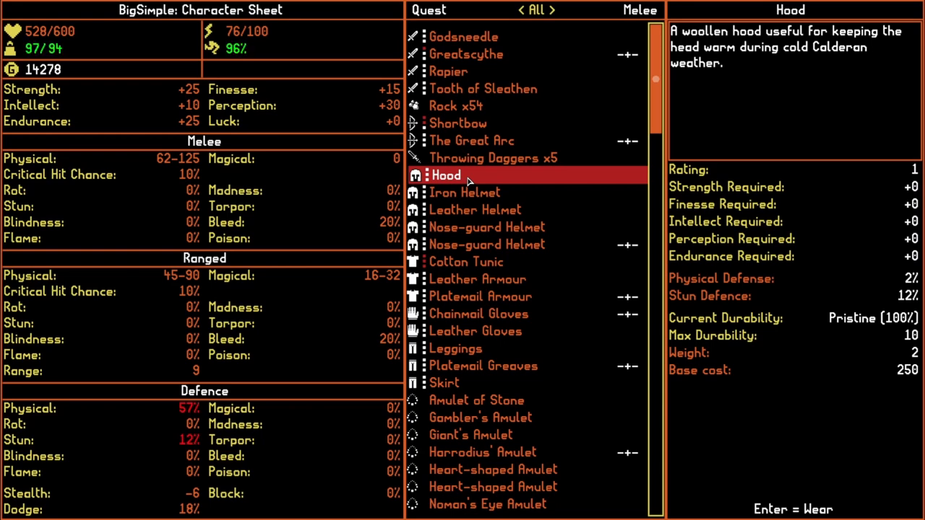
left_click(477, 331)
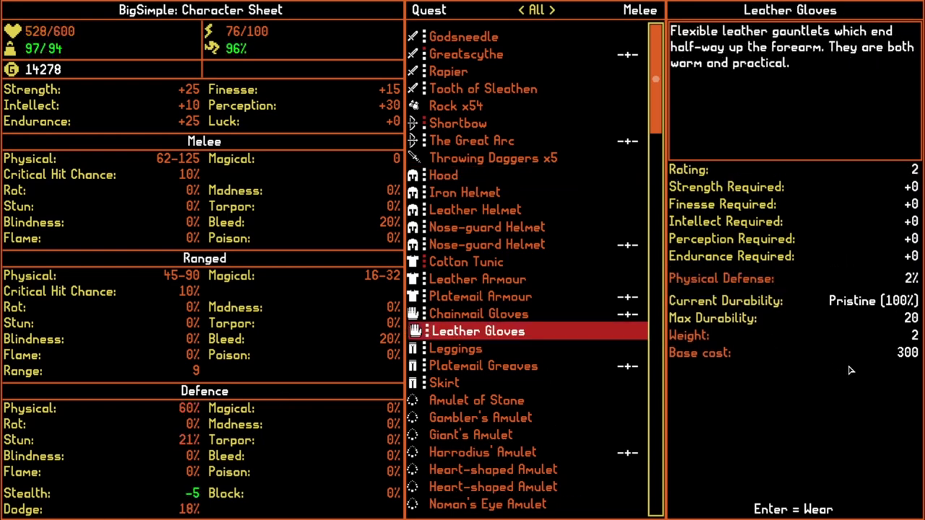
left_click(447, 175)
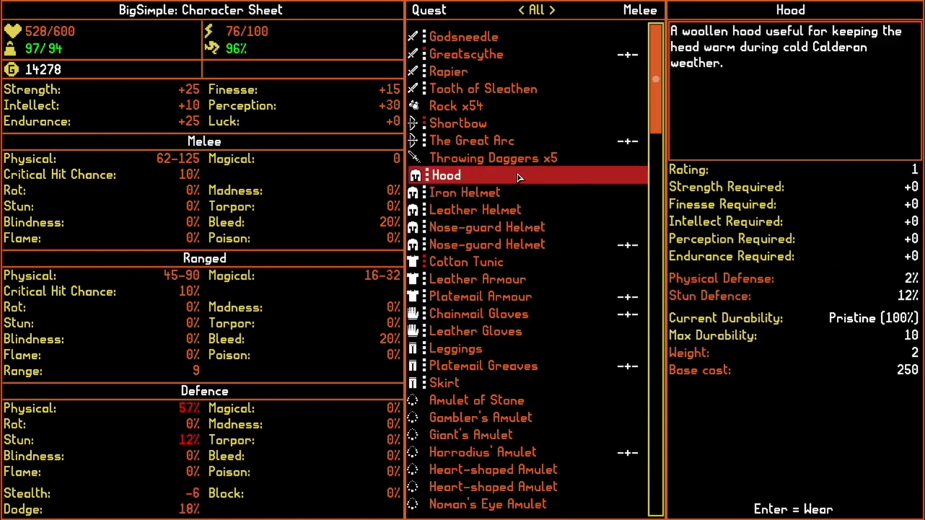
mouse_move(503, 182)
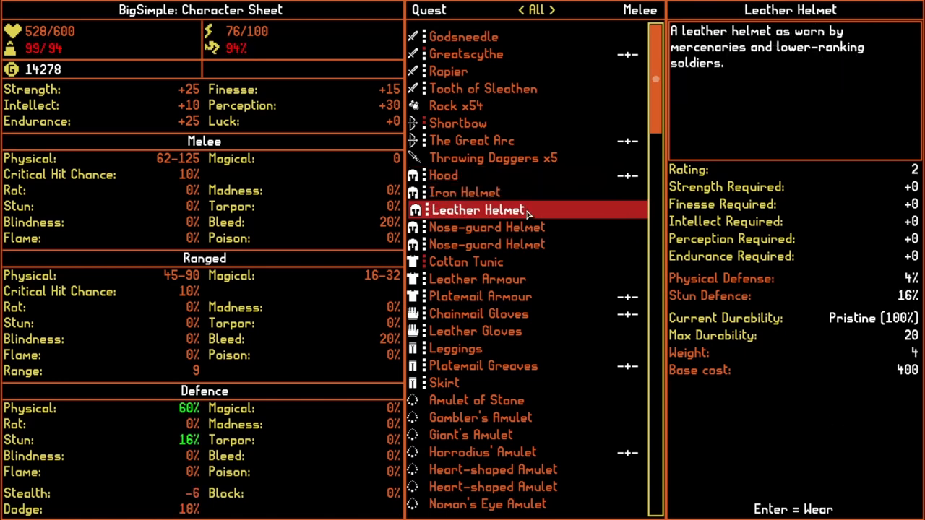
left_click(477, 331)
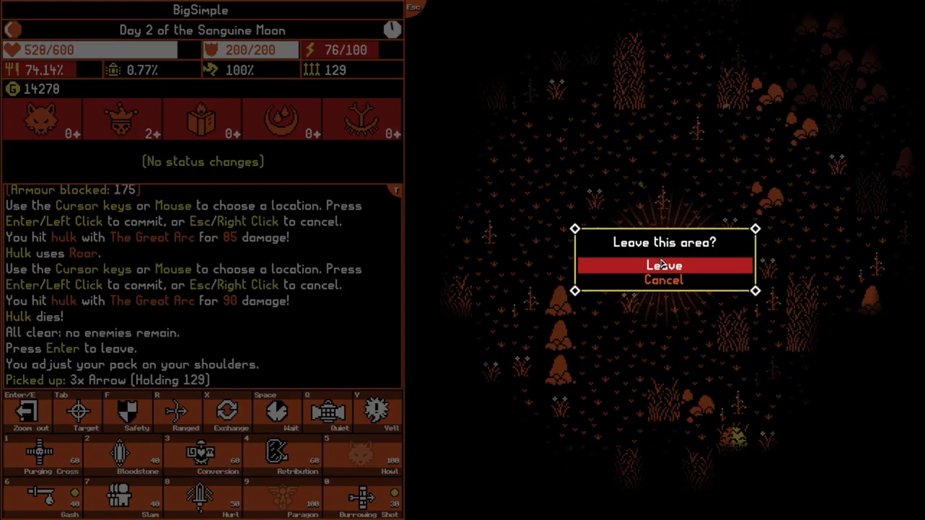
Confirm leaving the cleared temple and arrive back at Stormwood in the overworld
left_click(662, 265)
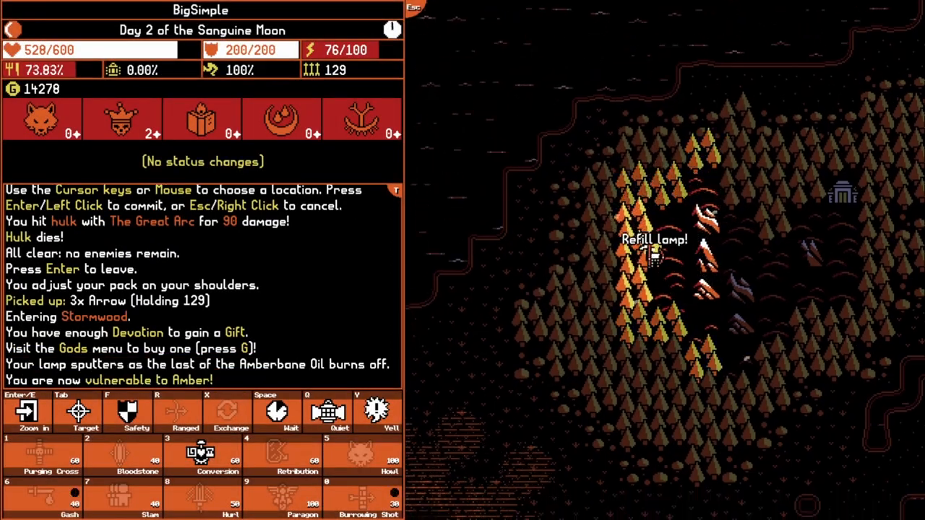